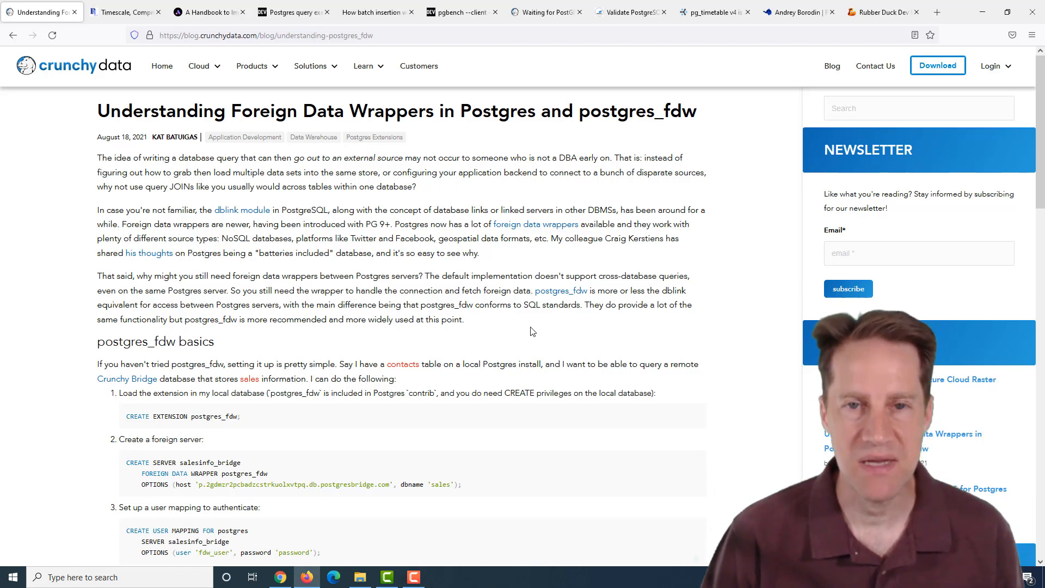
mouse_move(423, 345)
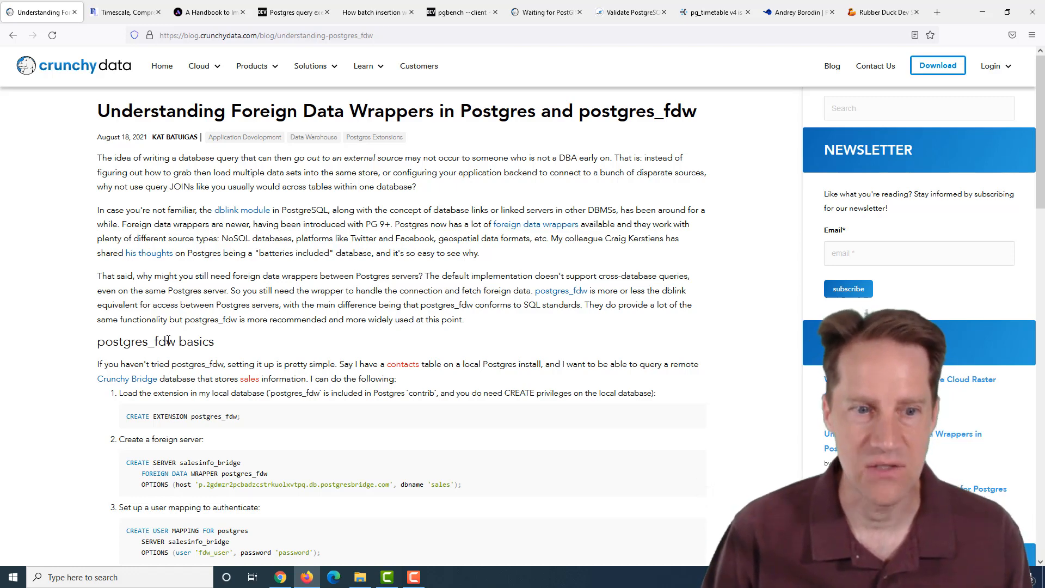
Step: Read through the postgres_fdw setup steps and sample query, highlighting passages, to the psql commands list
scroll("down", 3)
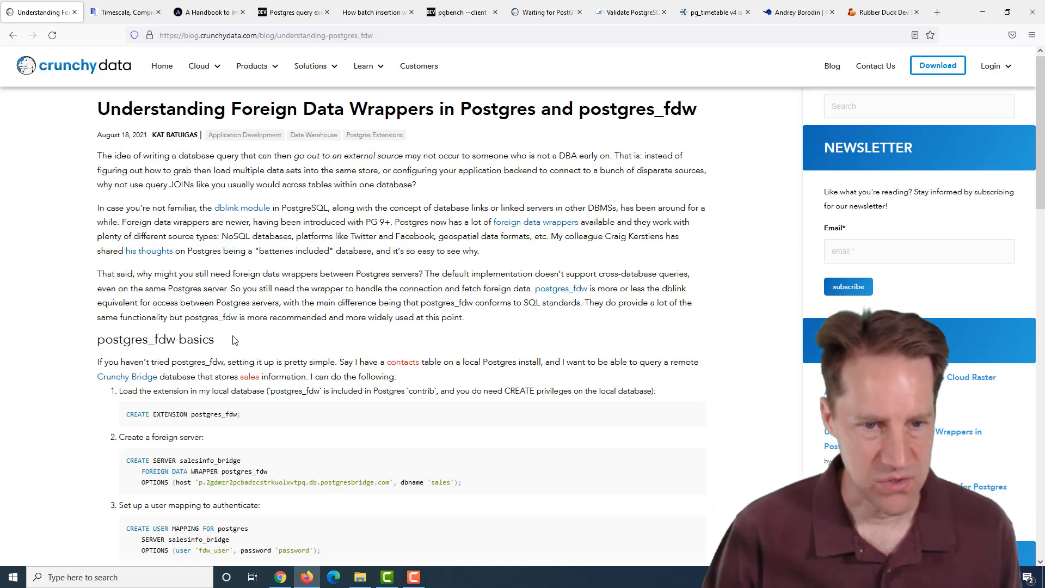
scroll("down", 3)
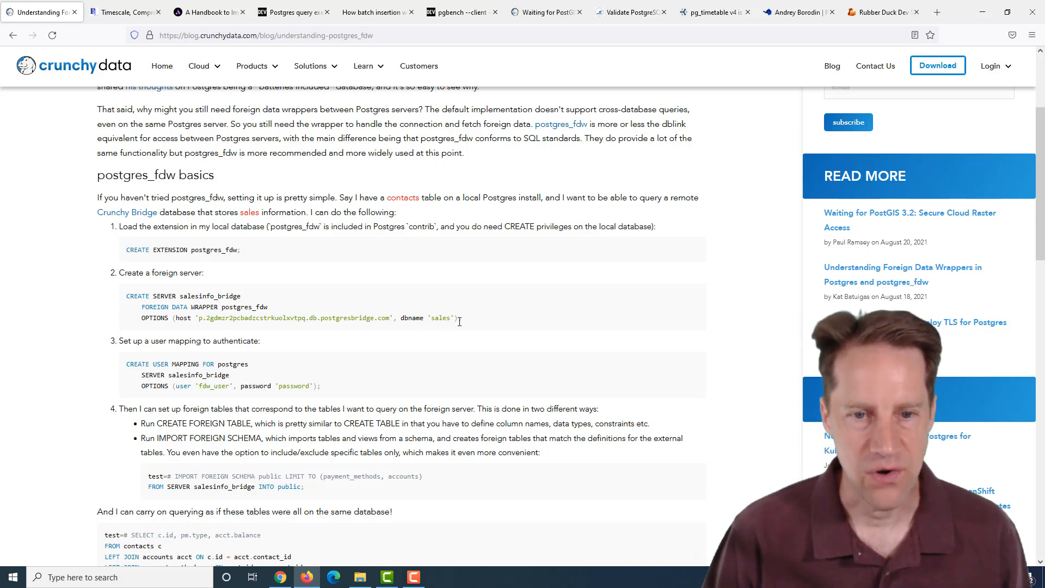
left_click_drag(126, 295, 460, 317)
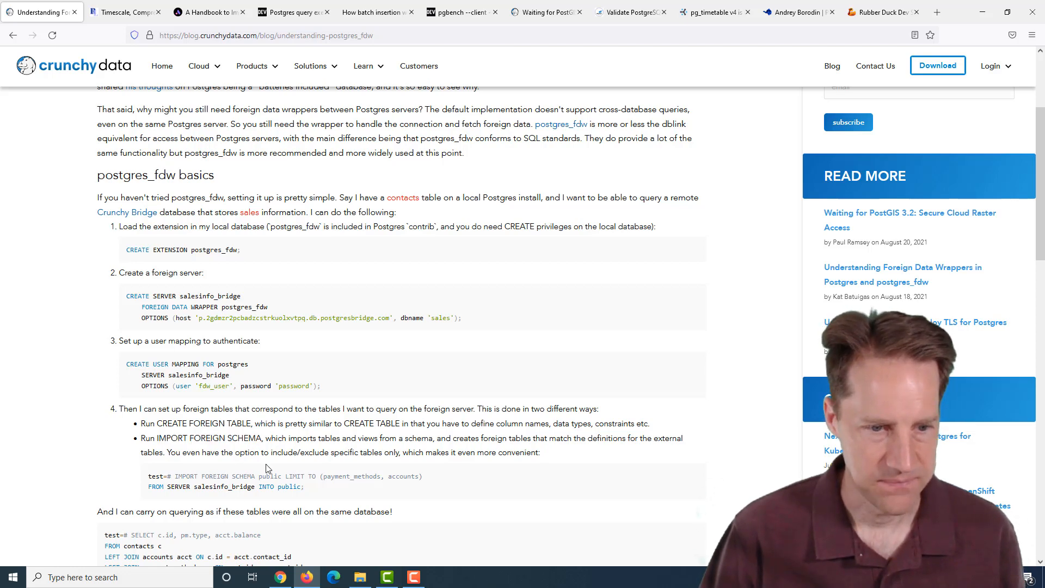
scroll("down", 3)
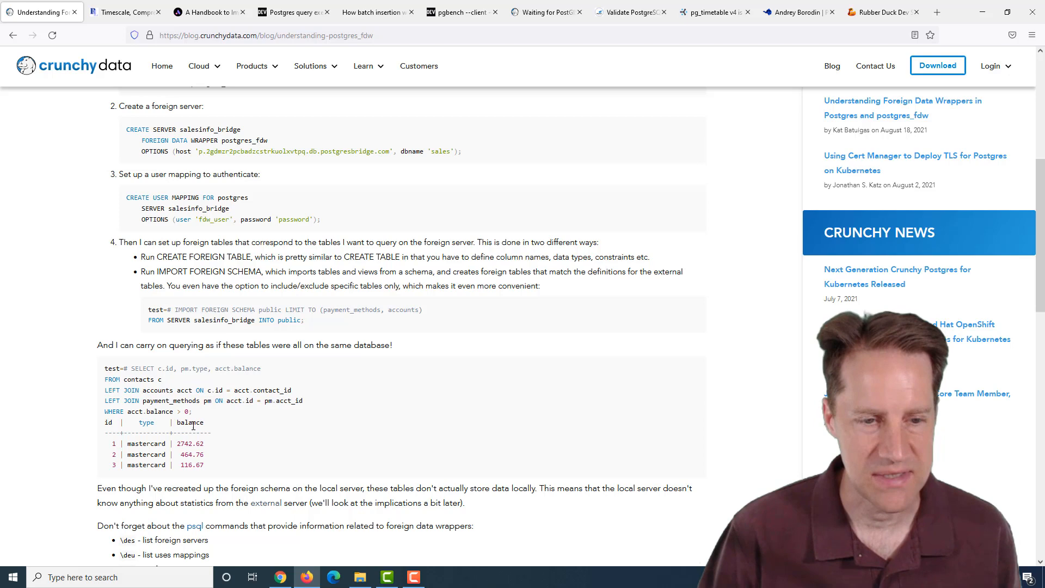
scroll("down", 3)
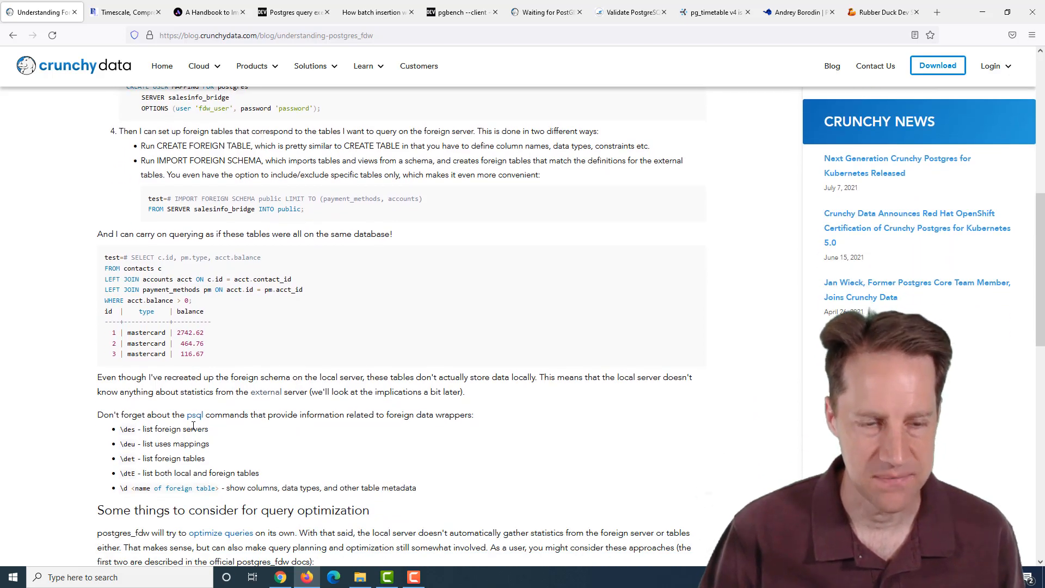
scroll("down", 3)
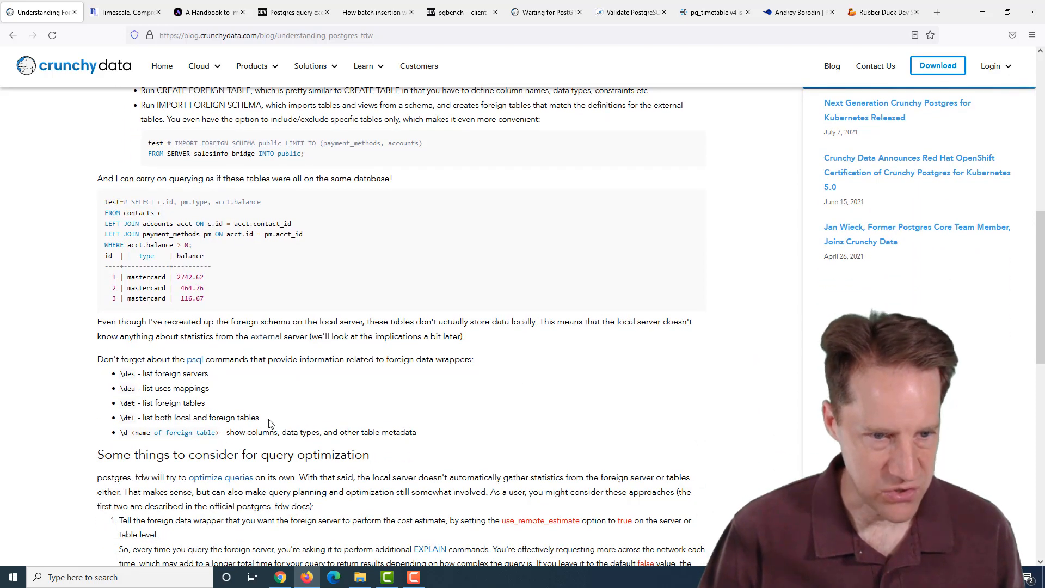
left_click_drag(119, 374, 260, 417)
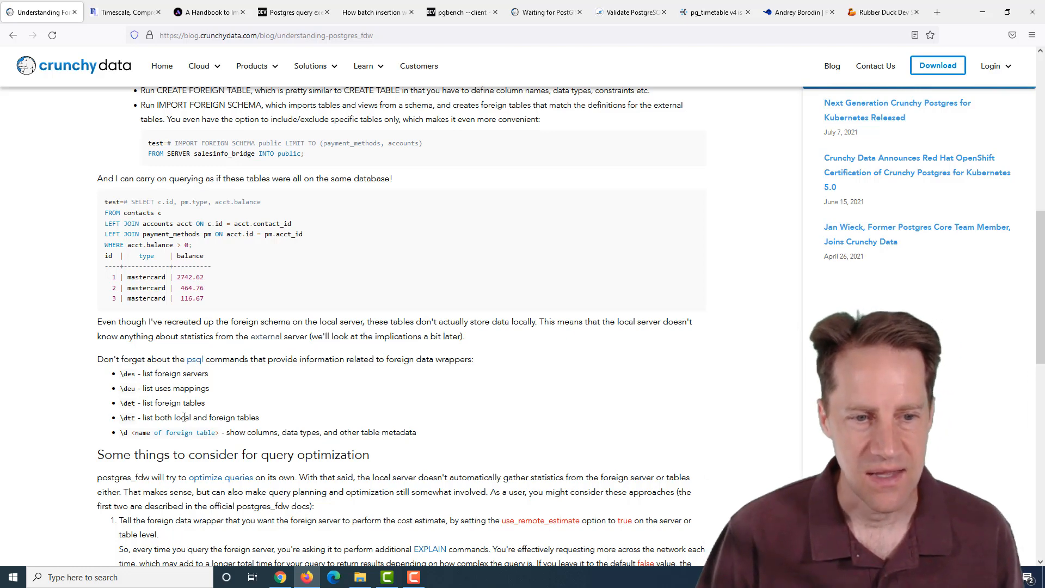
Step: Read the three query optimization approaches down to the ETL-alternative conclusion
scroll("down", 3)
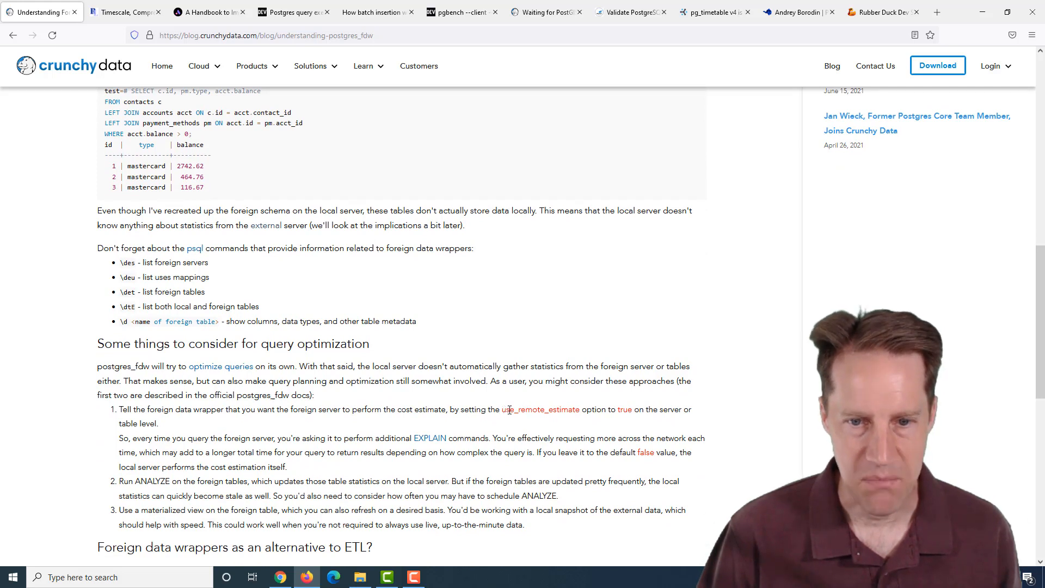
double_click(540, 410)
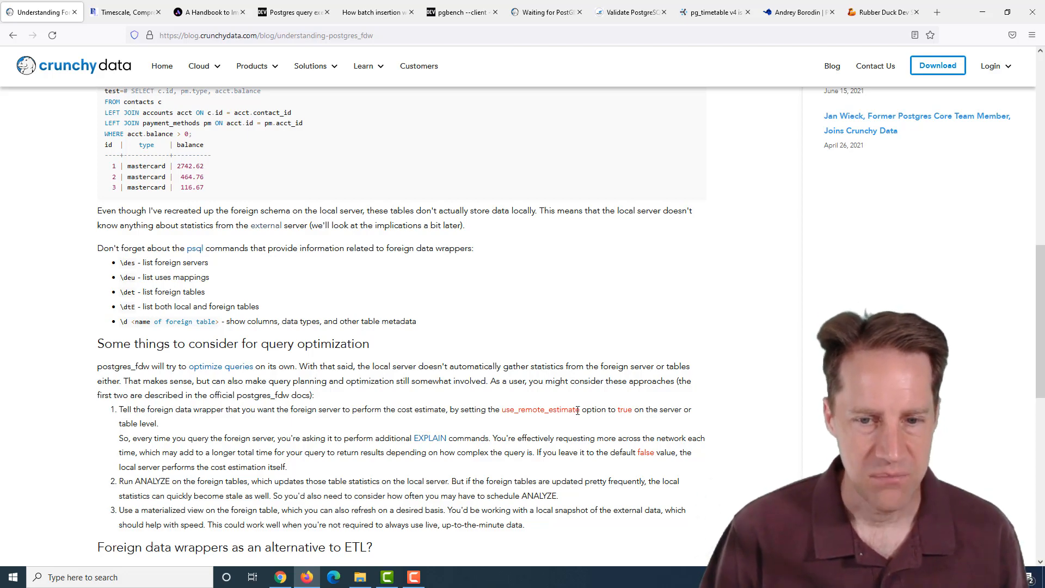
mouse_move(299, 475)
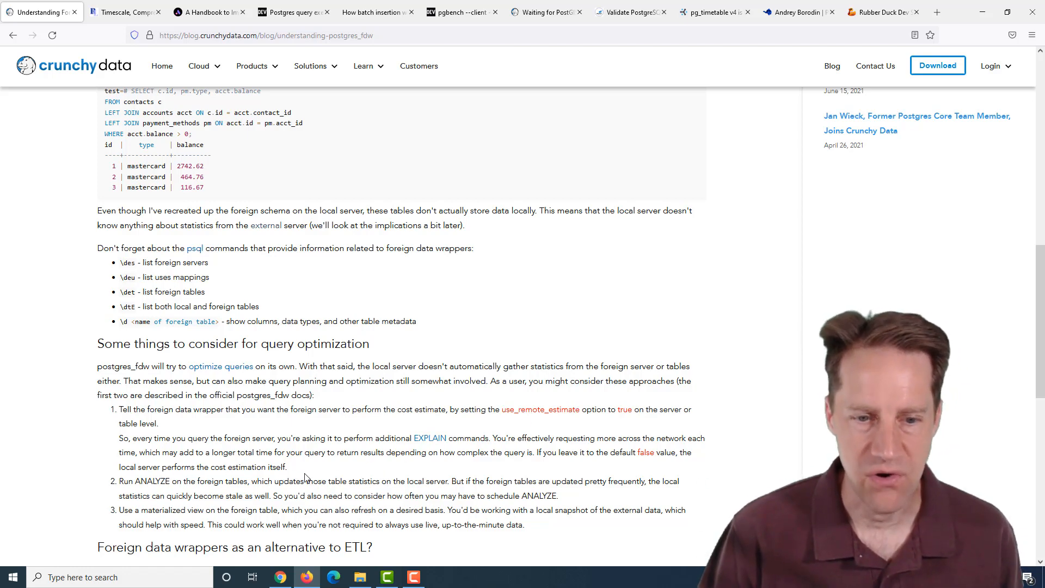
mouse_move(327, 477)
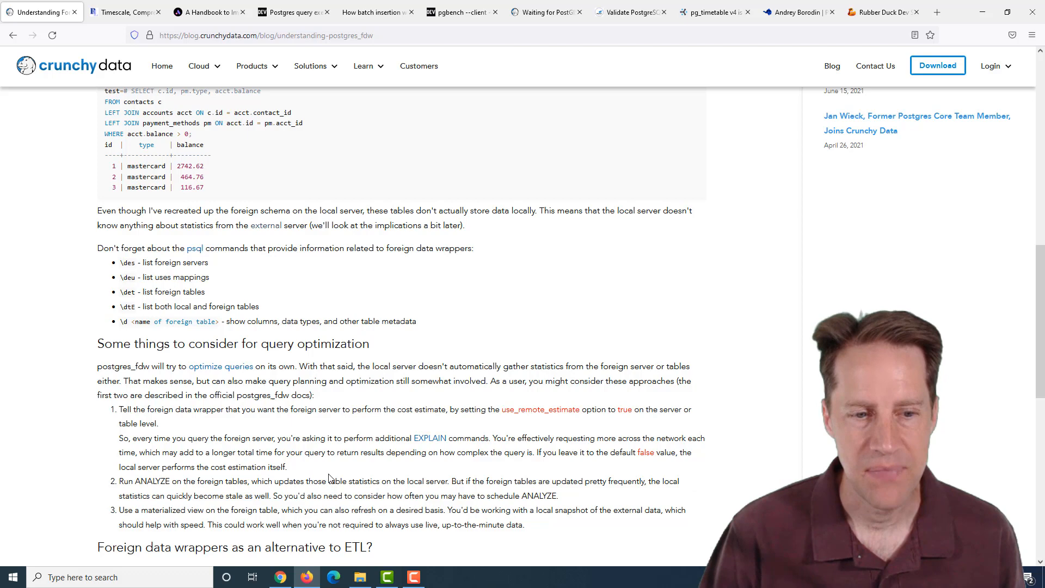
scroll("down", 3)
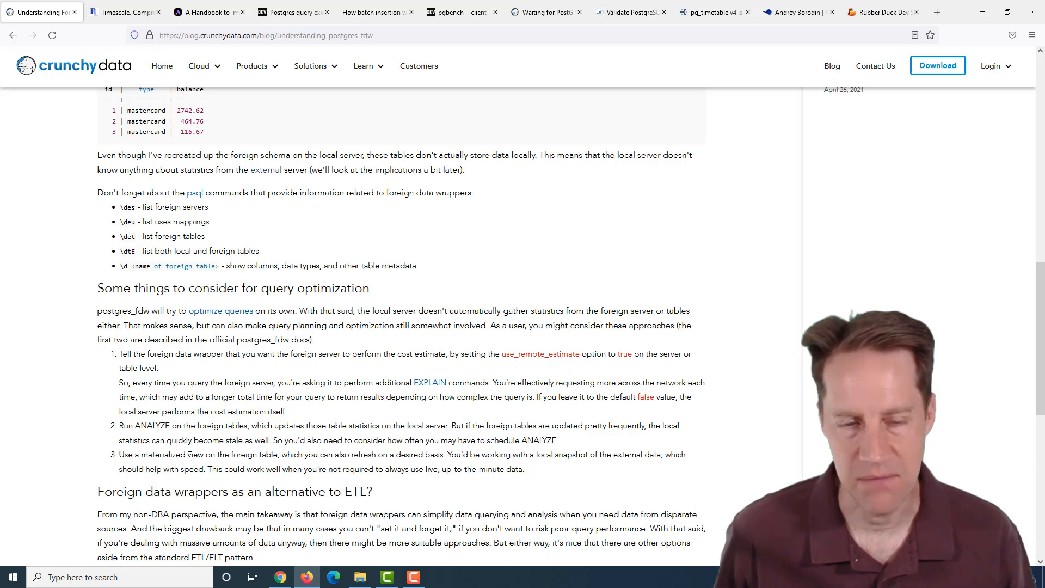
scroll("down", 3)
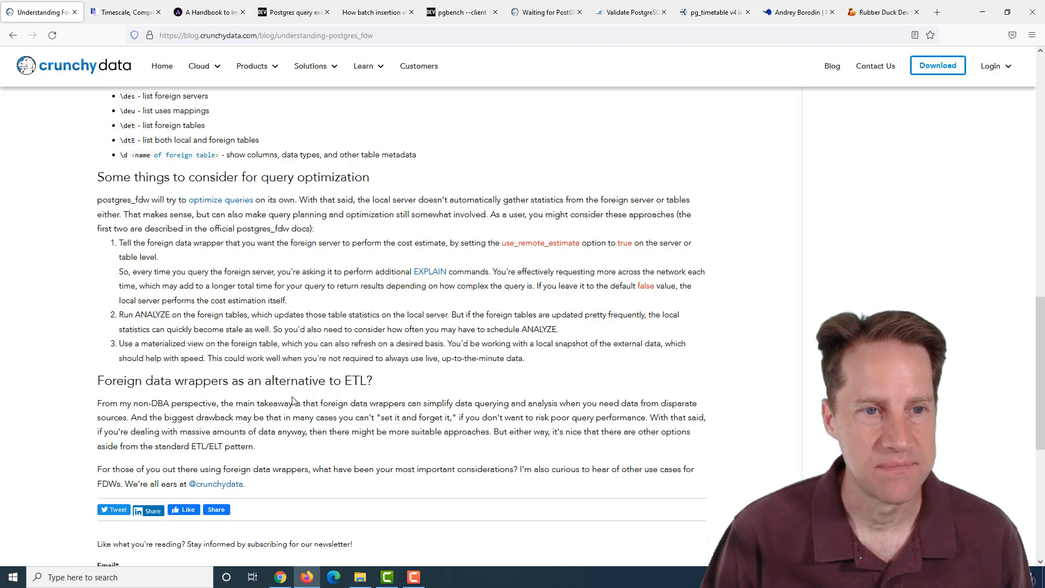
Step: Switch to the RustProof Labs Timescale post and highlight the 'default 2kb' compression threshold
left_click(123, 12)
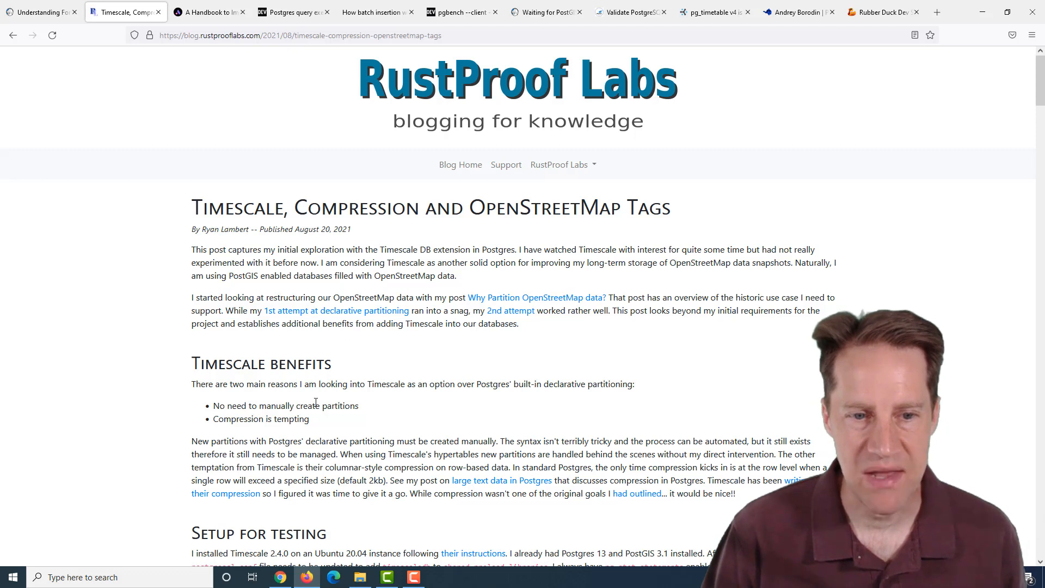
mouse_move(322, 424)
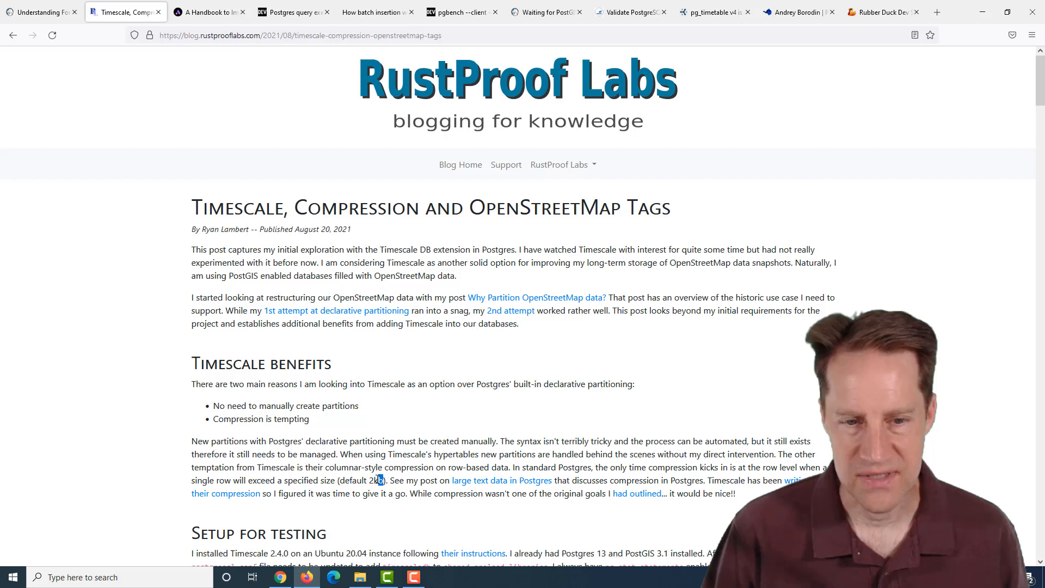
double_click(360, 481)
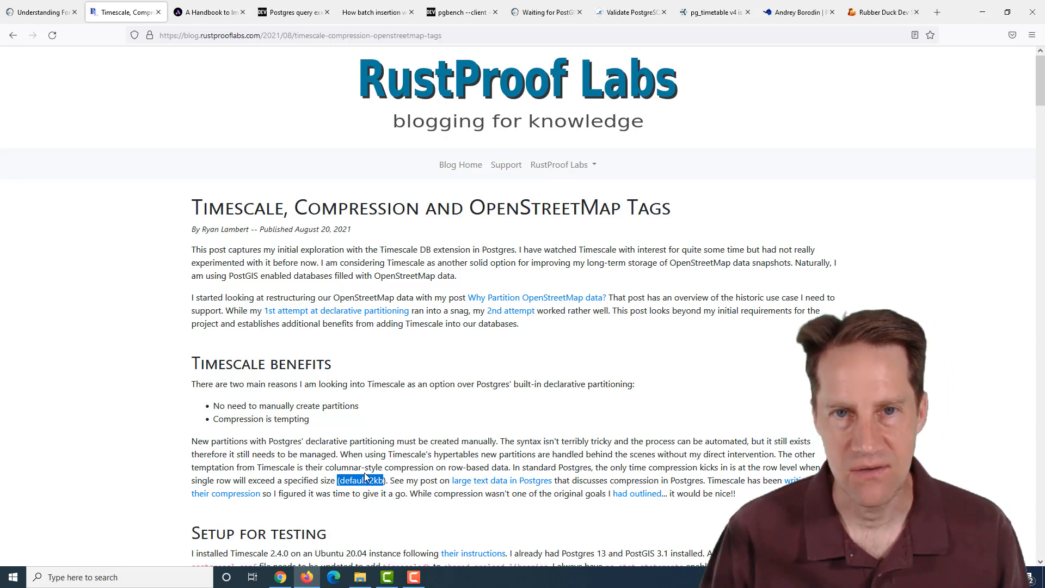
Step: Highlight CREATE EXTENSION timescaledb, then read through the hypertable and row count examples to the compression results
scroll("down", 3)
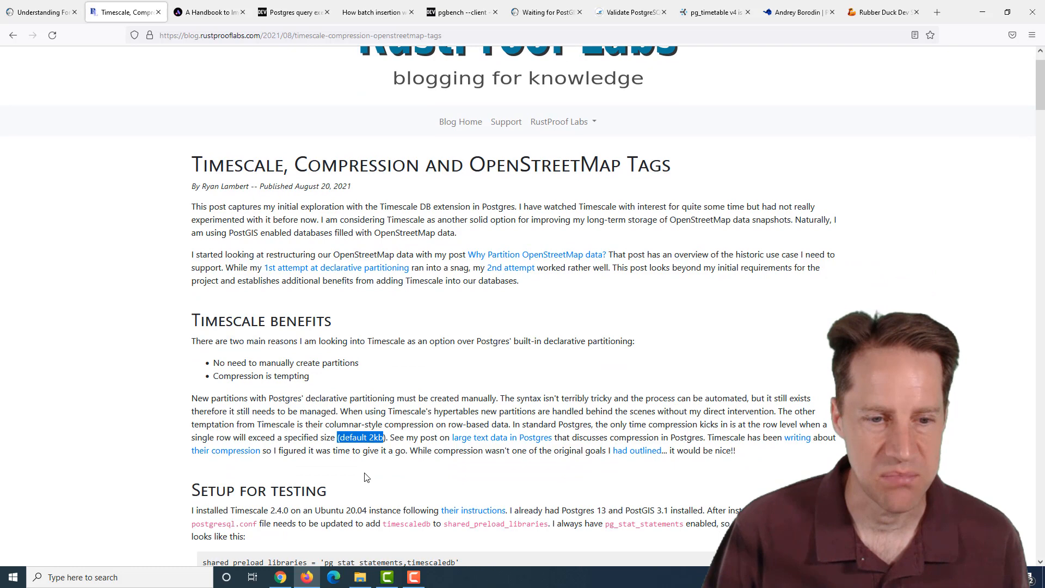
scroll("down", 3)
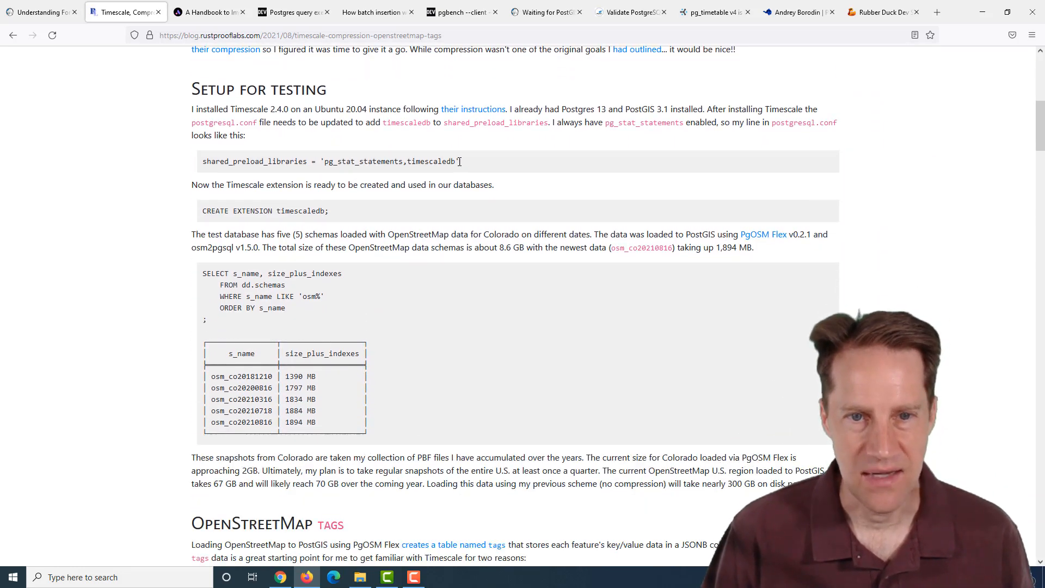
double_click(427, 161)
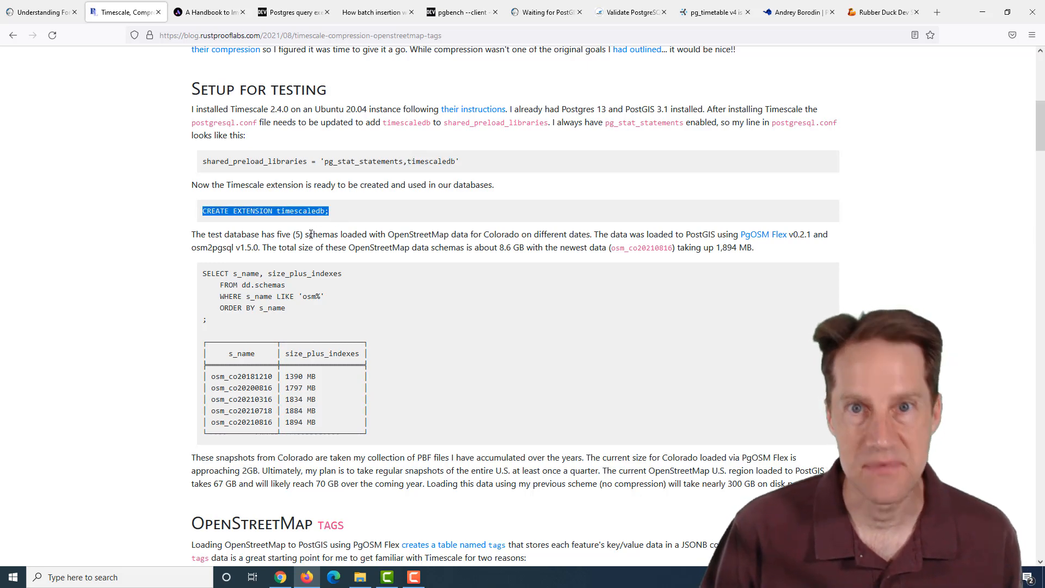
scroll("down", 3)
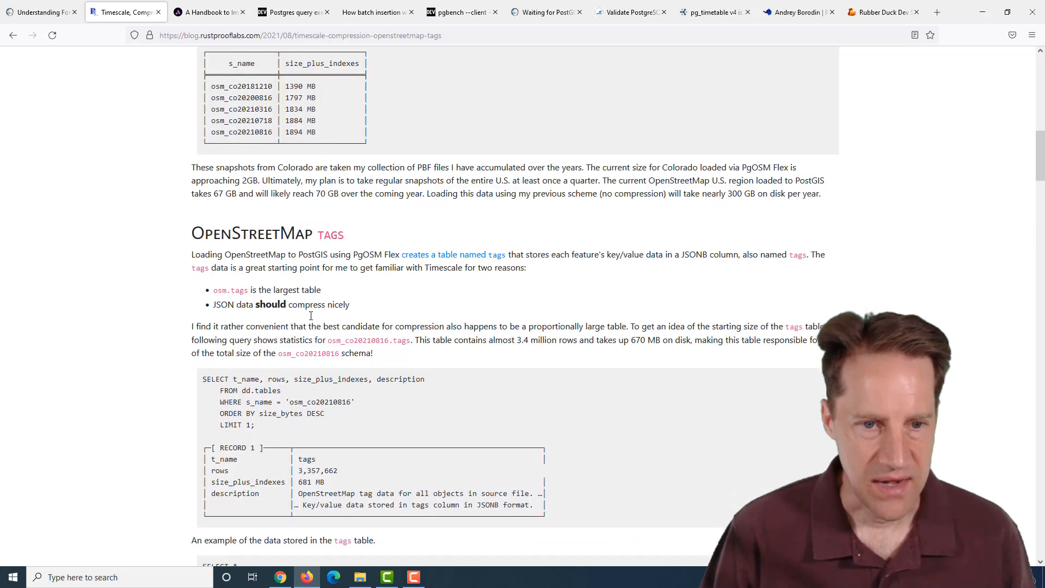
scroll("down", 3)
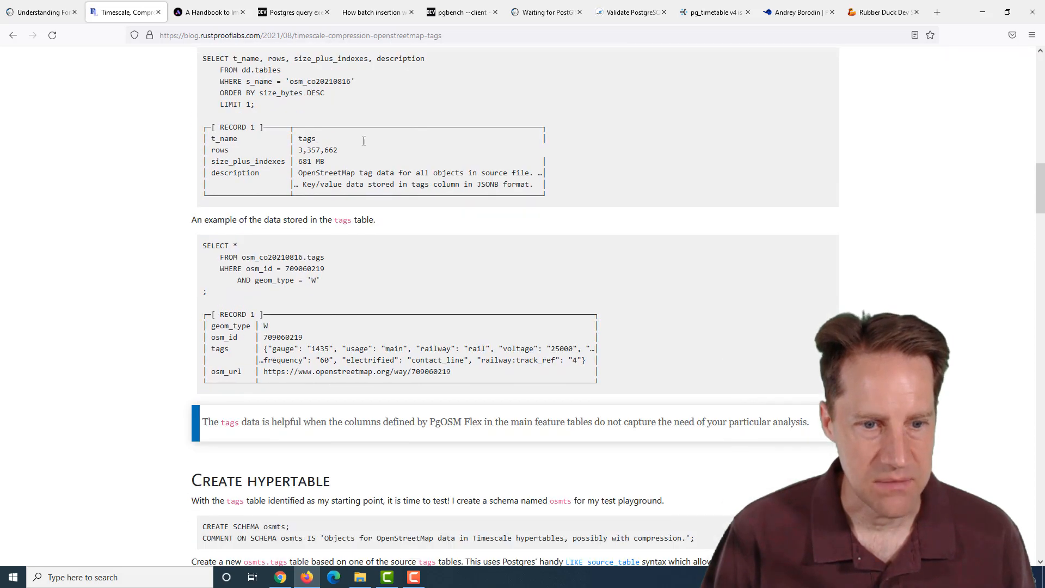
scroll("down", 3)
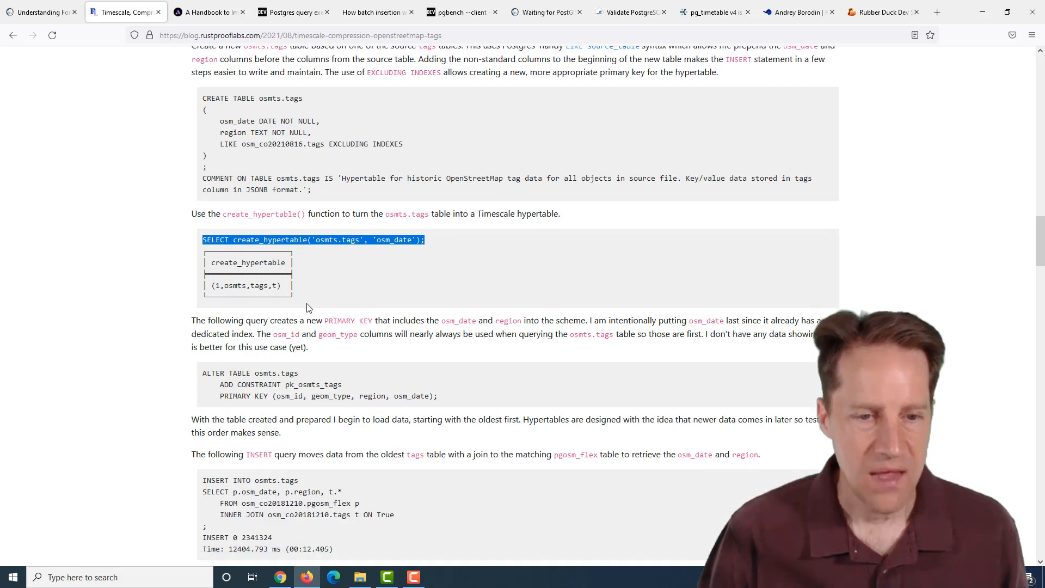
scroll("down", 3)
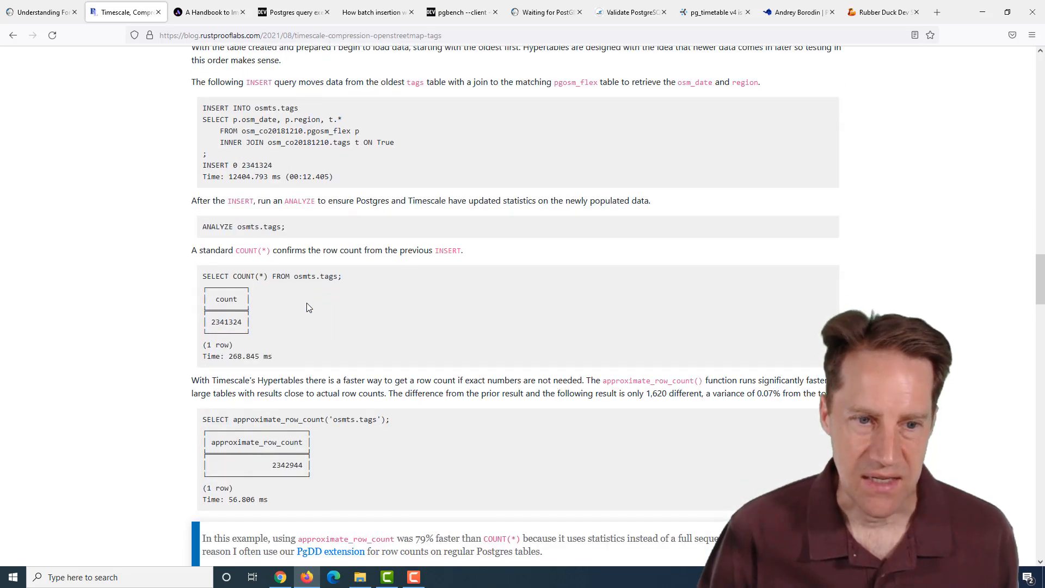
scroll("down", 3)
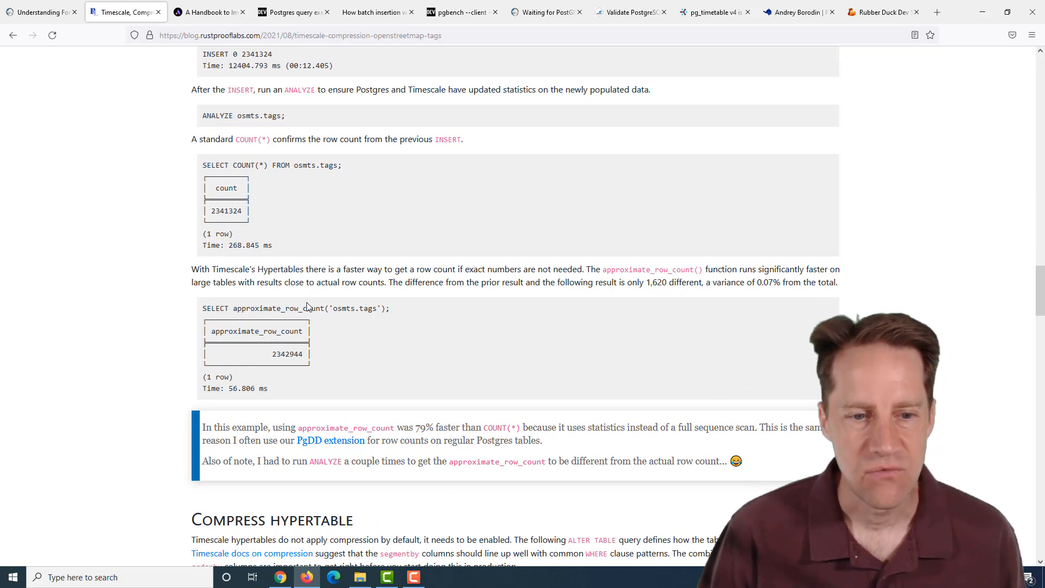
scroll("down", 3)
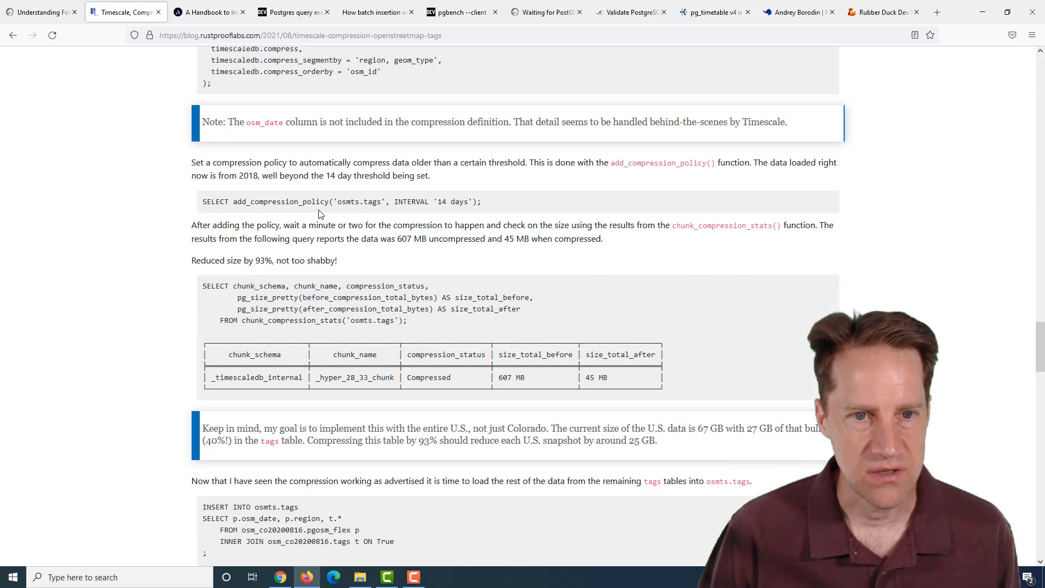
Step: Highlight the 93% size reduction and view the 607 MB to 45 MB chunk_compression_stats table
scroll("up", 3)
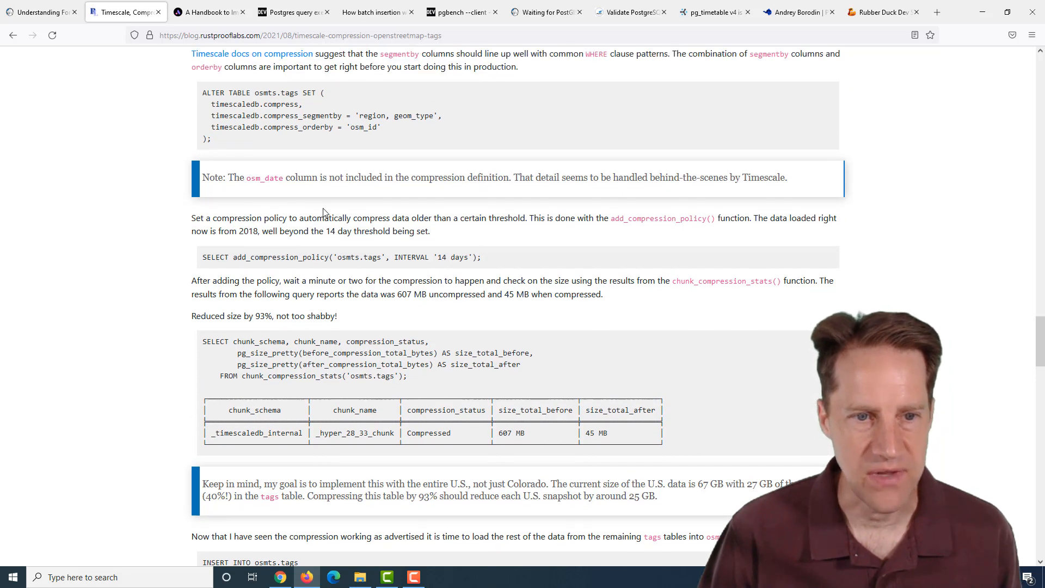
double_click(267, 315)
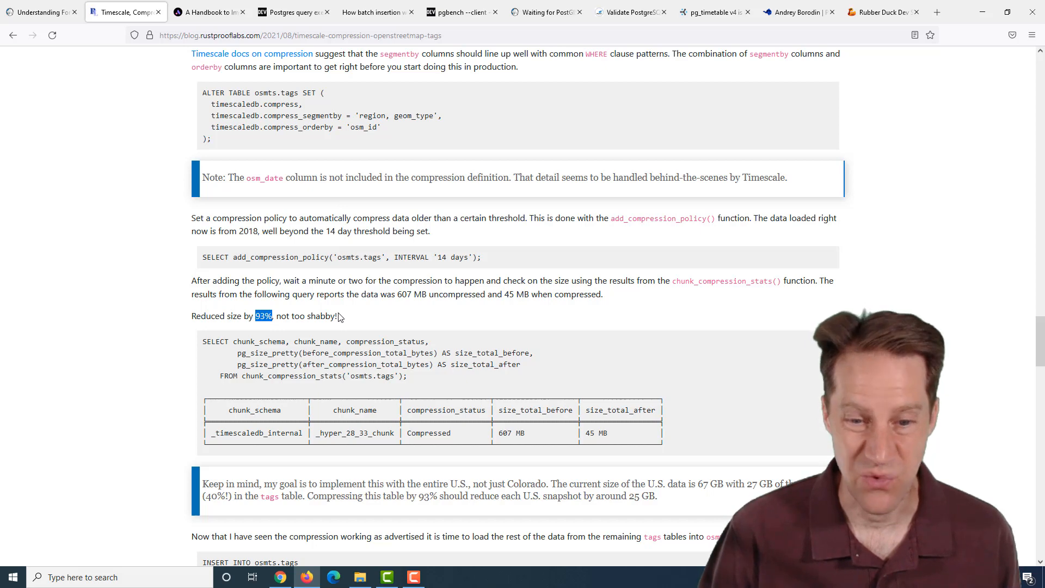
scroll("down", 3)
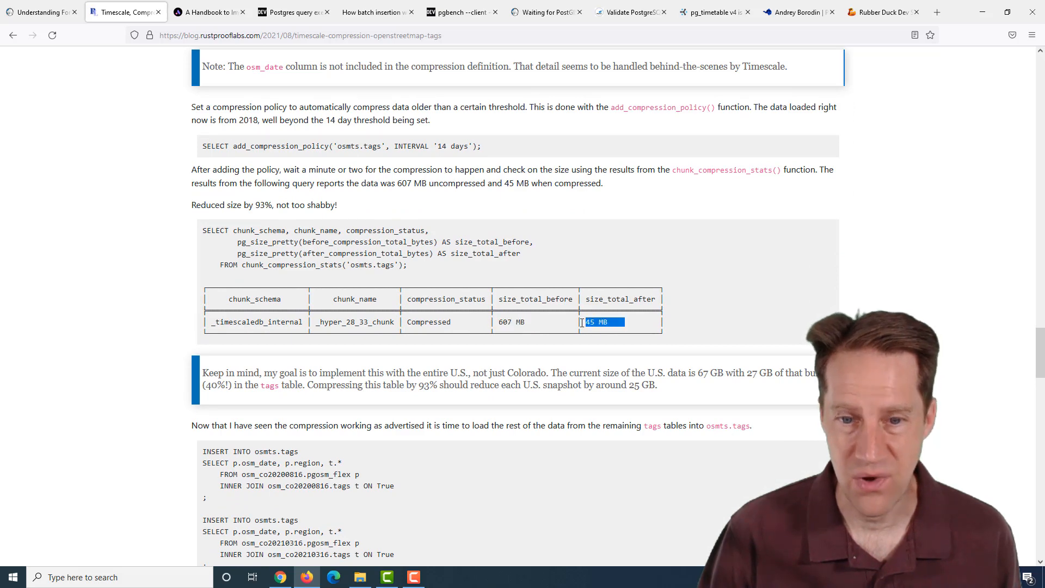
scroll("down", 3)
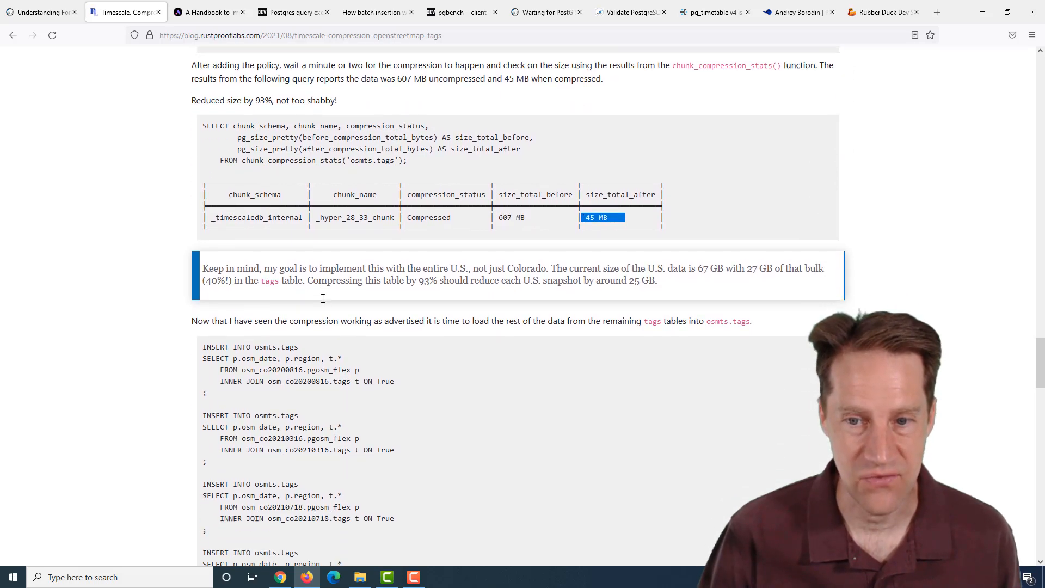
scroll("up", 3)
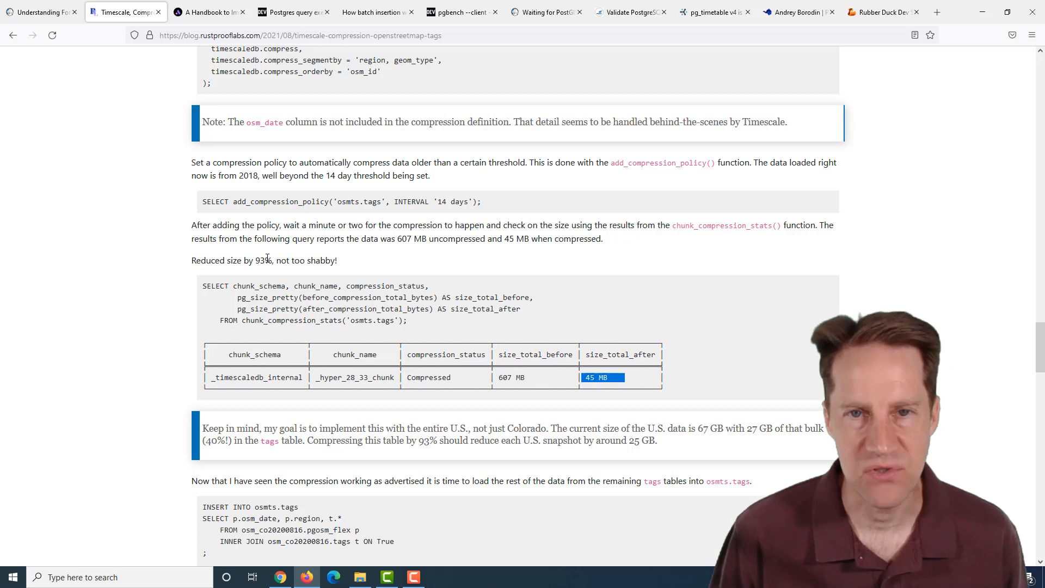
mouse_move(158, 333)
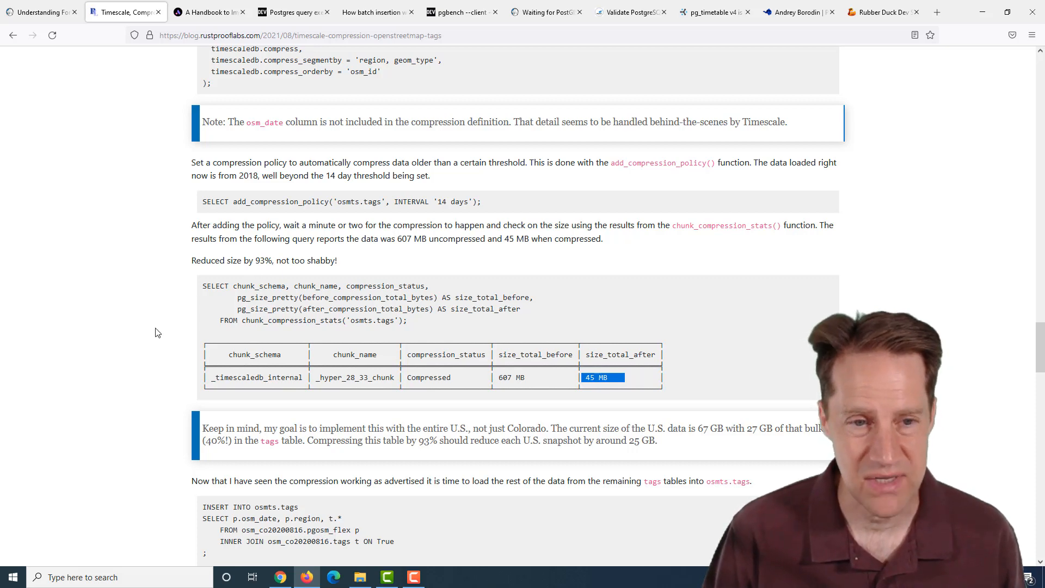
Step: Read past the Single Record Query Times bar chart down to the article's Summary
scroll("down", 3)
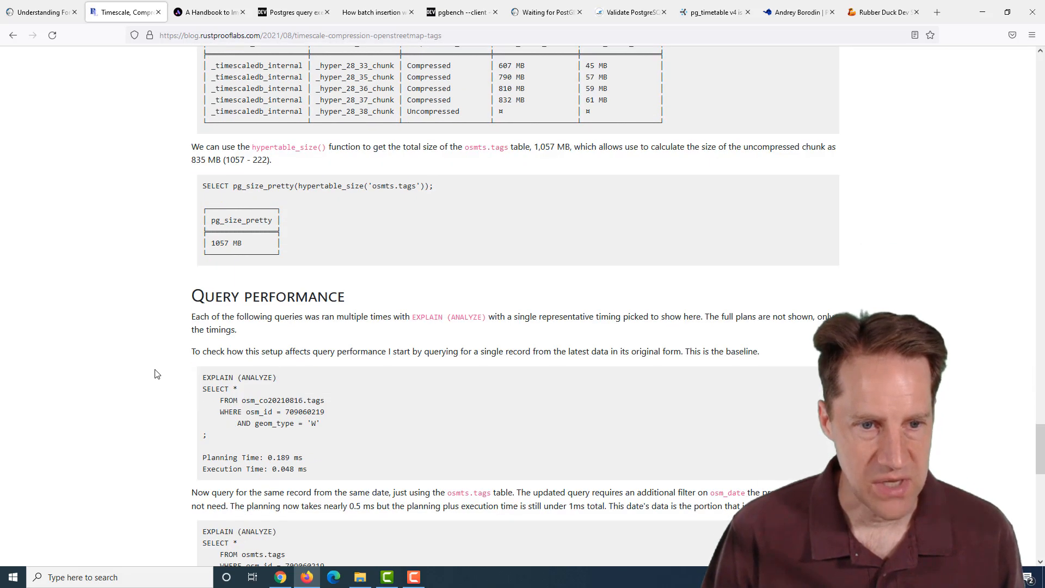
scroll("down", 3)
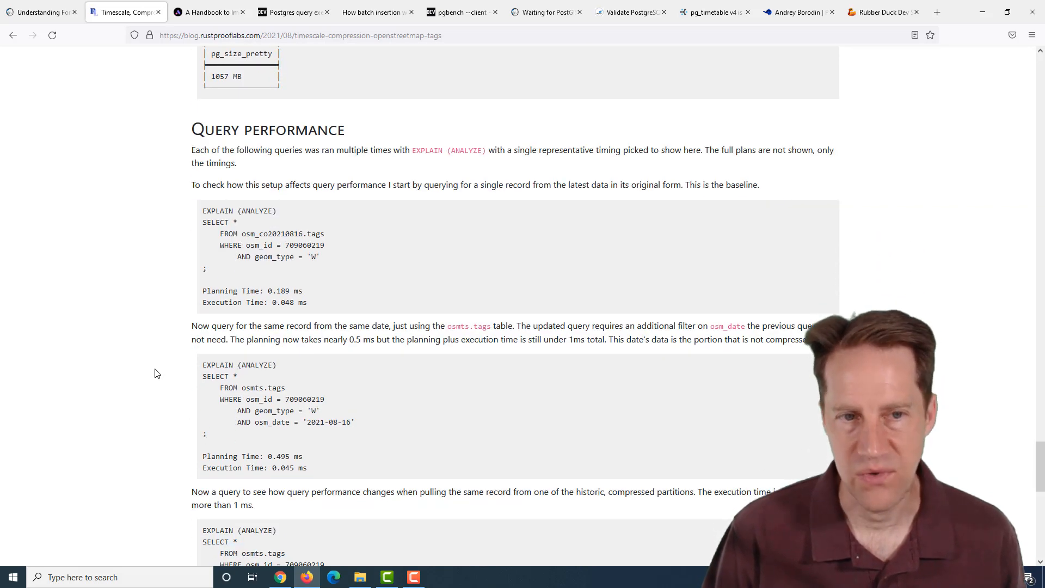
scroll("down", 3)
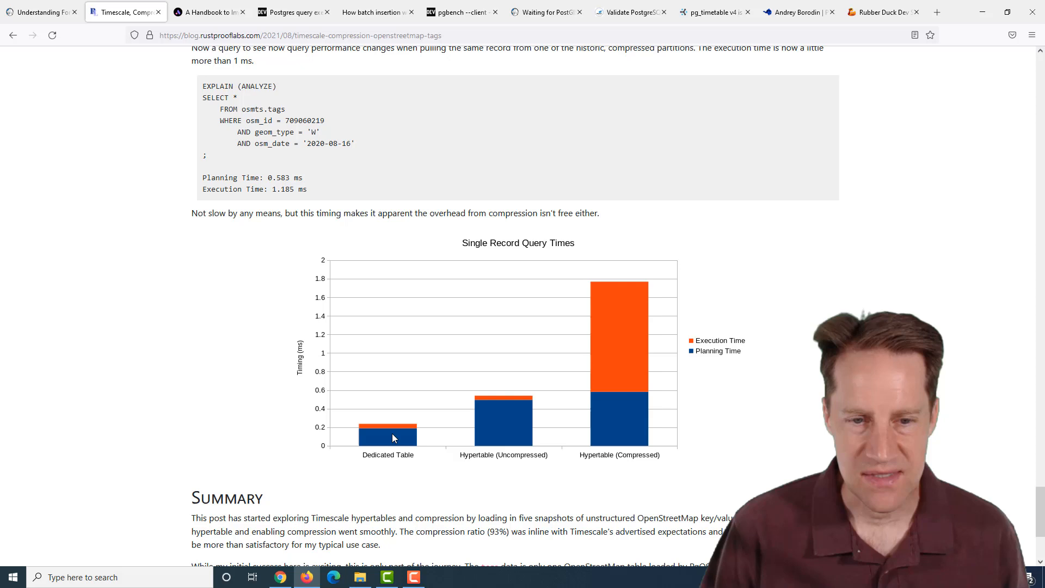
mouse_move(399, 451)
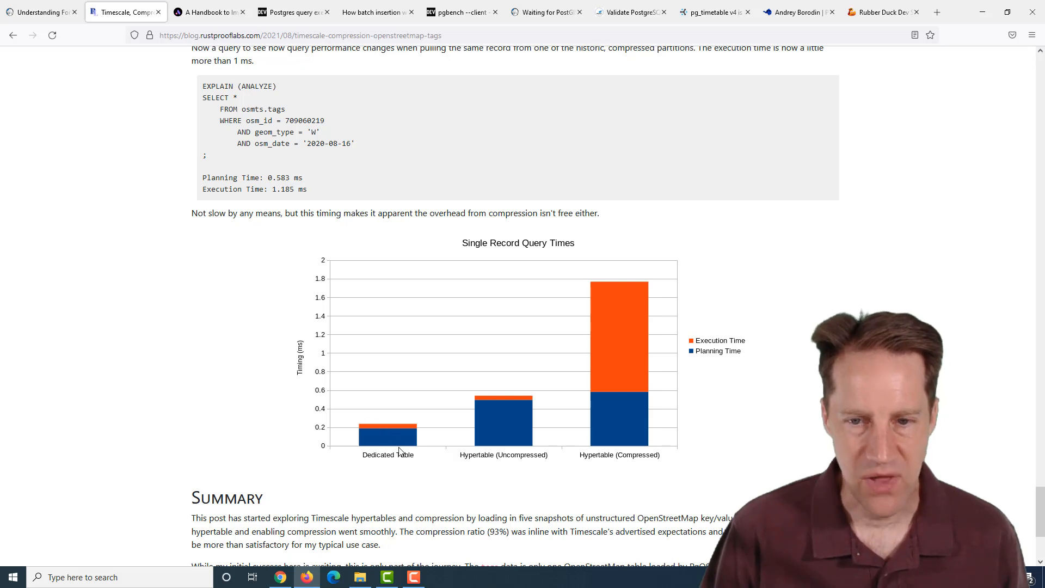
mouse_move(404, 431)
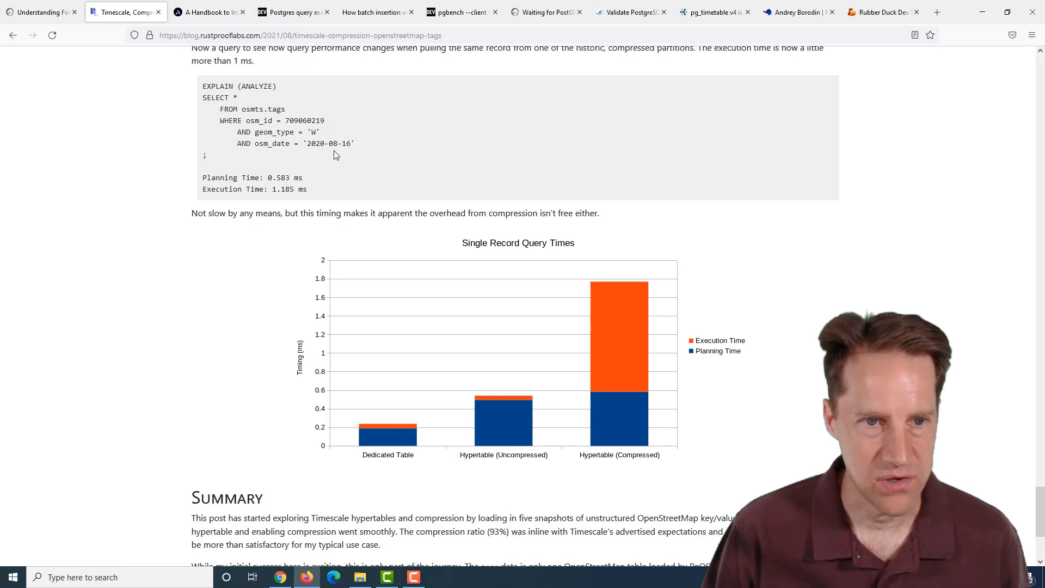
mouse_move(514, 408)
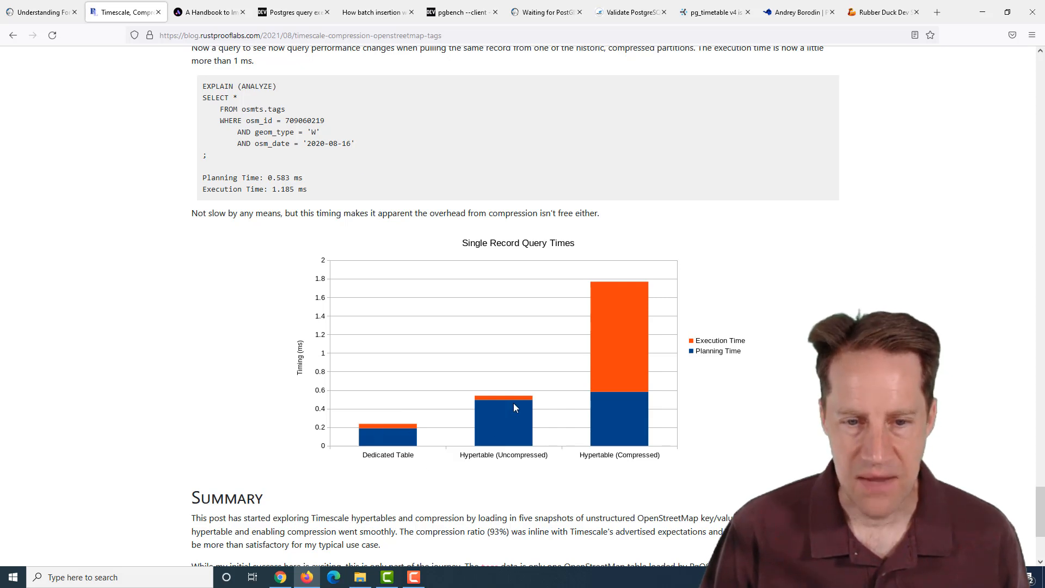
mouse_move(489, 436)
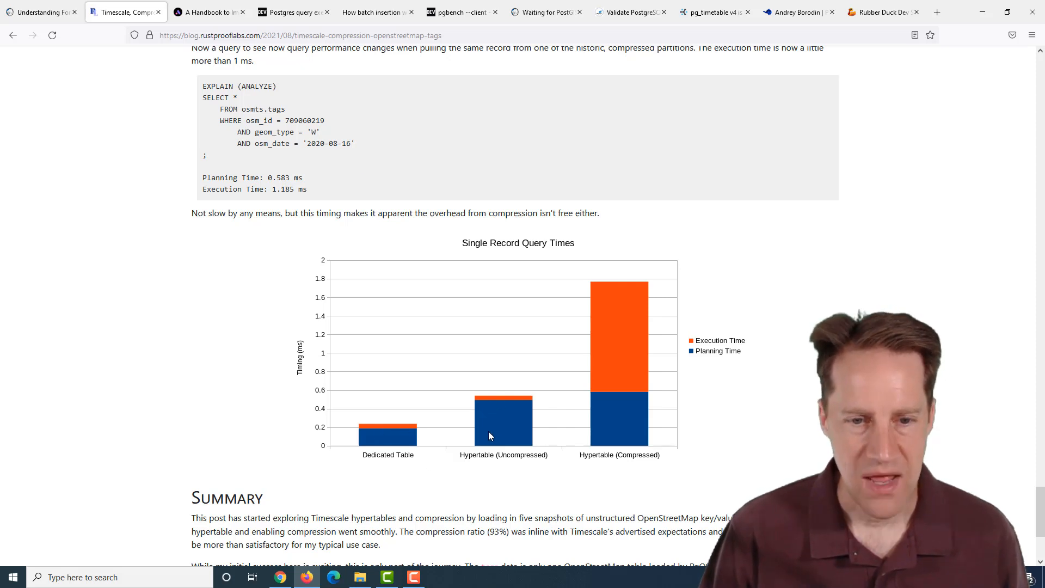
mouse_move(410, 457)
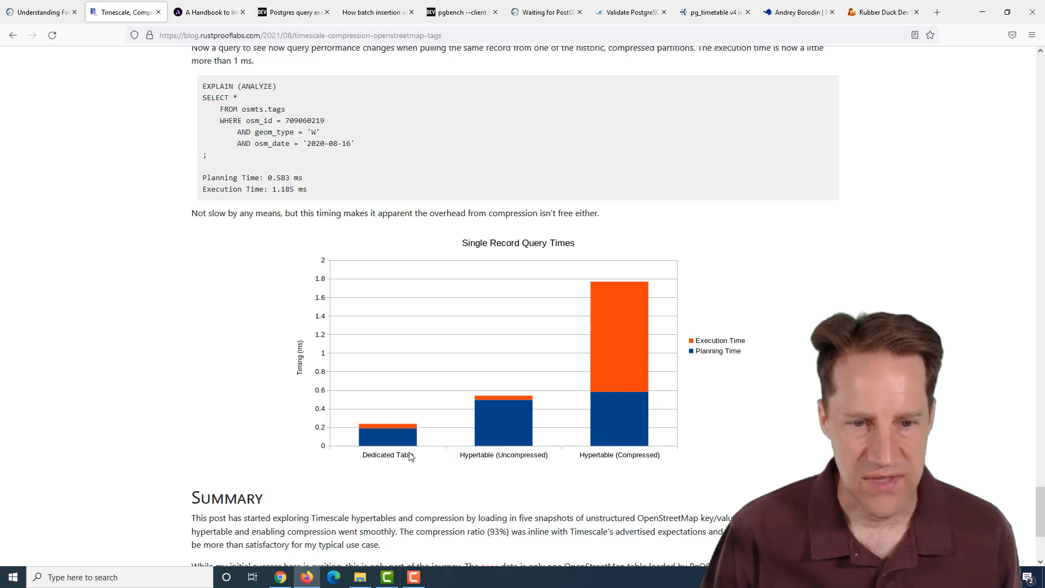
mouse_move(473, 428)
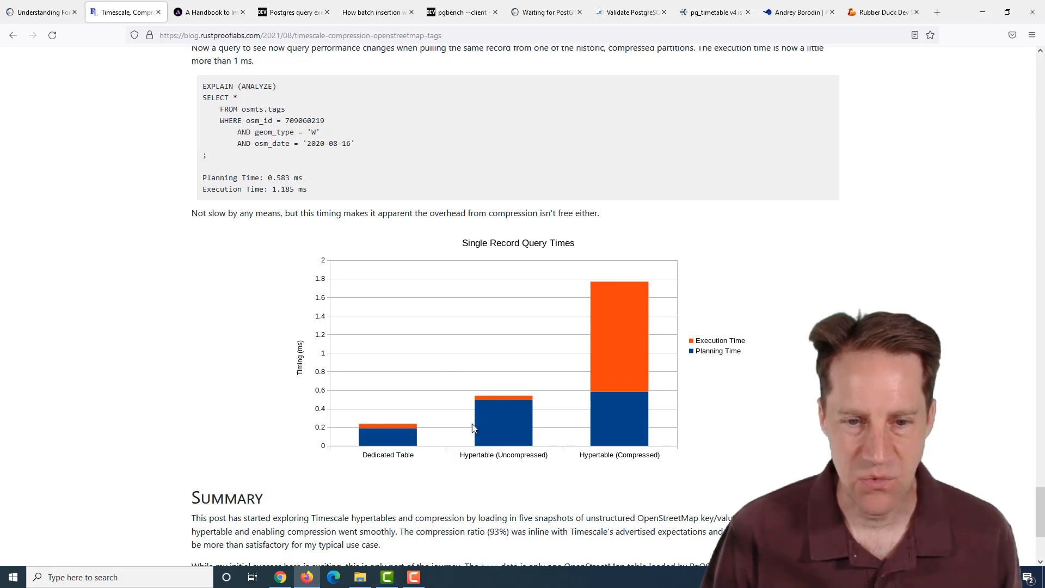
mouse_move(506, 428)
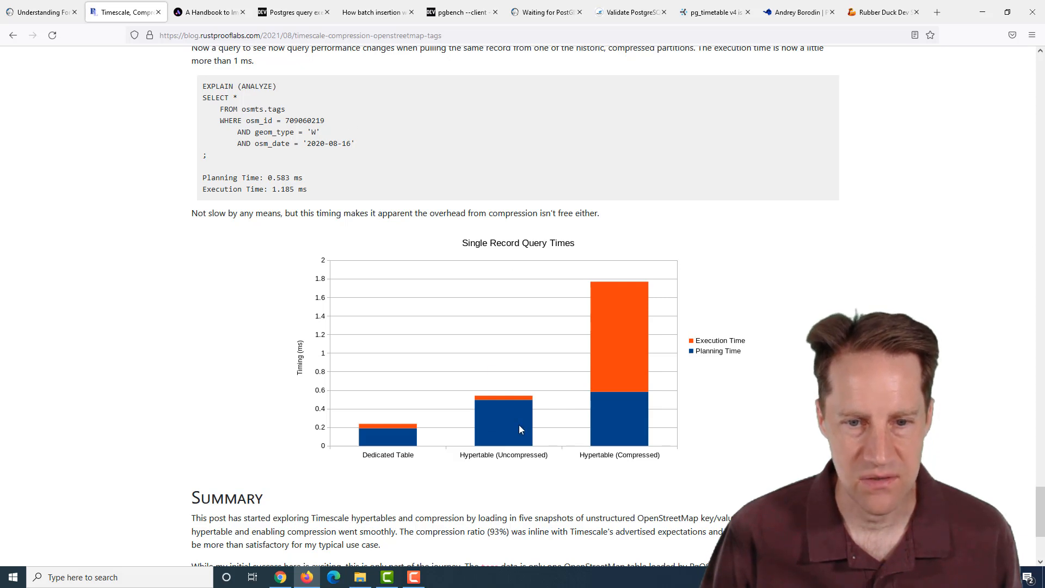
mouse_move(548, 421)
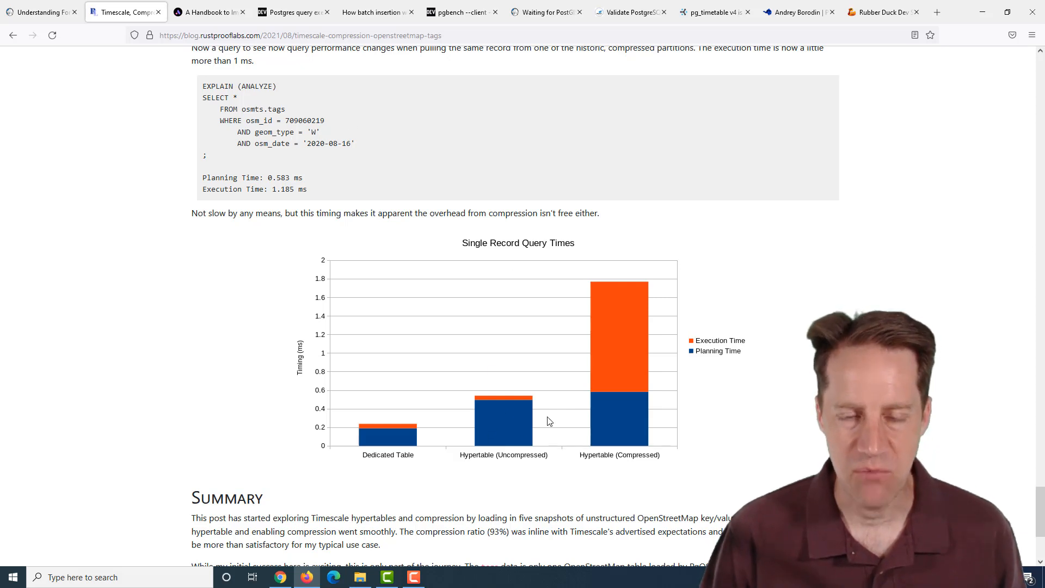
mouse_move(506, 427)
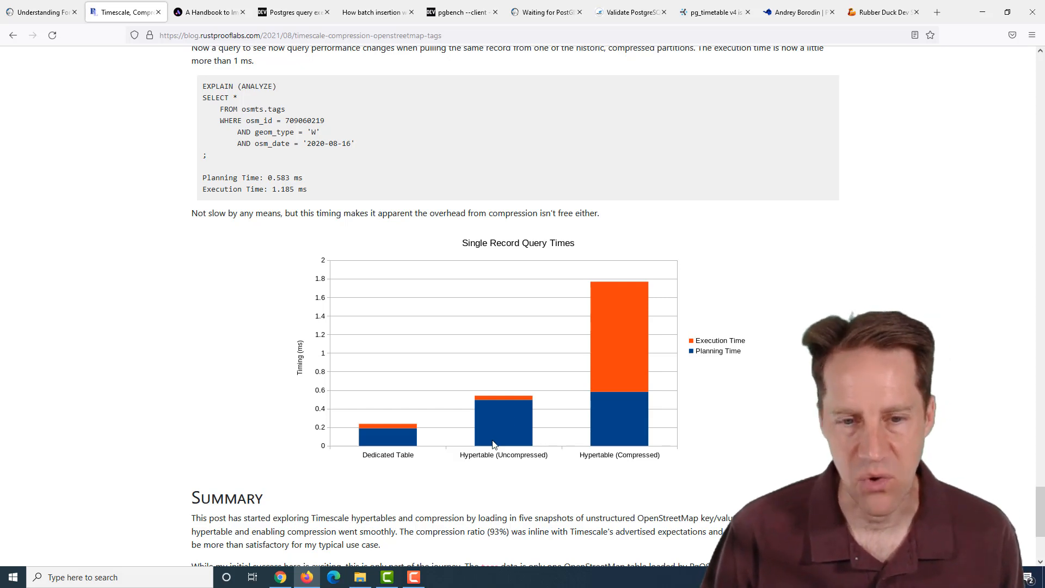
mouse_move(523, 402)
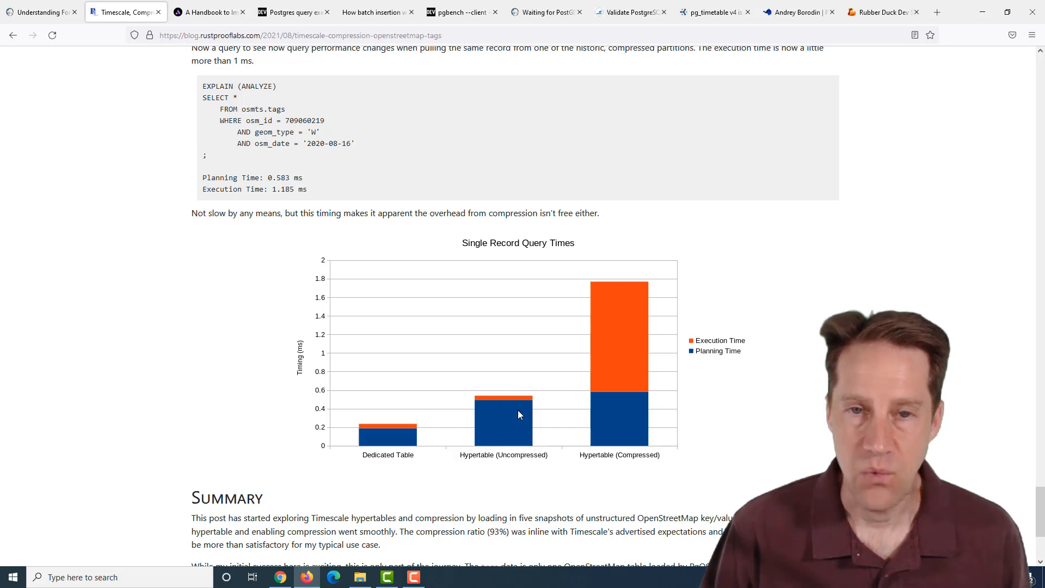
mouse_move(626, 424)
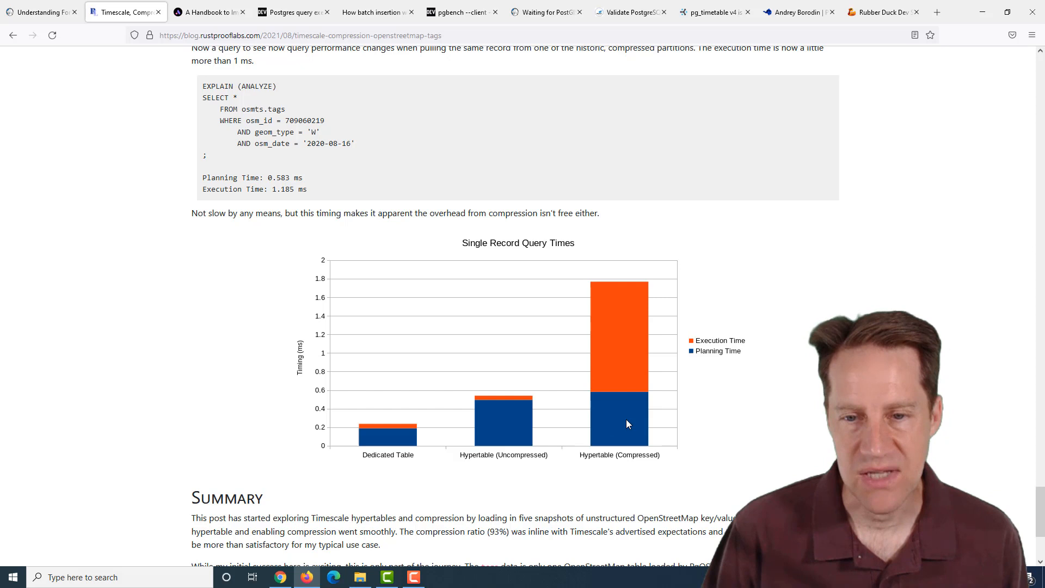
mouse_move(624, 382)
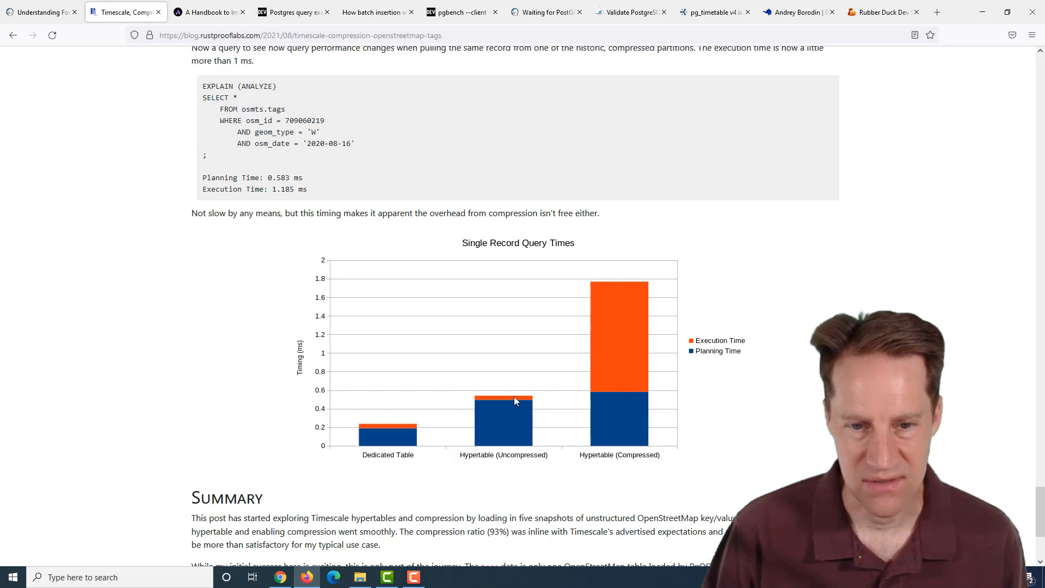
mouse_move(434, 299)
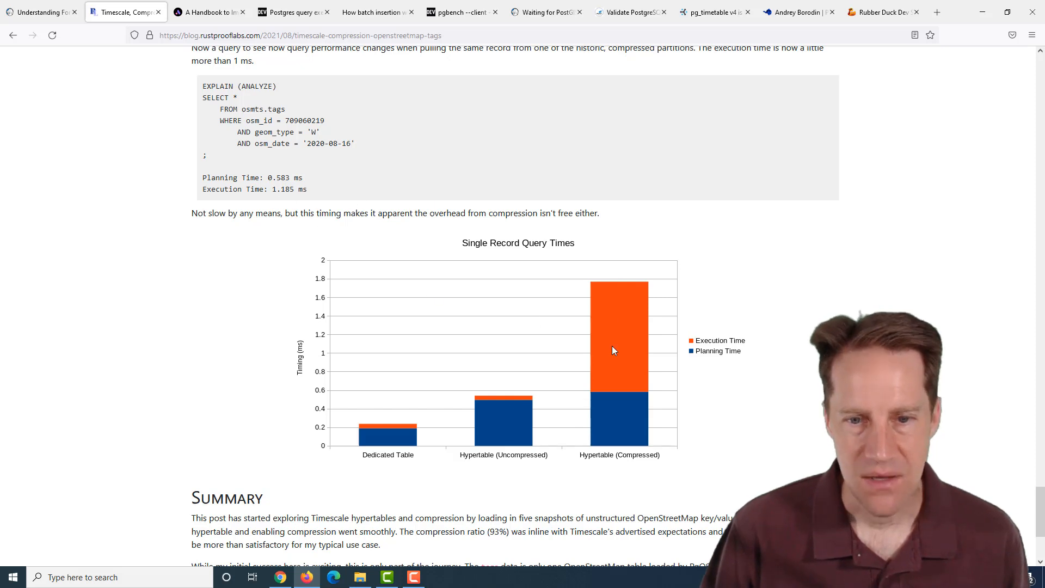
mouse_move(665, 360)
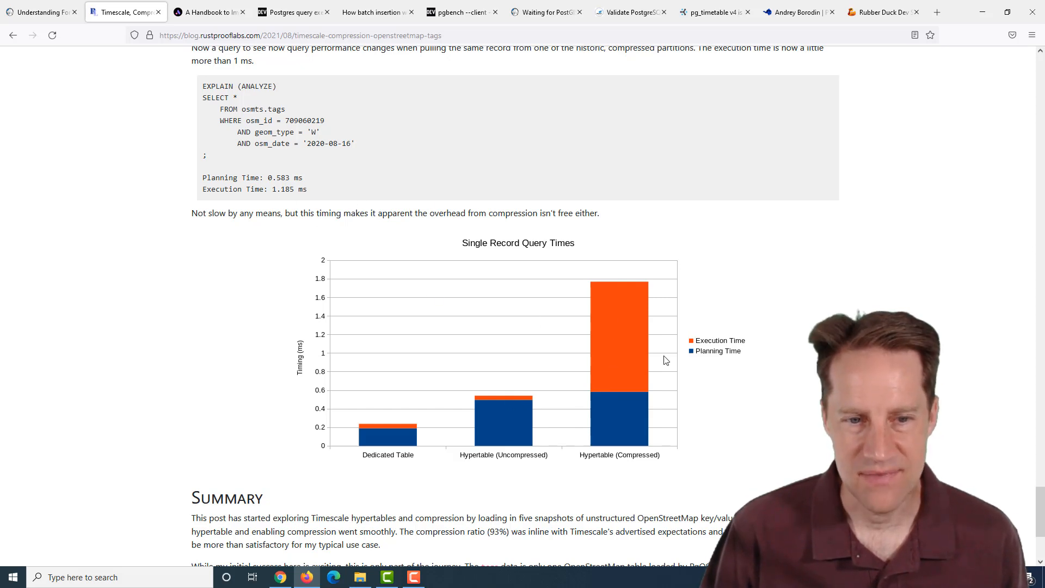
mouse_move(490, 412)
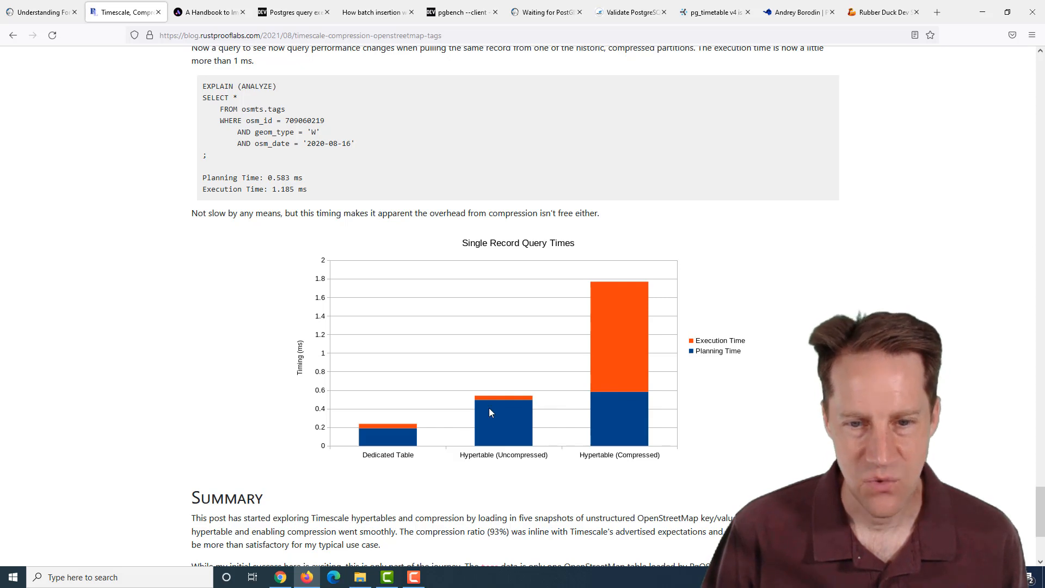
mouse_move(560, 385)
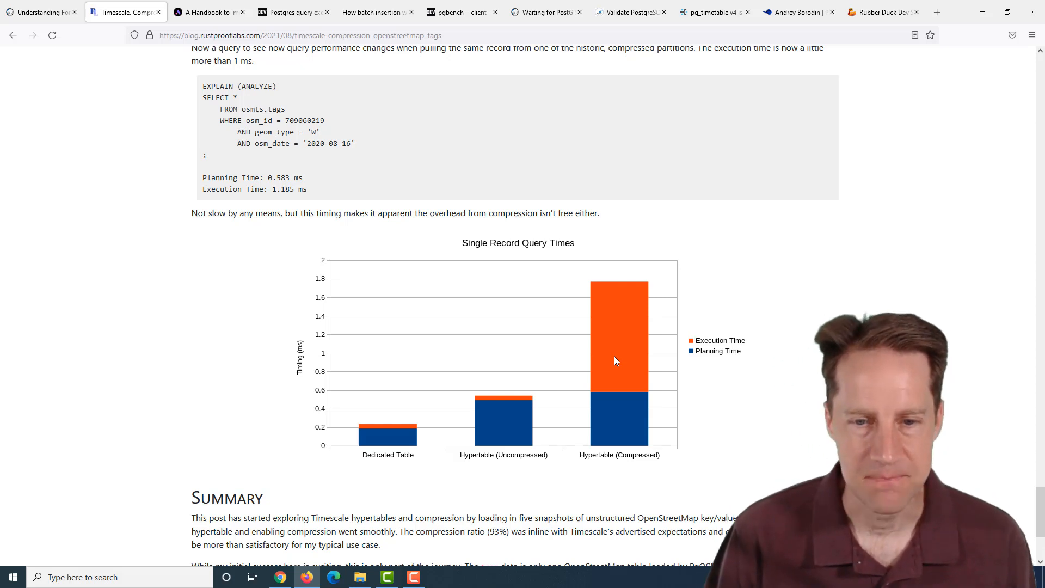
scroll("down", 3)
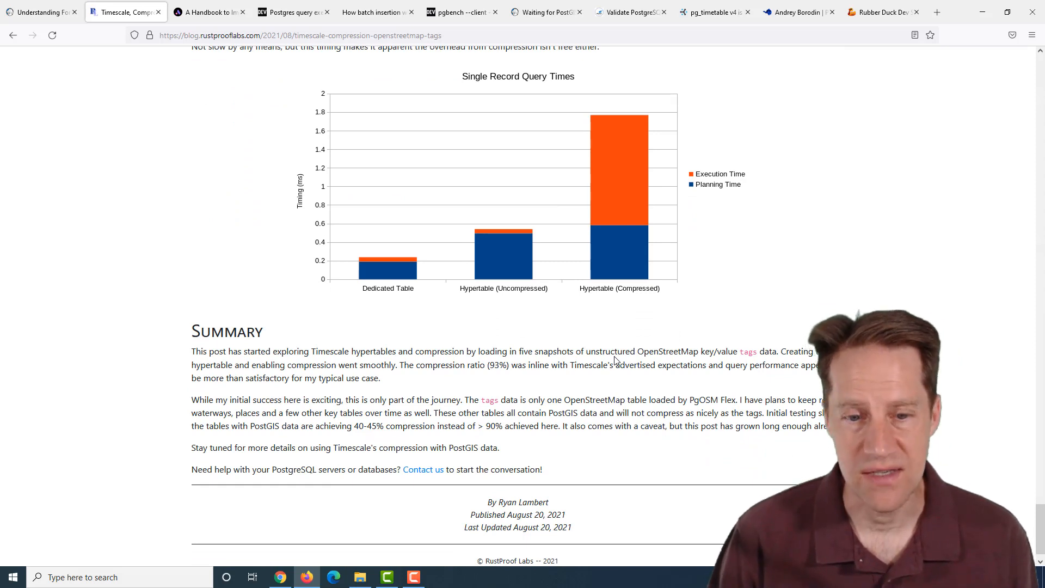
mouse_move(265, 47)
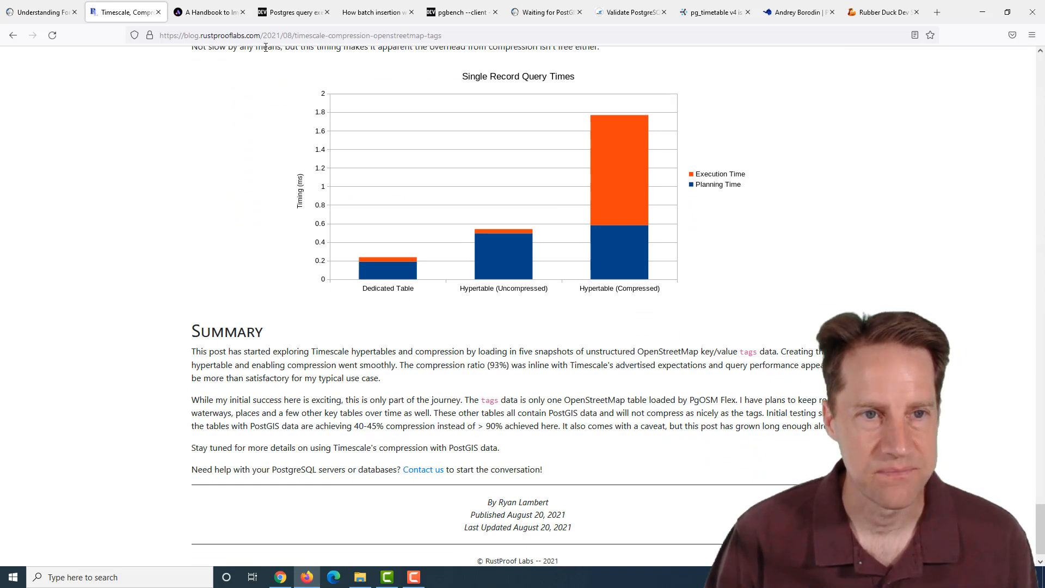
Step: Switch to the Arctype fuzzy search handbook and read from the data set into the B-Tree index queries
left_click(209, 12)
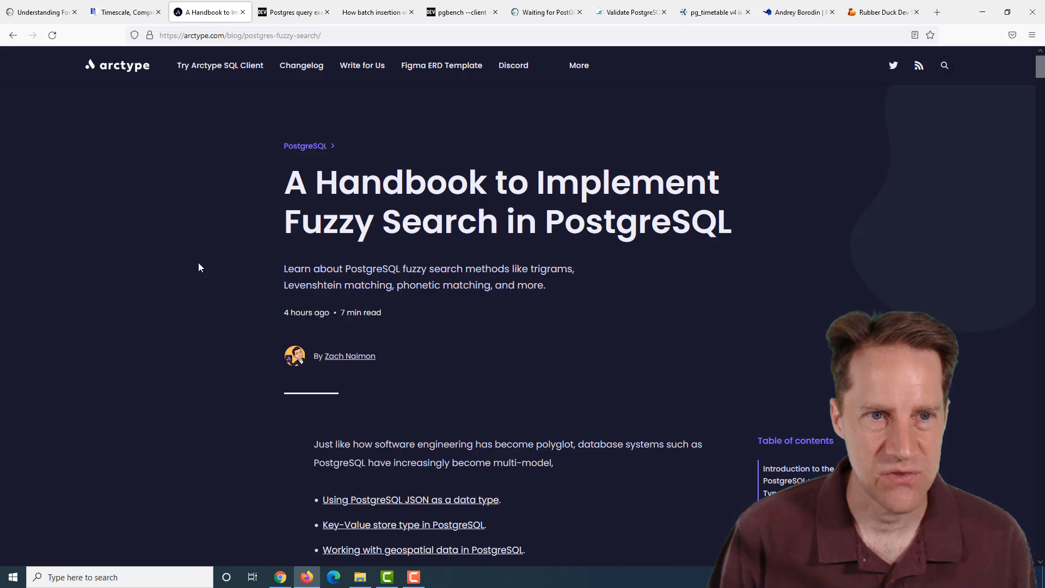
scroll("down", 3)
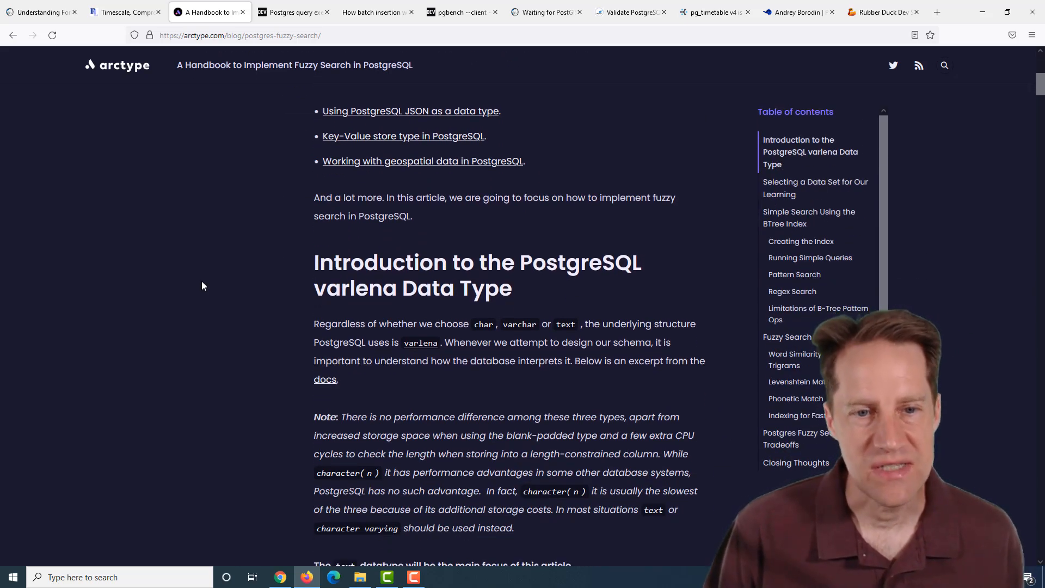
scroll("down", 3)
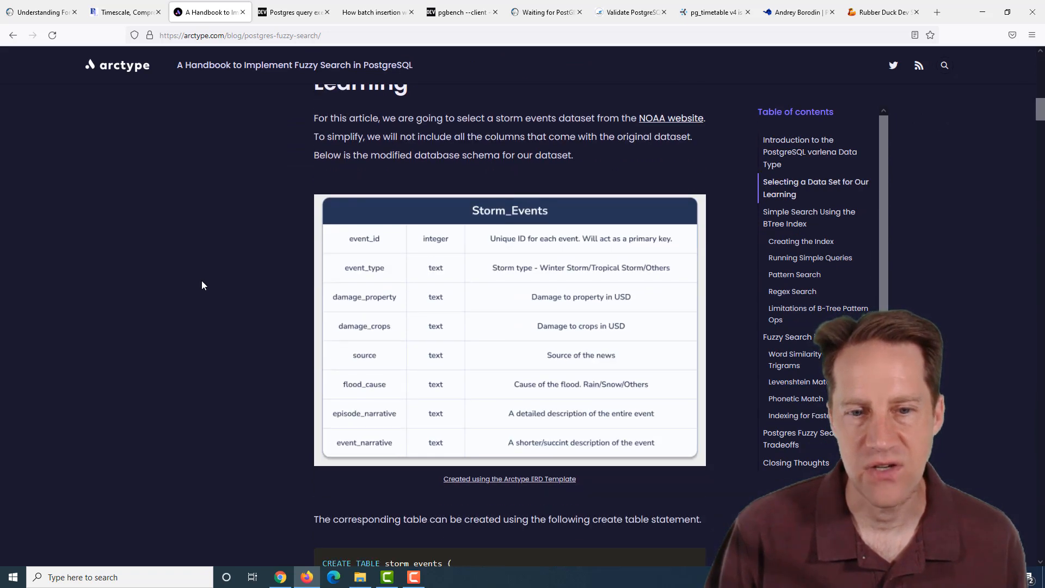
scroll("down", 3)
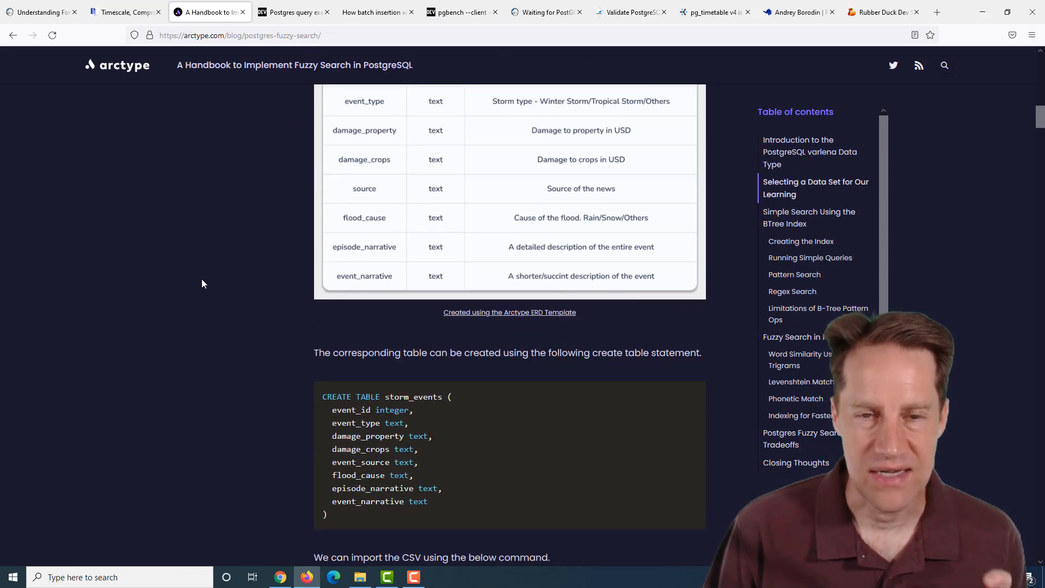
scroll("down", 3)
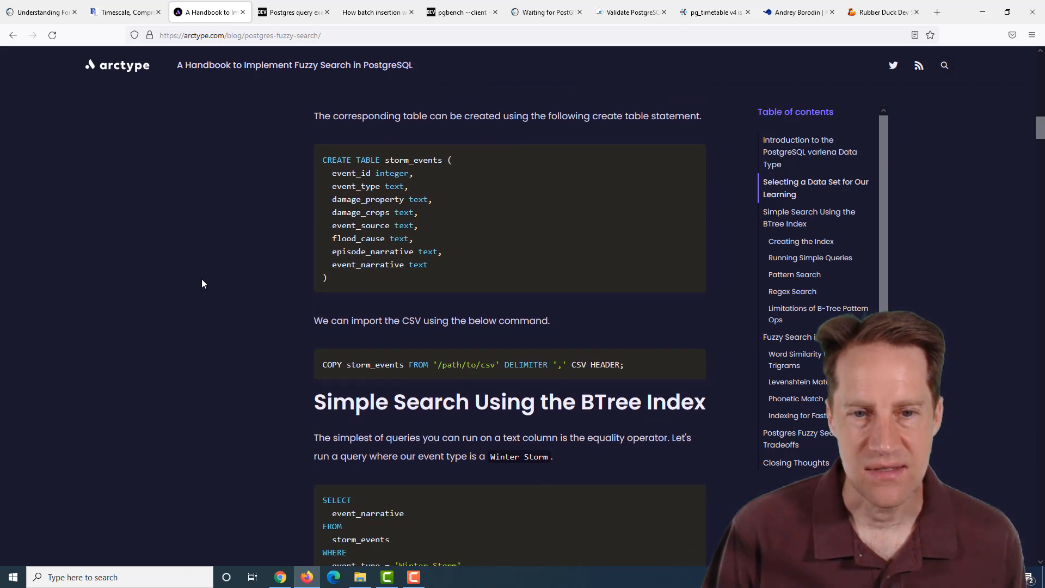
scroll("down", 3)
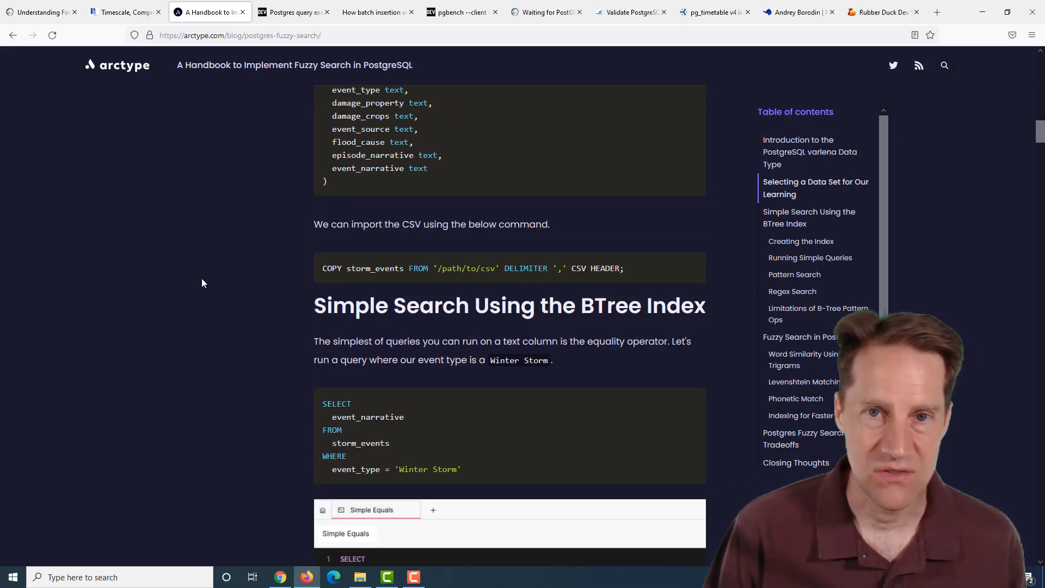
Step: Reach Pattern Search and highlight text_pattern_ops in the CREATE INDEX example
scroll("down", 3)
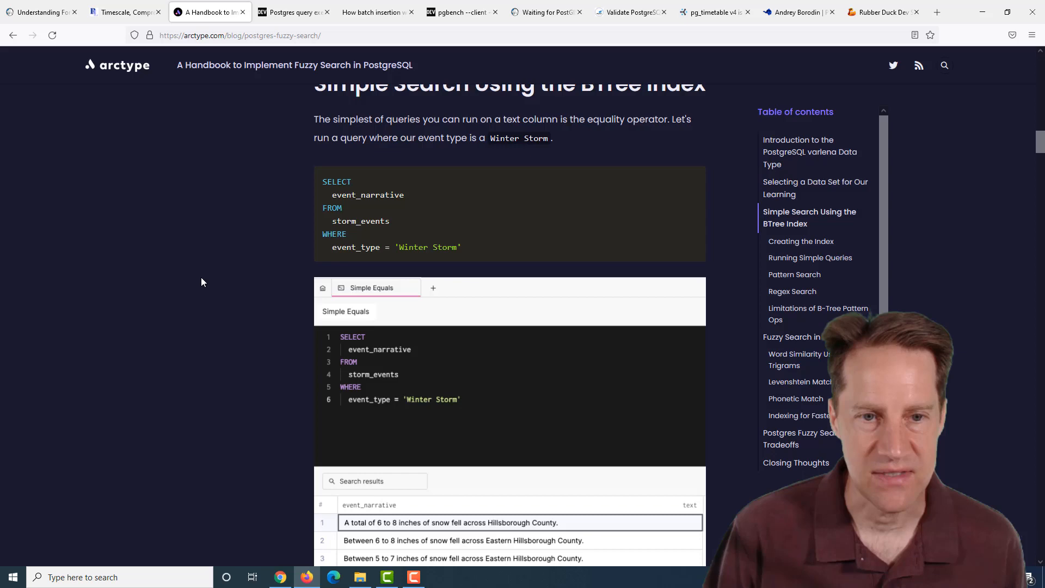
scroll("down", 3)
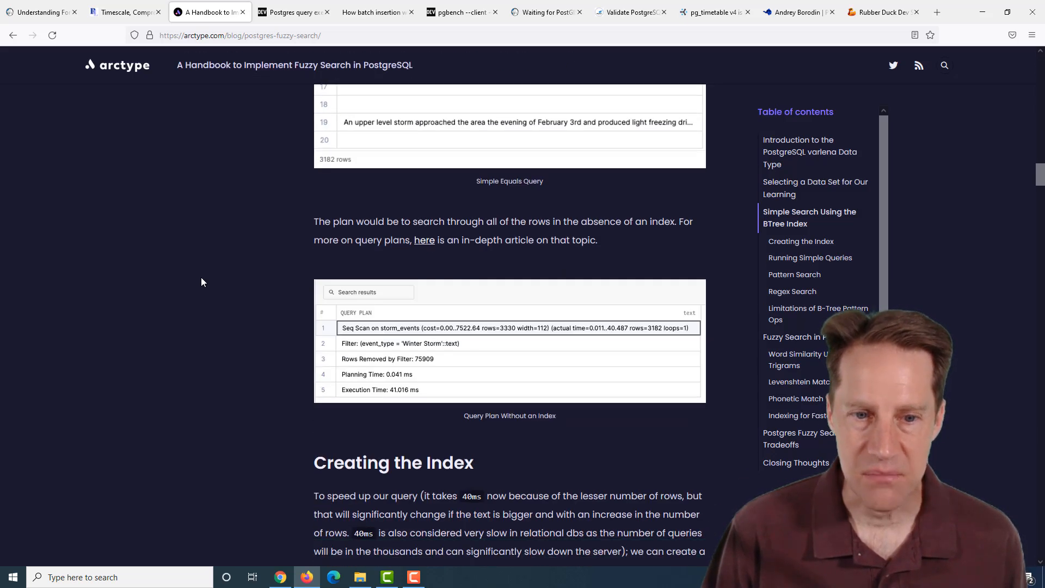
scroll("down", 3)
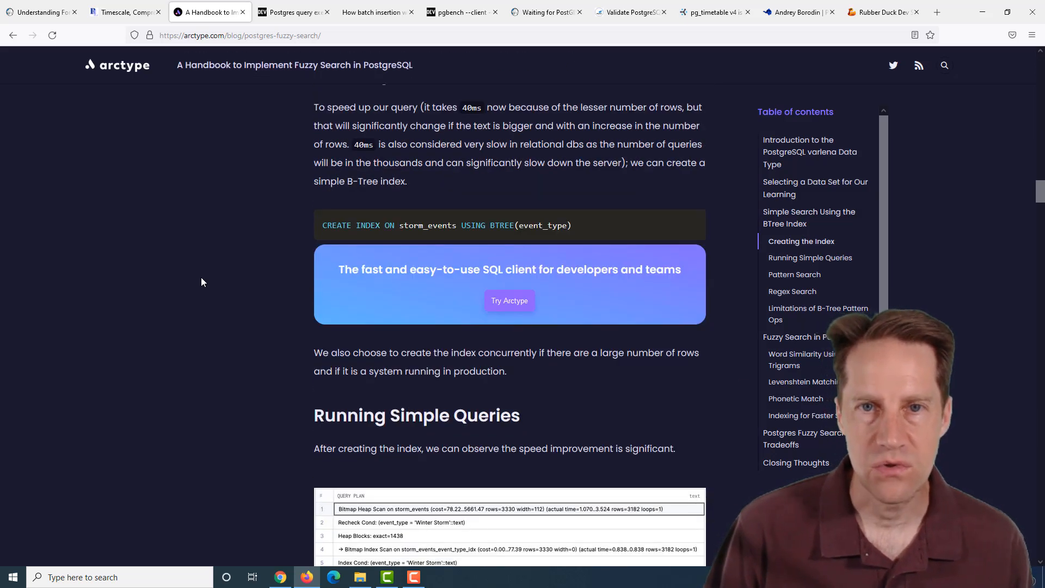
scroll("down", 3)
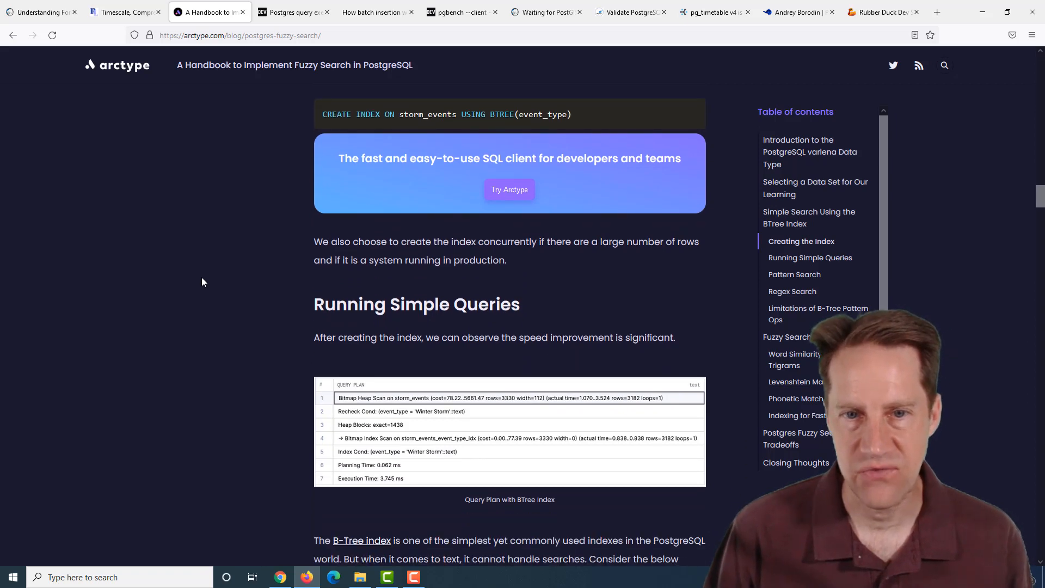
scroll("down", 3)
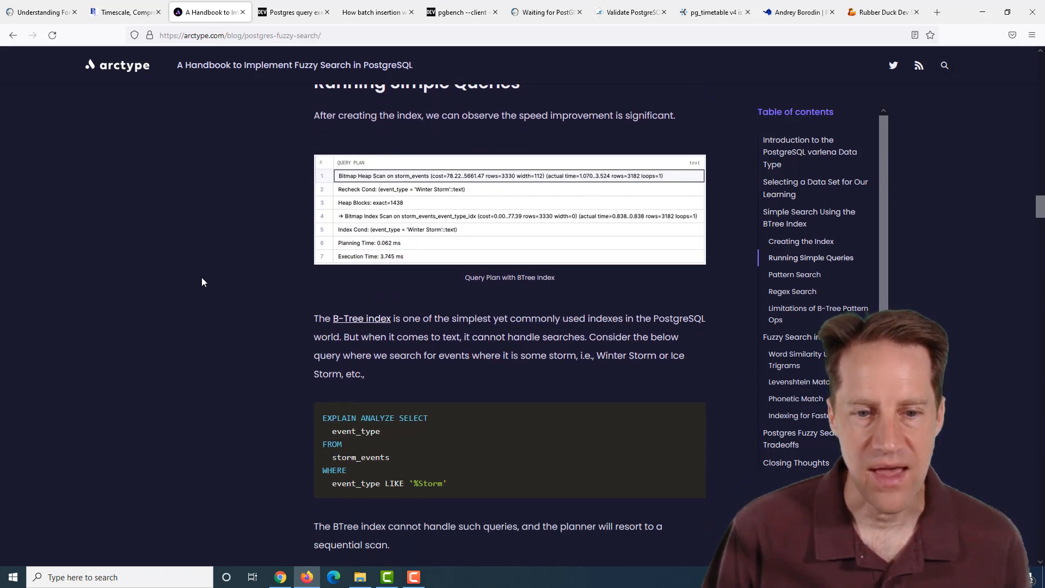
scroll("down", 3)
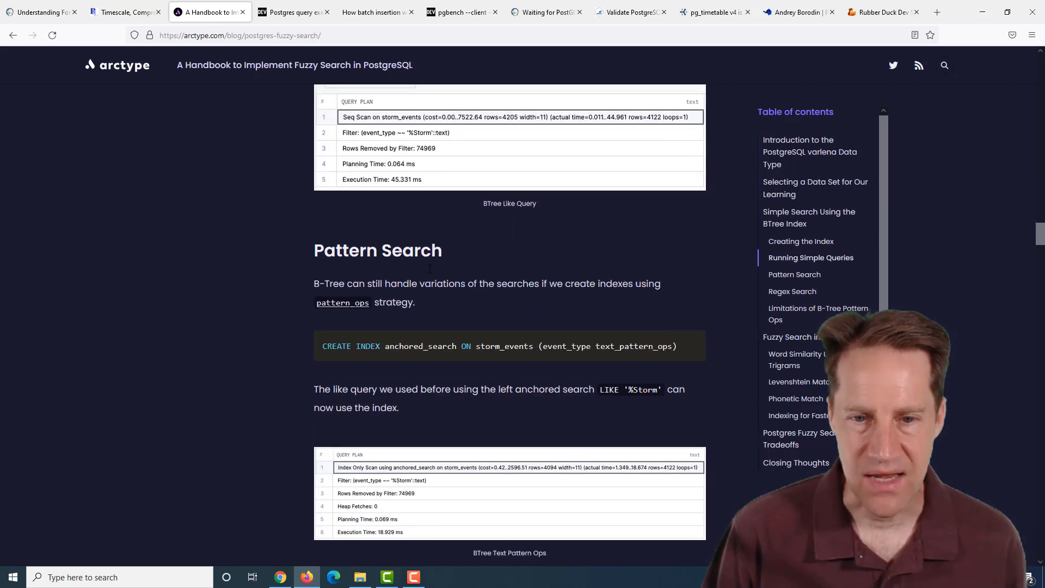
double_click(662, 347)
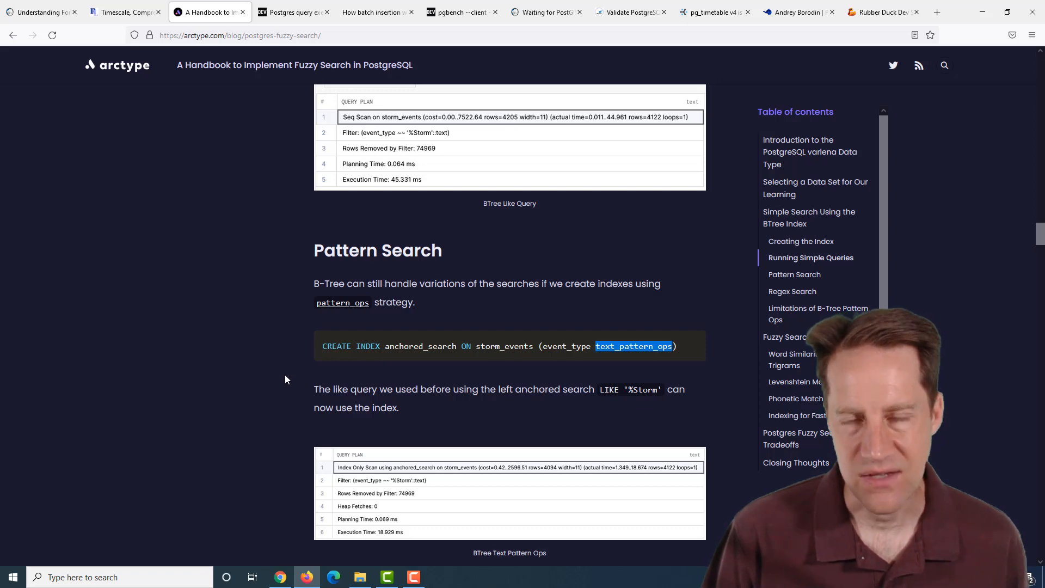
Step: Read past Regex Search and the B-Tree pattern ops limitations to Fuzzy Search in PostgreSQL
scroll("down", 3)
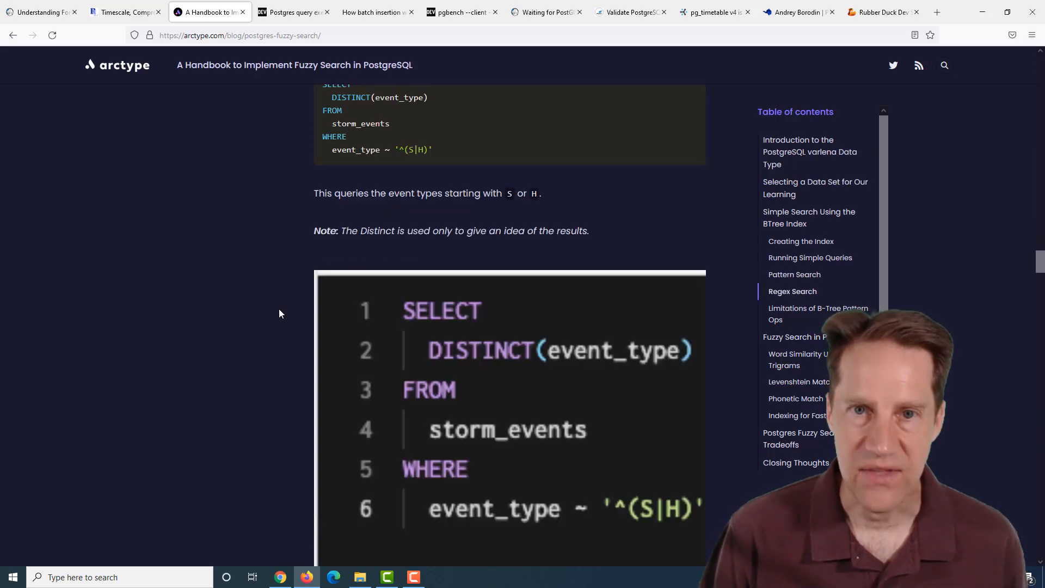
scroll("down", 3)
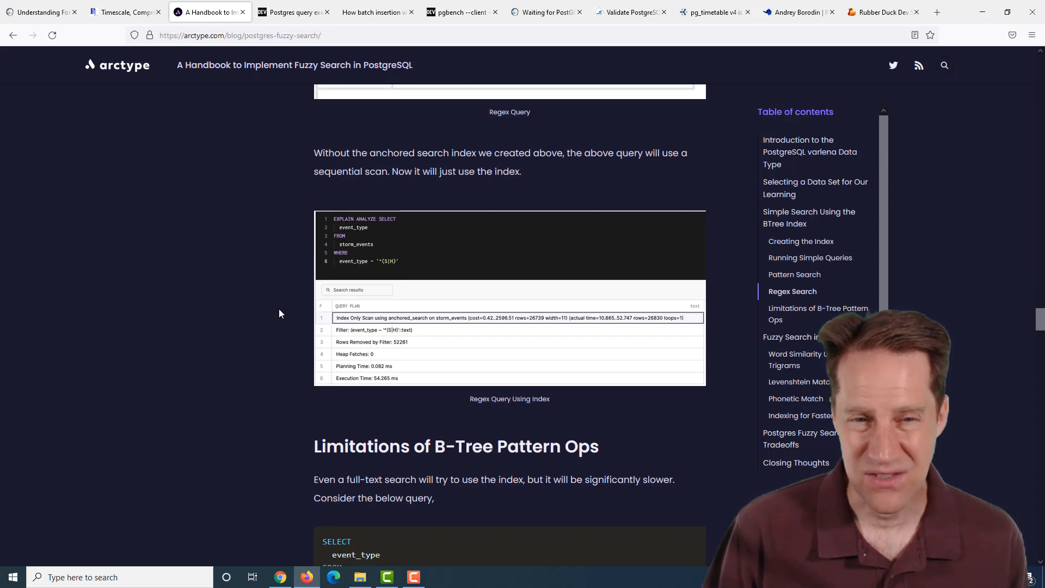
scroll("down", 3)
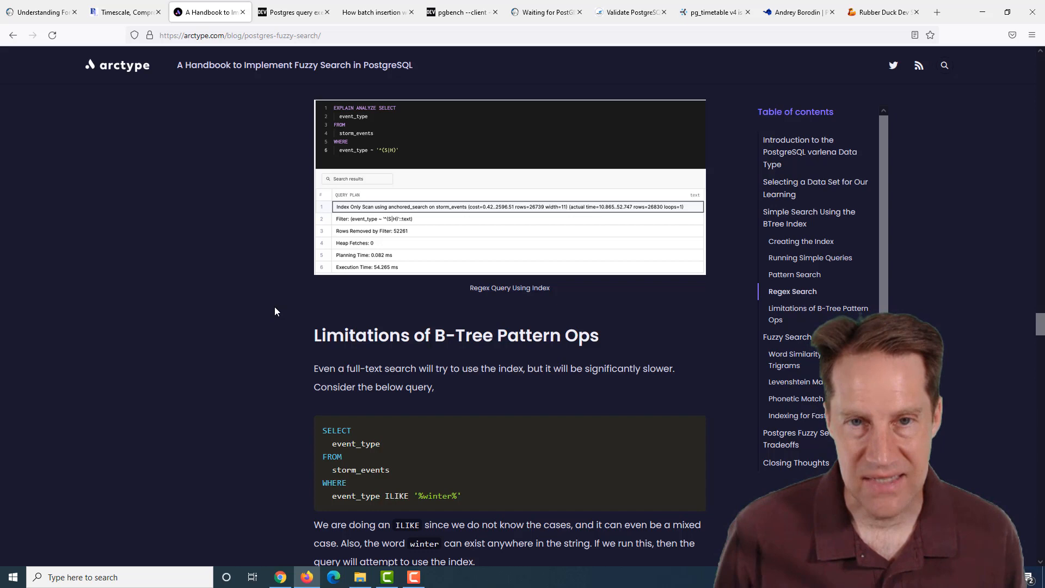
scroll("down", 3)
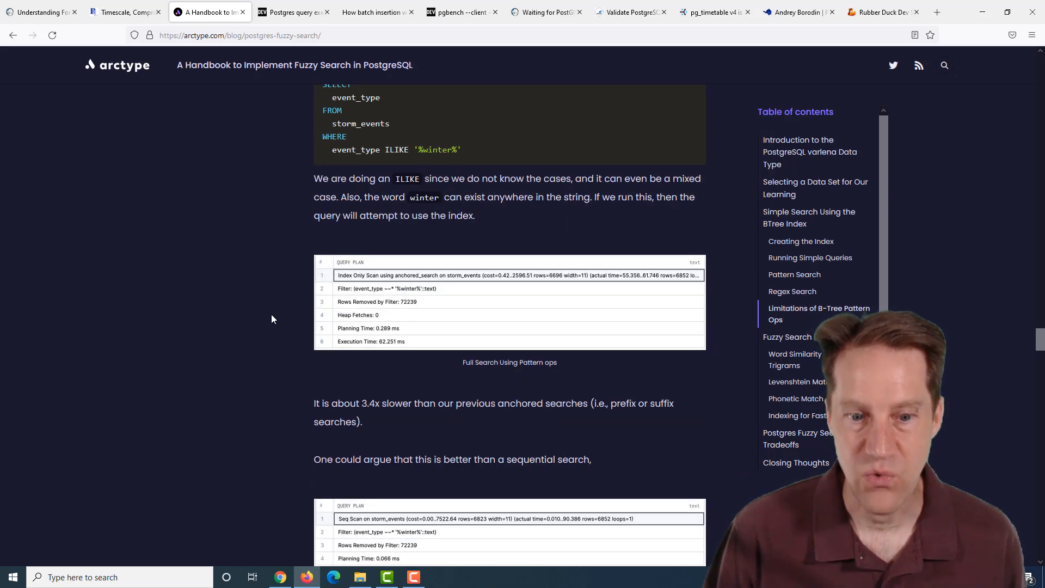
scroll("down", 3)
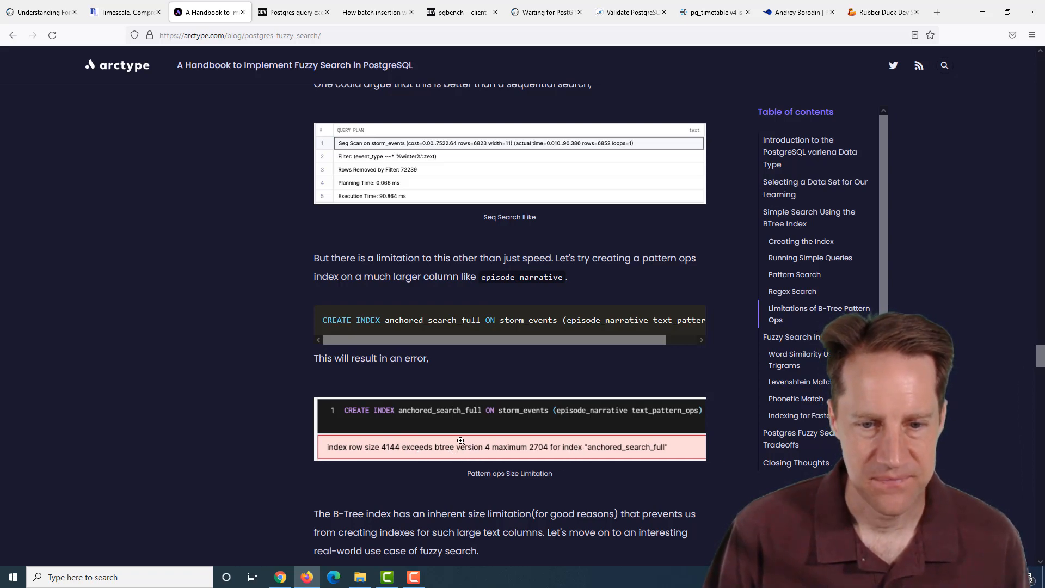
scroll("down", 3)
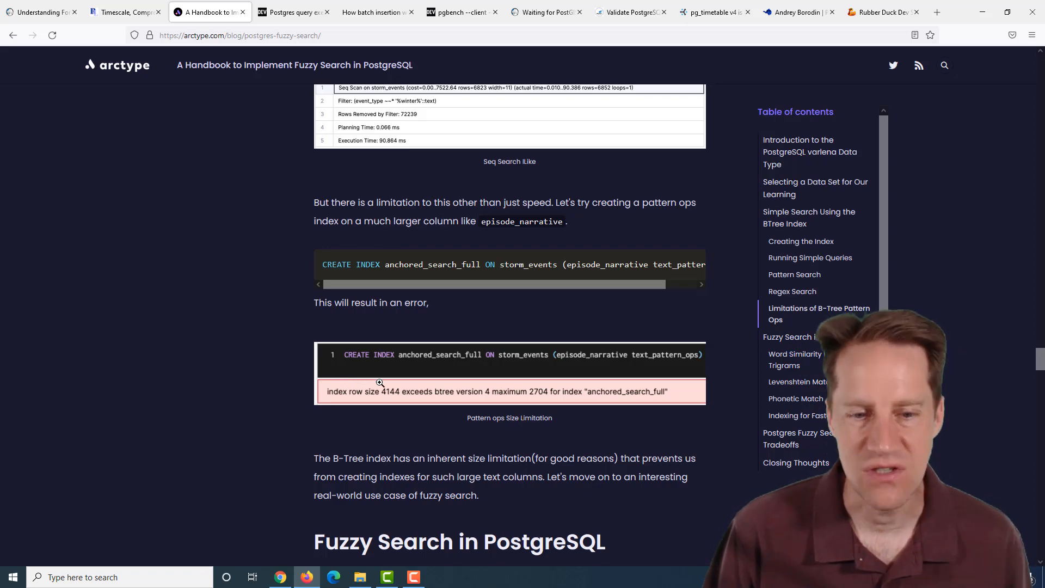
scroll("down", 3)
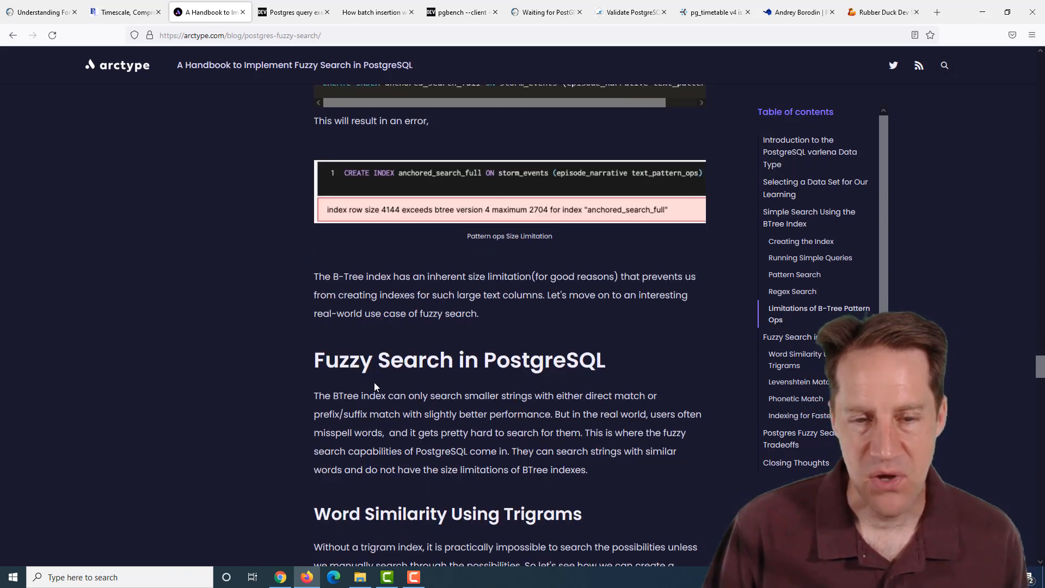
Step: Read the trigram and Levenshtein sections, highlighting pg_trgm and the search string 'Drot'
scroll("down", 3)
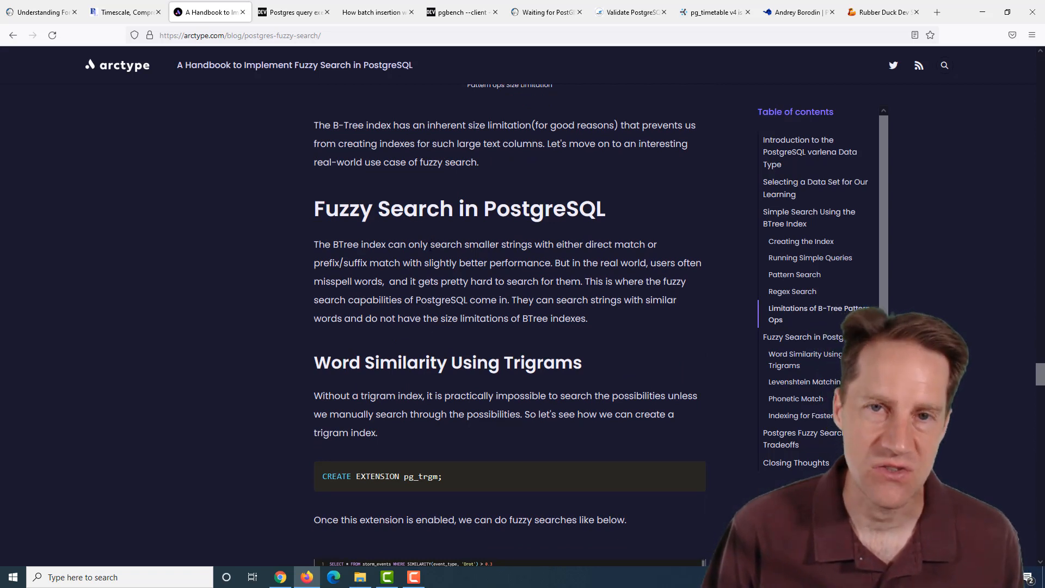
scroll("down", 3)
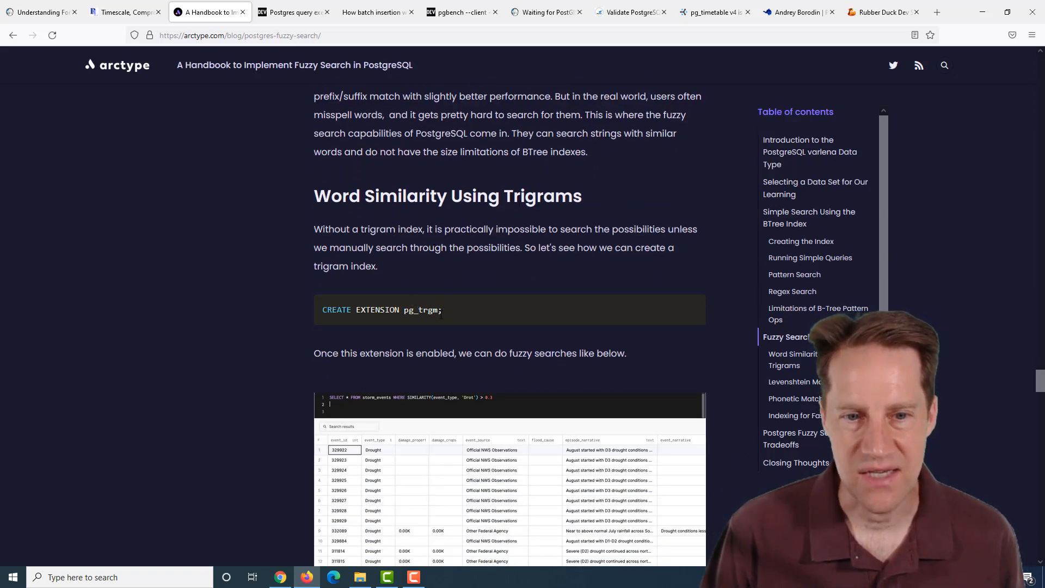
double_click(421, 309)
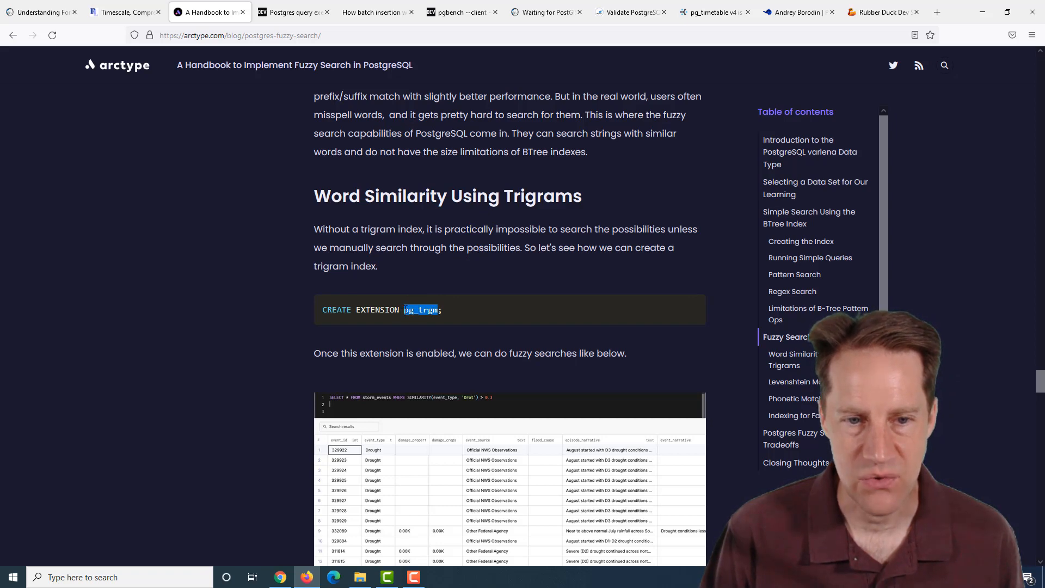
scroll("down", 3)
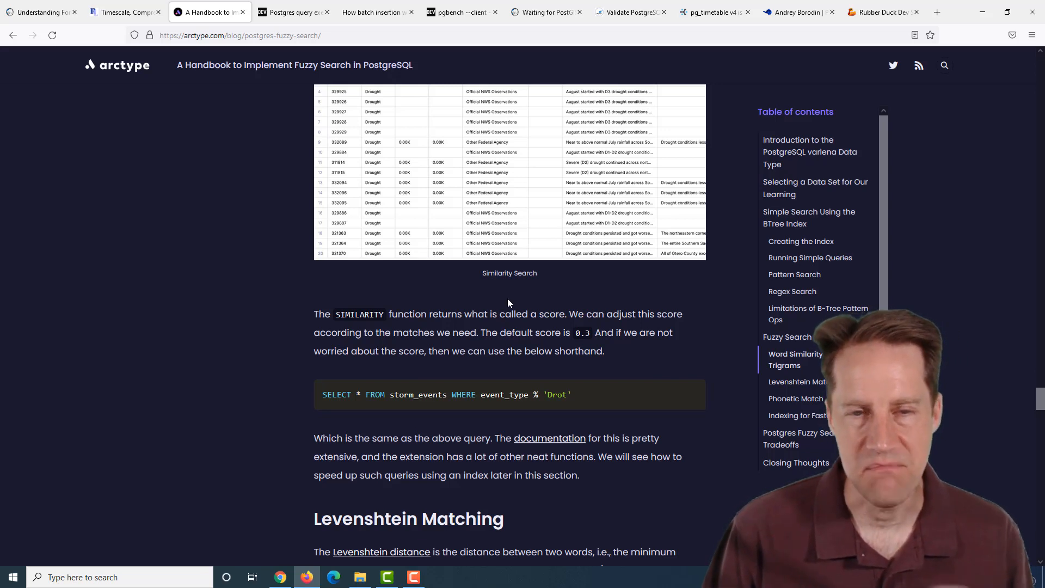
scroll("down", 3)
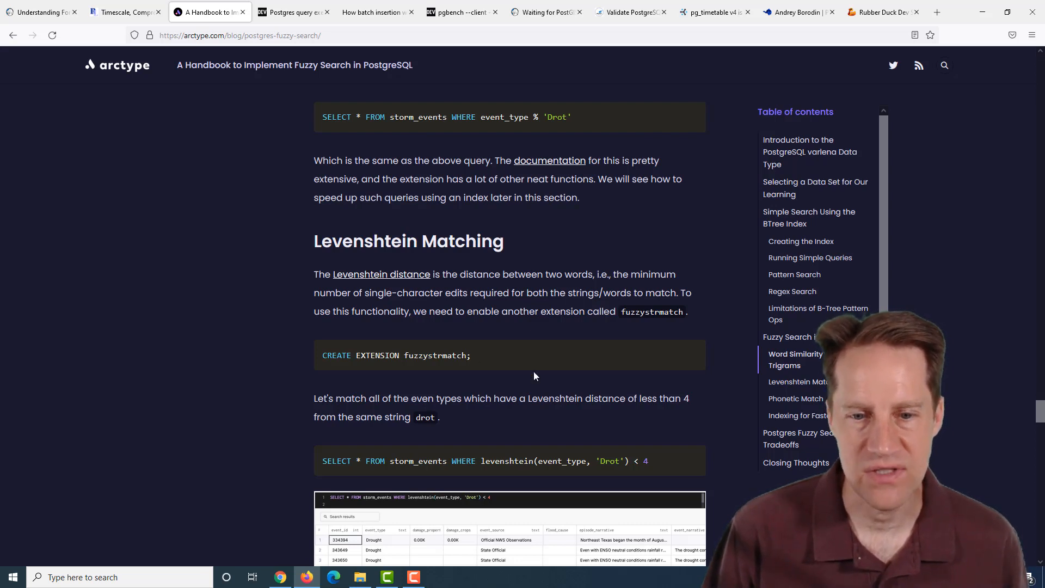
scroll("down", 3)
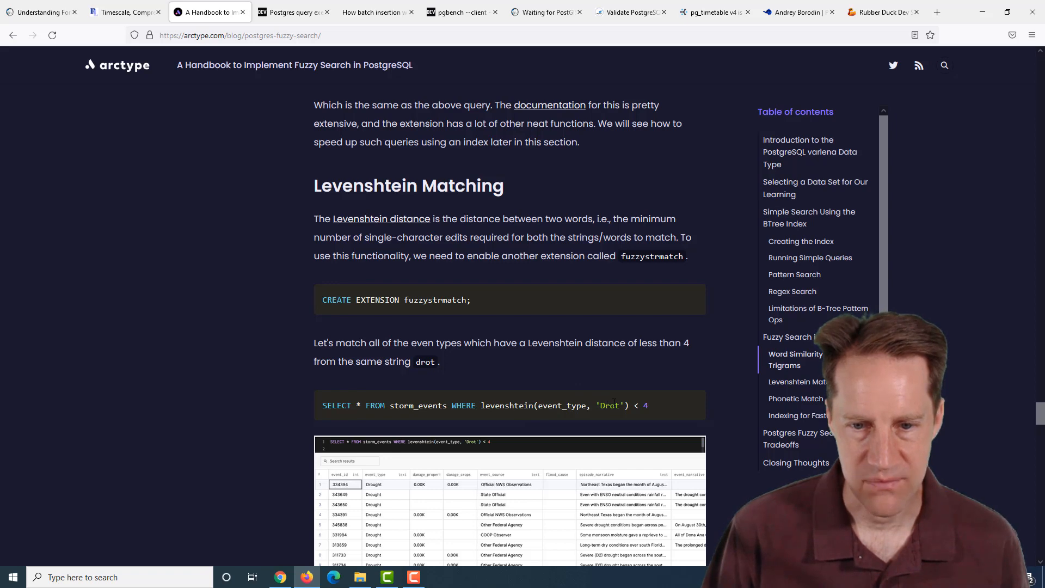
double_click(608, 405)
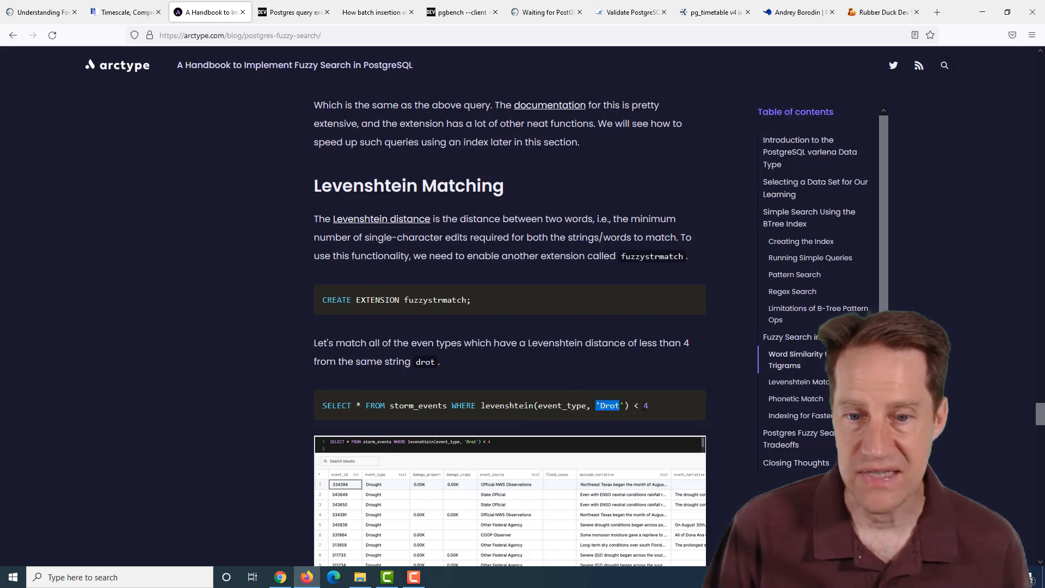
Step: Finish the phonetic and GIN indexing sections, marking gin_trgm_ops, and move to the dev.to post
scroll("down", 3)
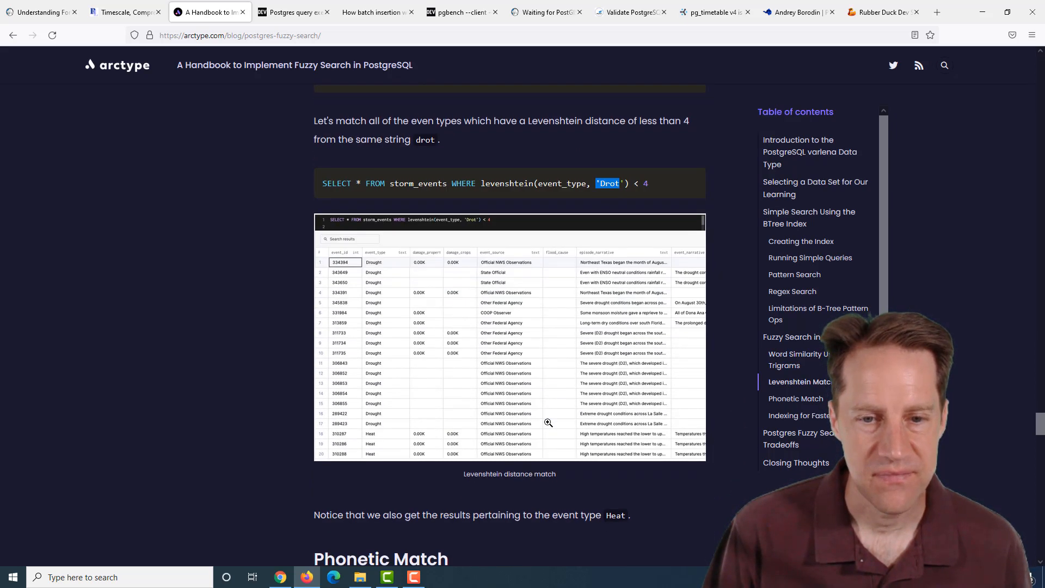
scroll("down", 3)
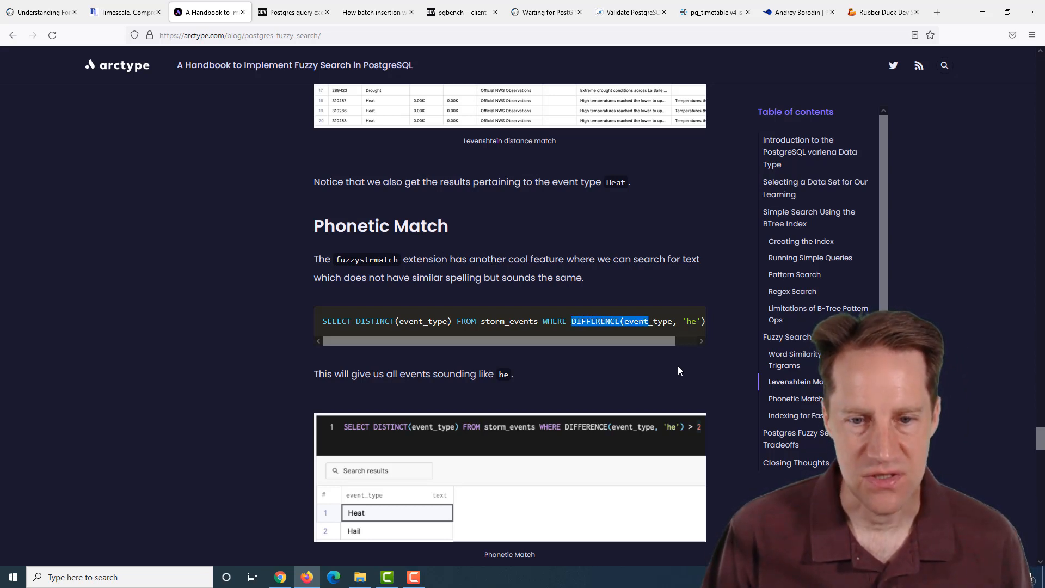
scroll("down", 3)
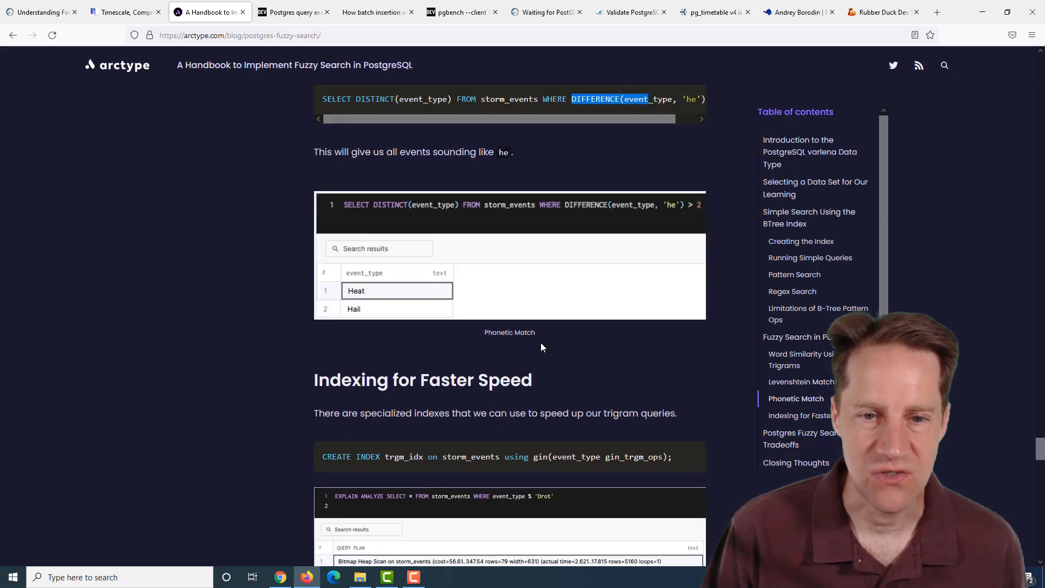
scroll("down", 3)
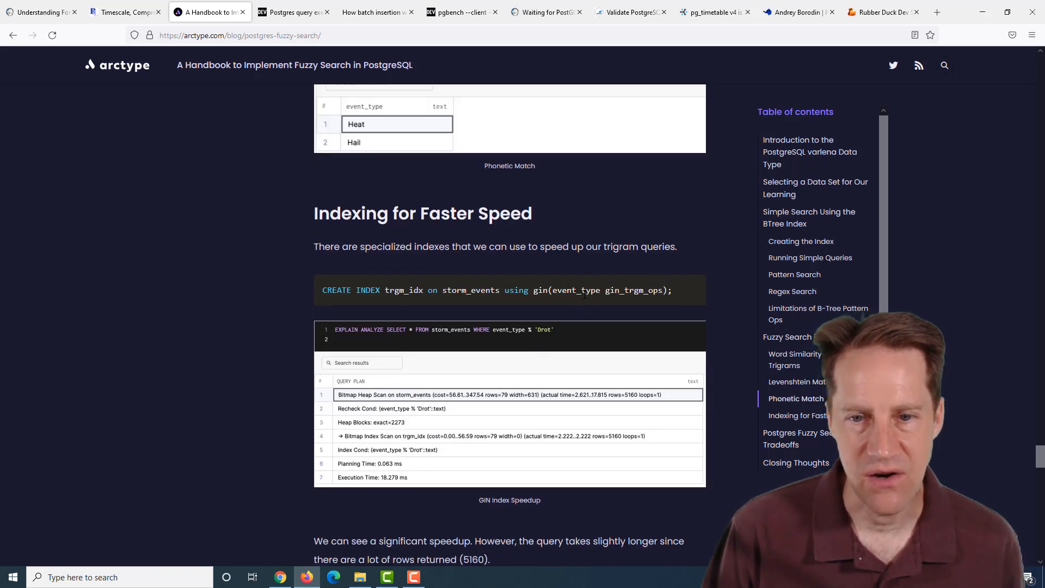
double_click(632, 290)
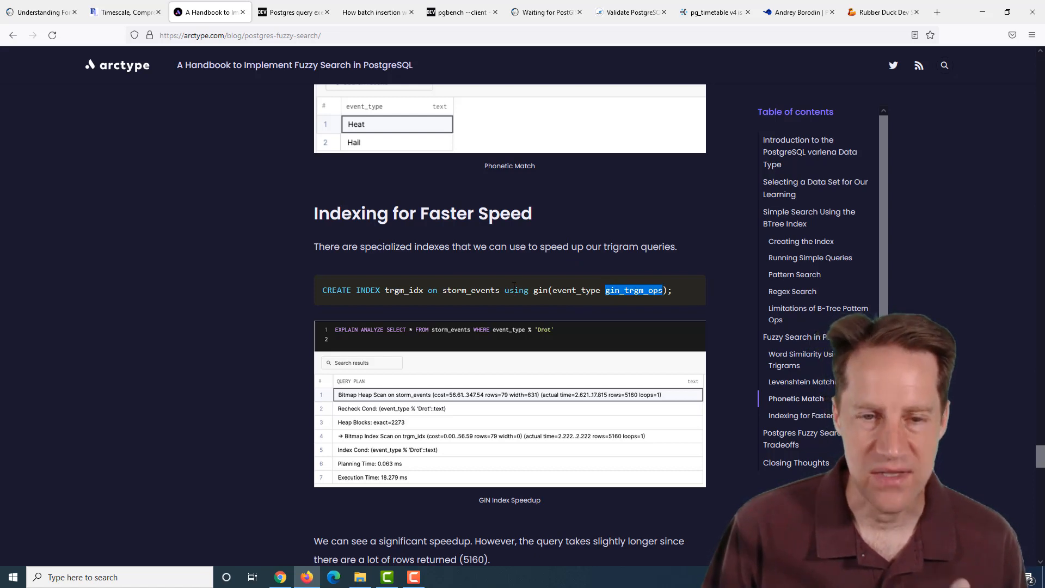
scroll("down", 3)
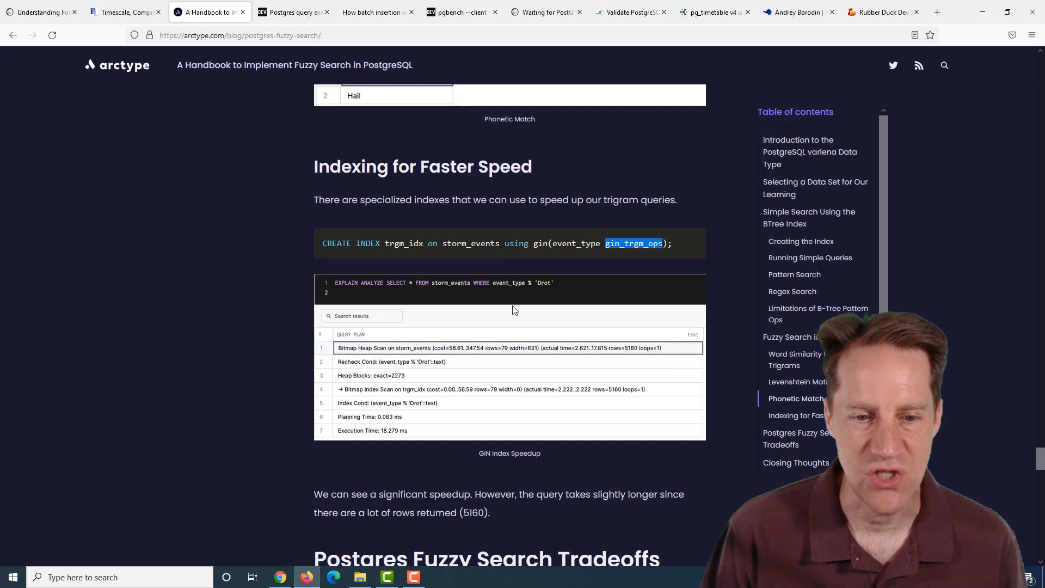
scroll("down", 3)
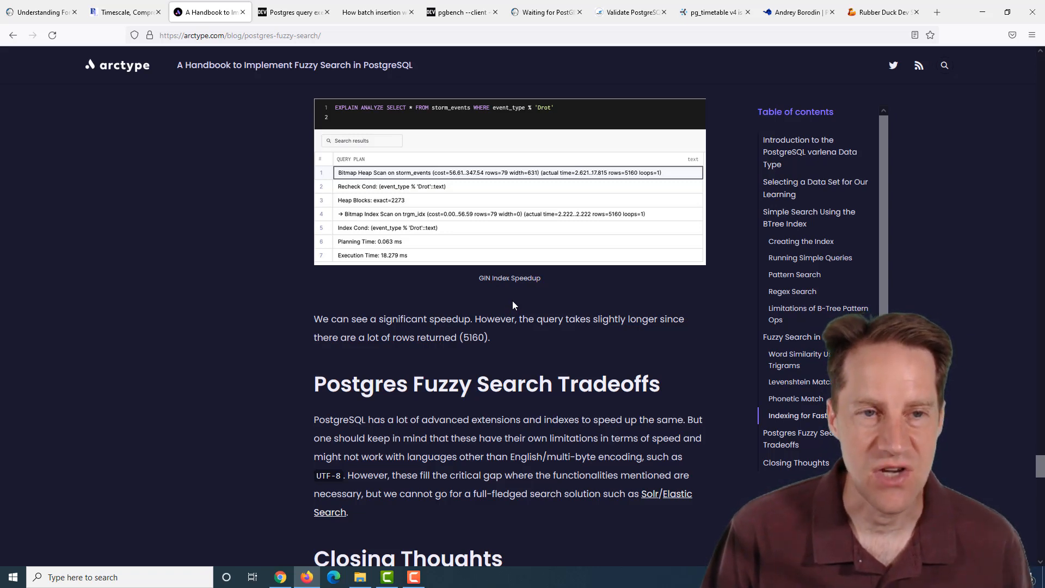
mouse_move(270, 29)
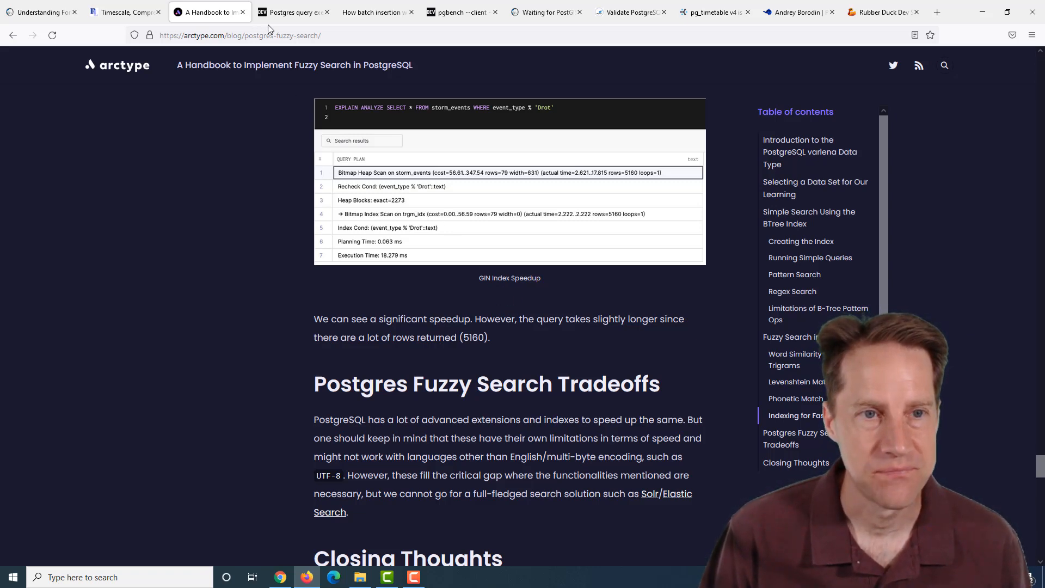
left_click(292, 12)
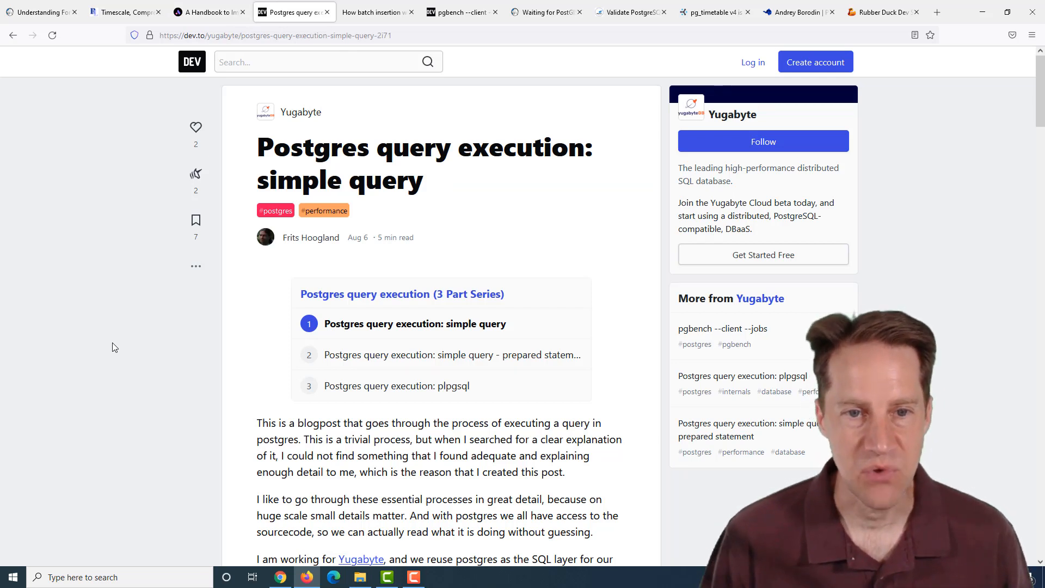
mouse_move(165, 287)
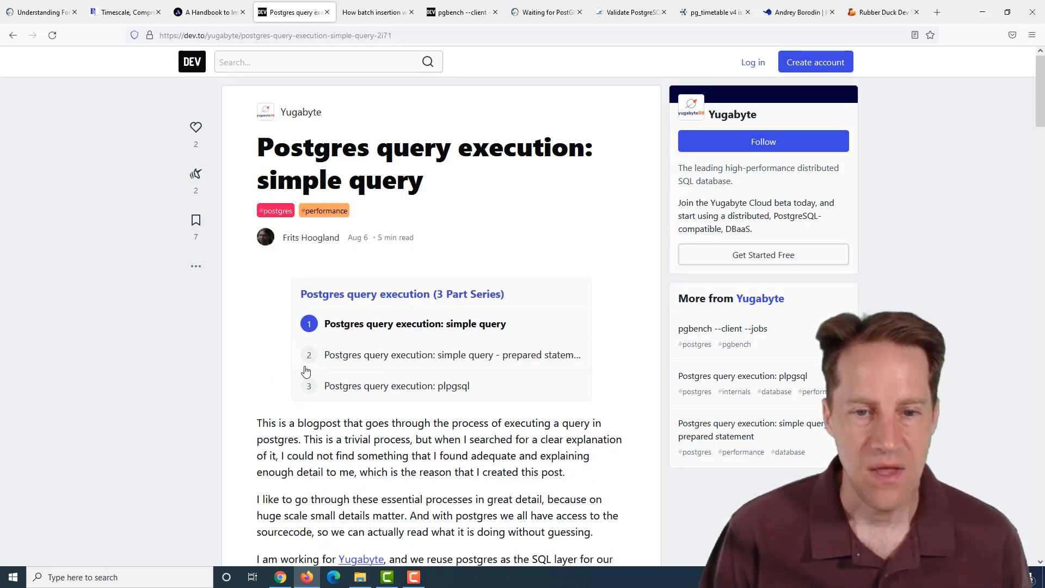
mouse_move(533, 355)
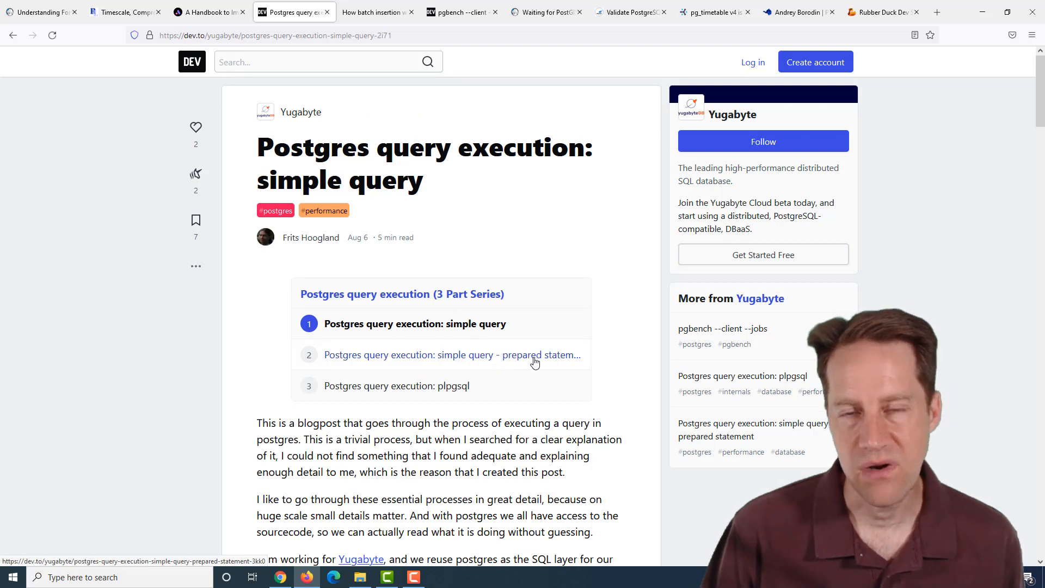
mouse_move(533, 354)
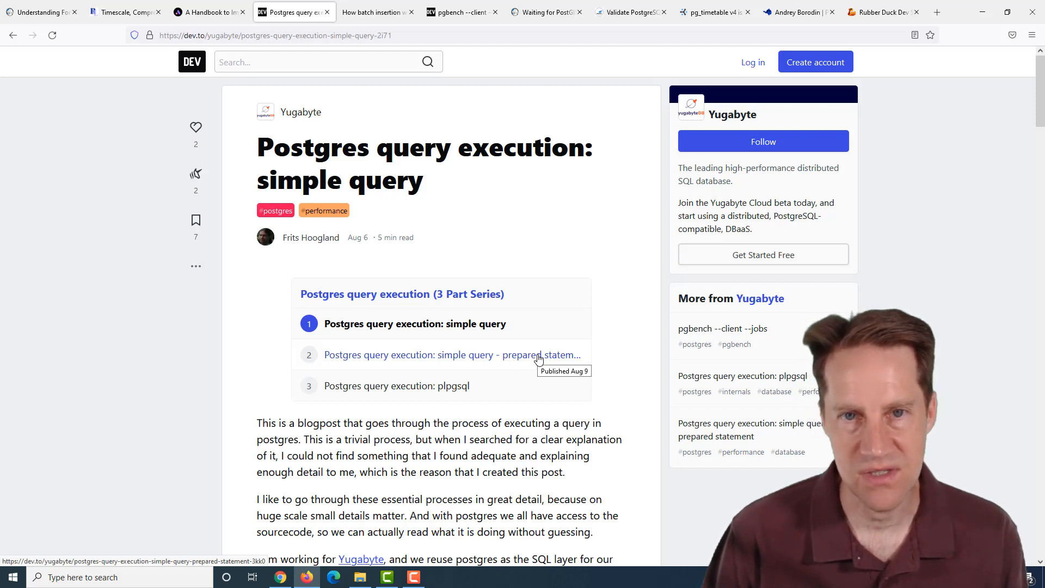
mouse_move(452, 386)
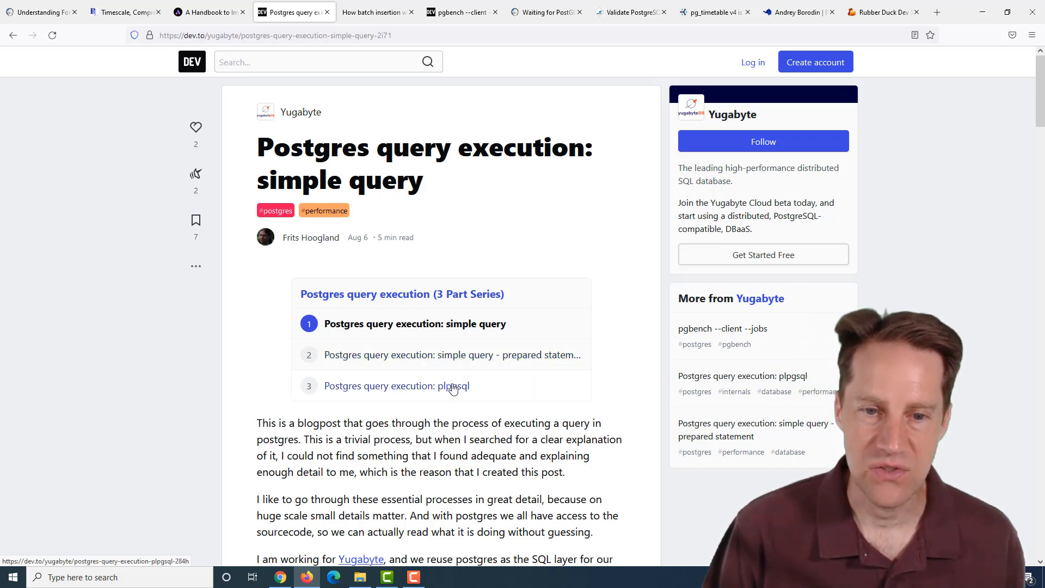
mouse_move(454, 389)
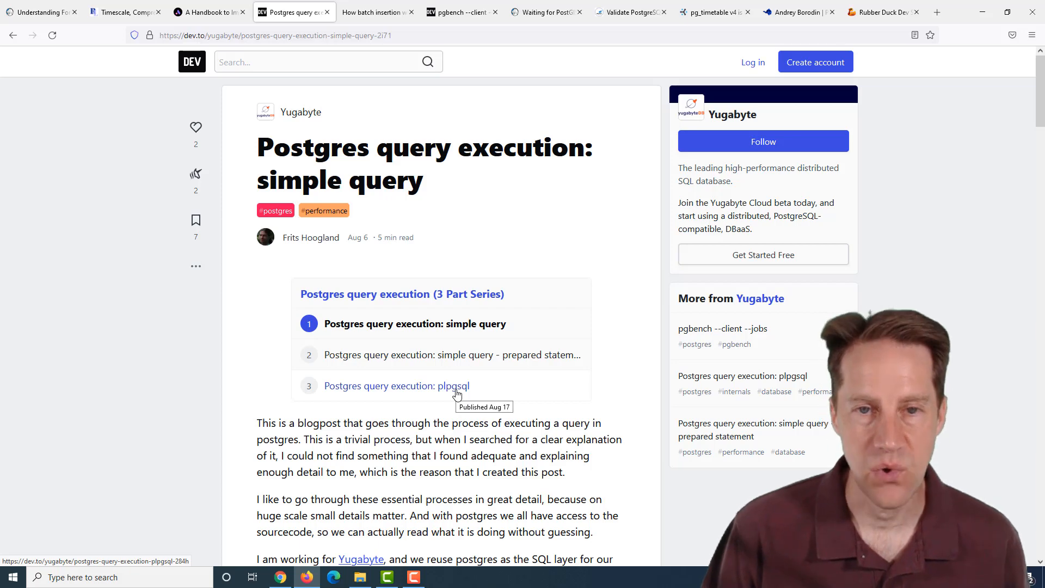
mouse_move(207, 441)
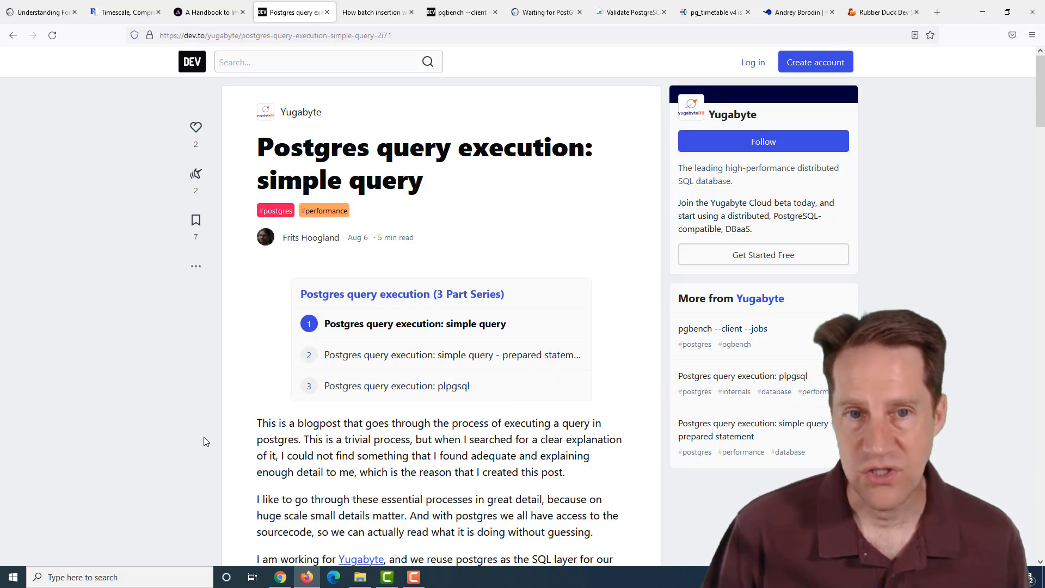
scroll("down", 3)
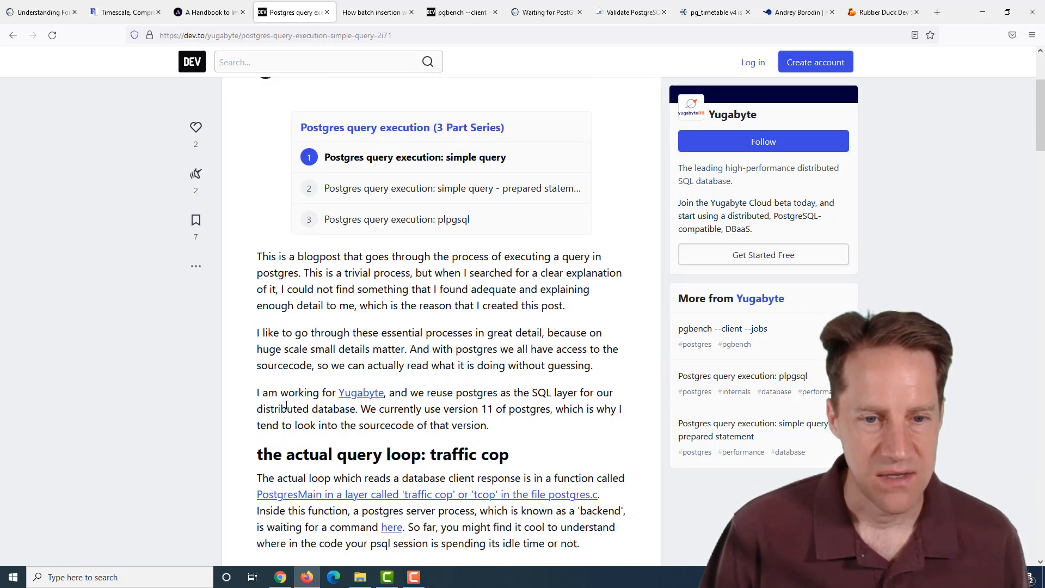
Step: Read past the simple query protocol and function call tree to the pg_stat_statements heading
scroll("down", 3)
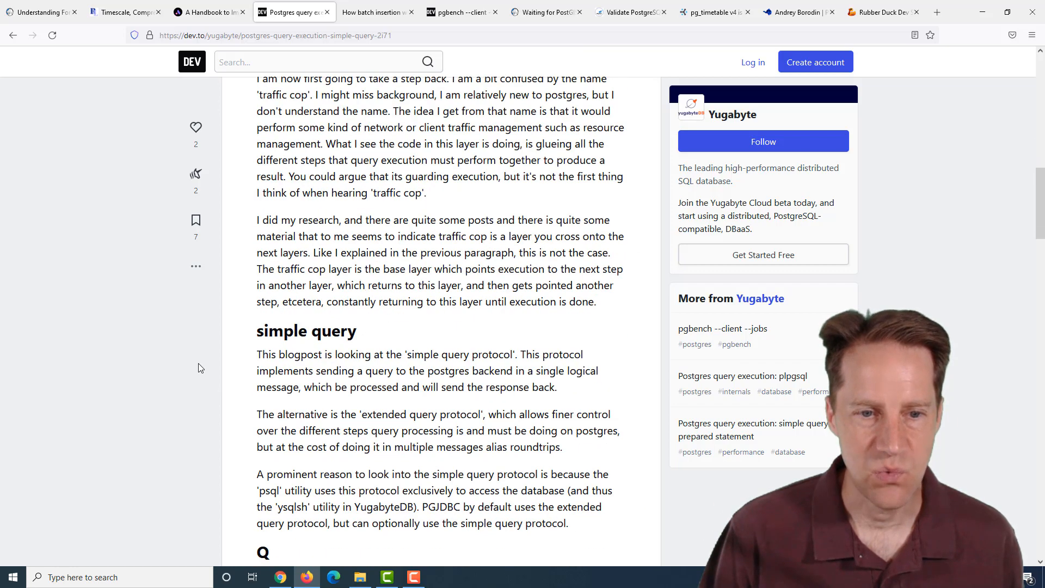
scroll("down", 3)
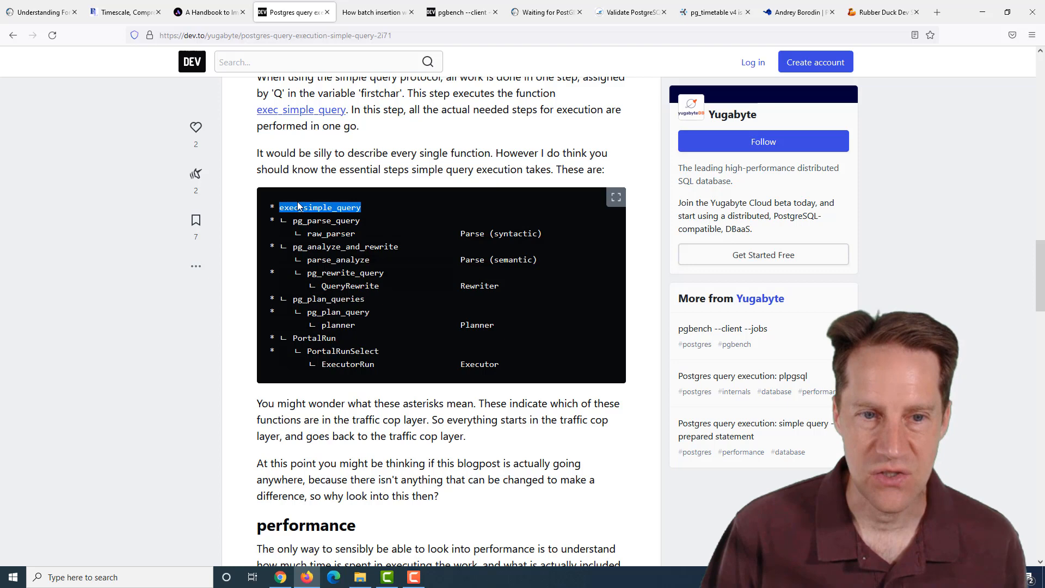
scroll("down", 3)
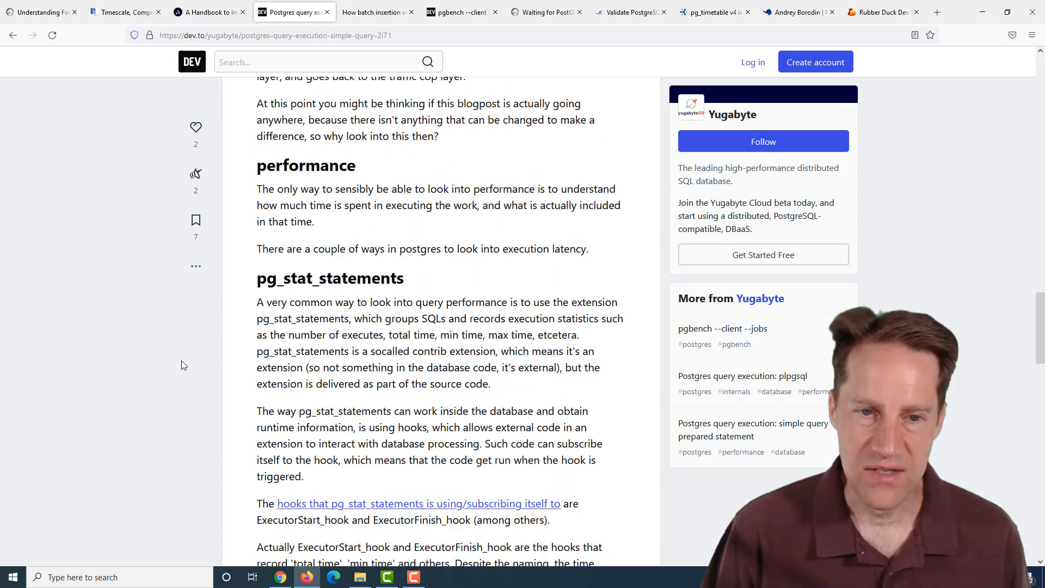
scroll("down", 3)
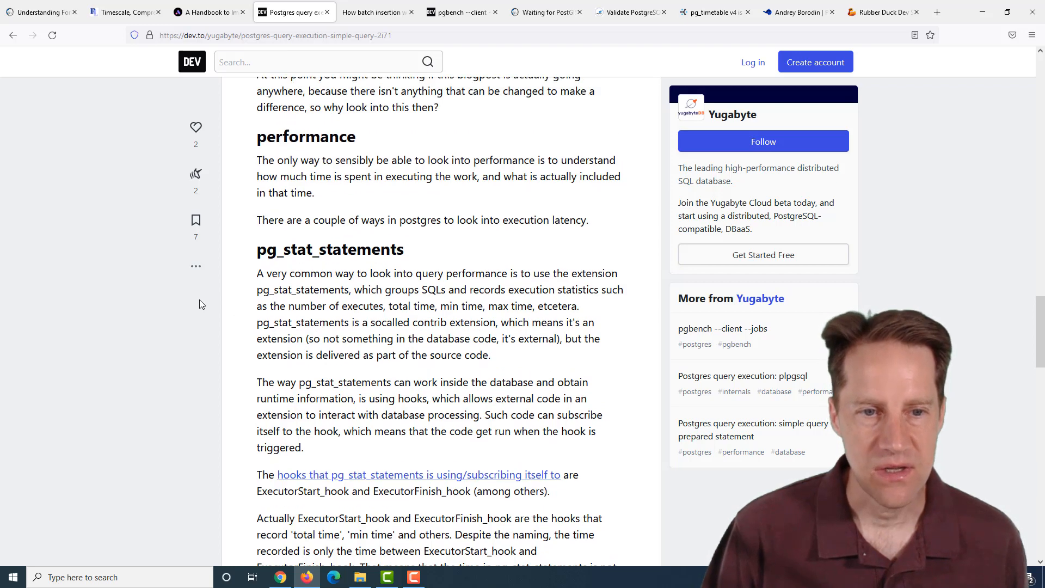
mouse_move(170, 302)
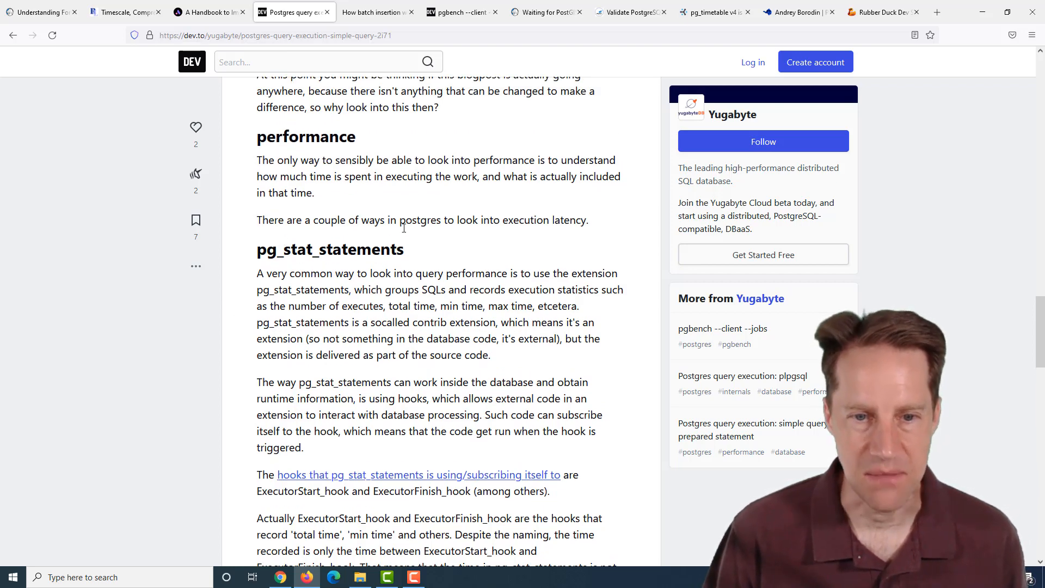
scroll("down", 3)
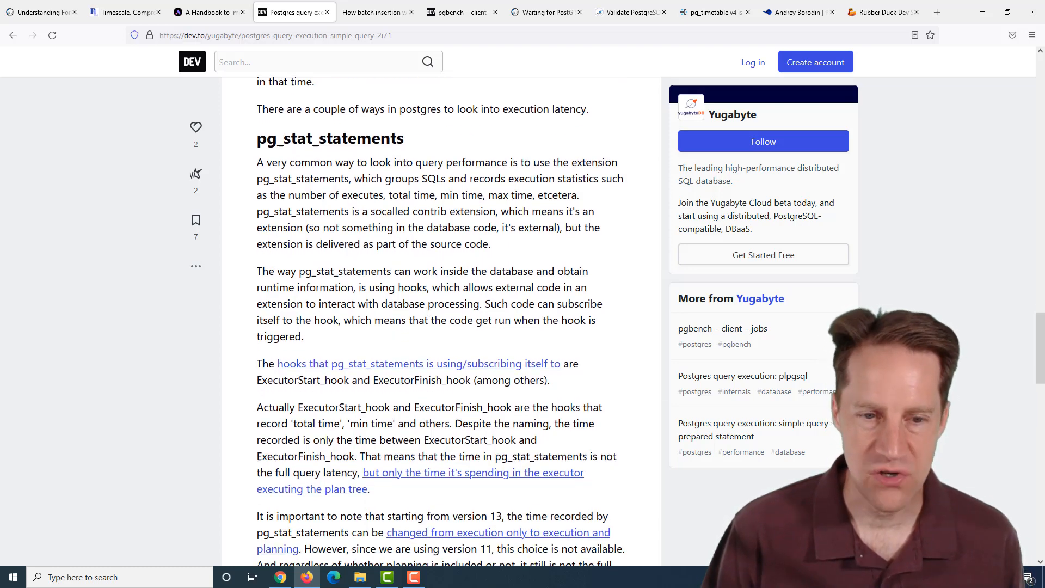
Step: Highlight the ExecutorStart_hook and ExecutorFinish_hook names in the simple query post
scroll("down", 3)
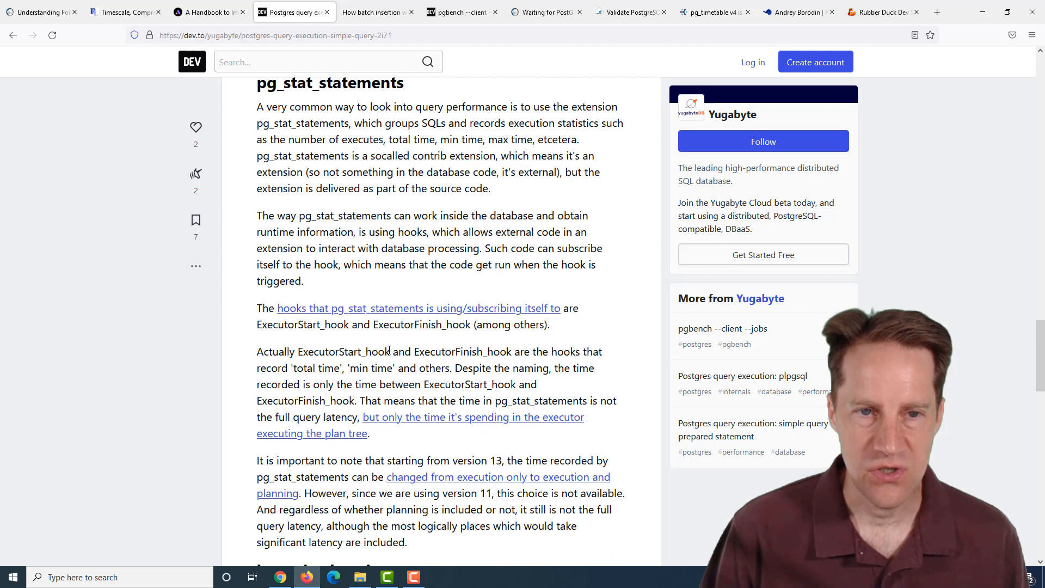
double_click(343, 351)
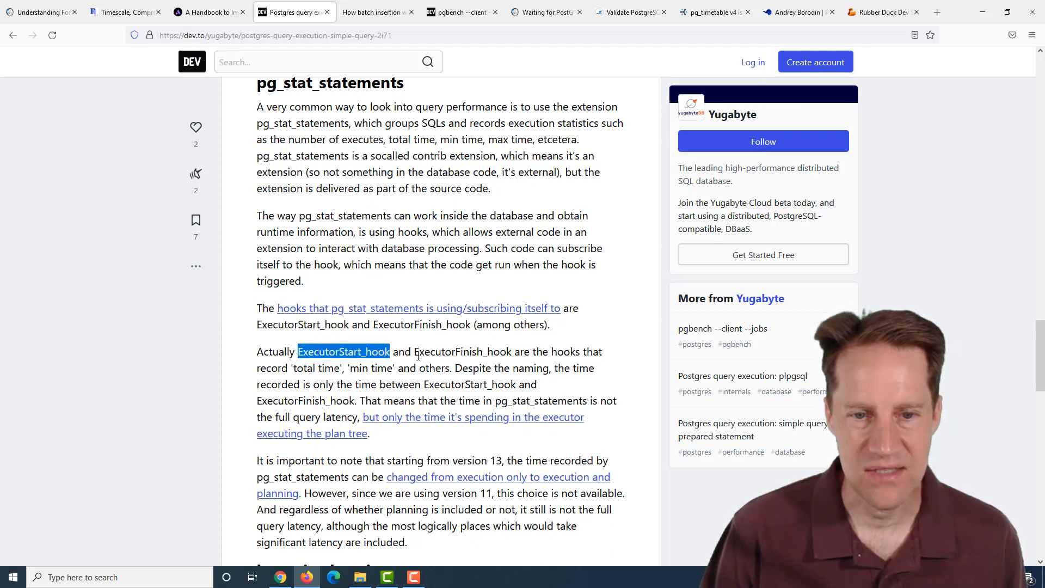
double_click(461, 351)
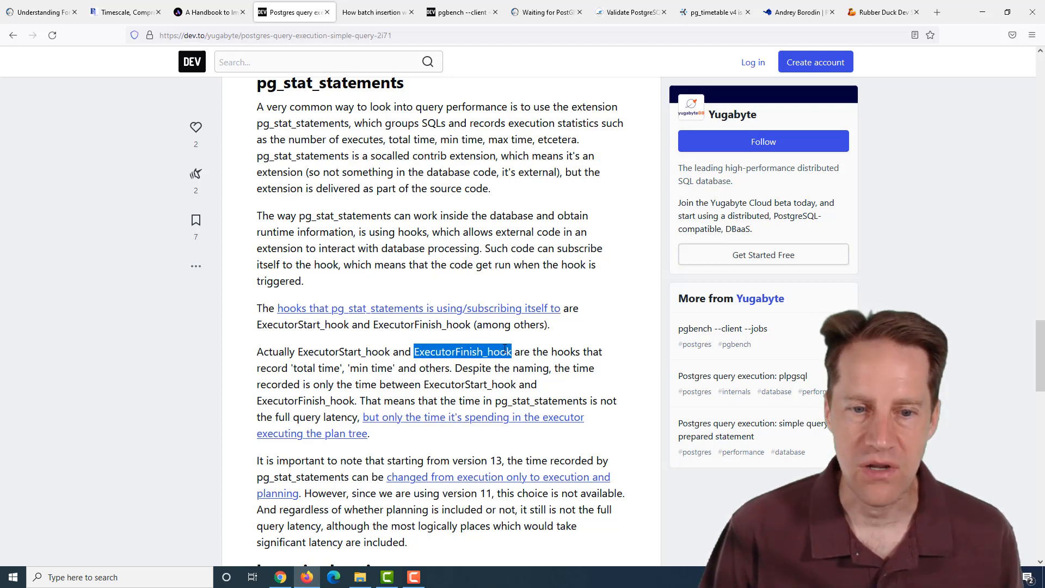
Step: Read through log_min_duration_statement to the conclusion, then switch to the batch insertion post
scroll("down", 3)
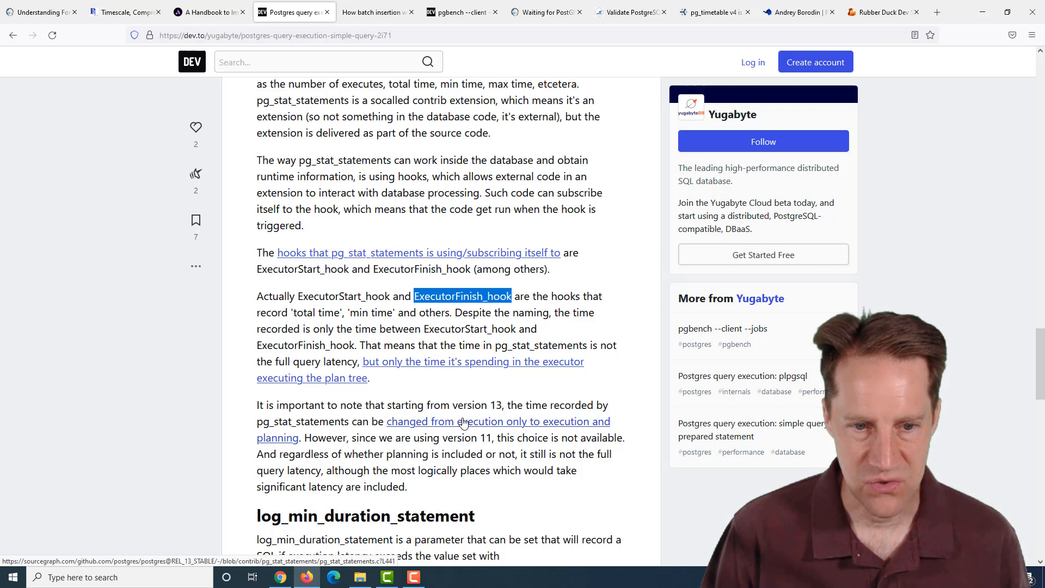
mouse_move(555, 427)
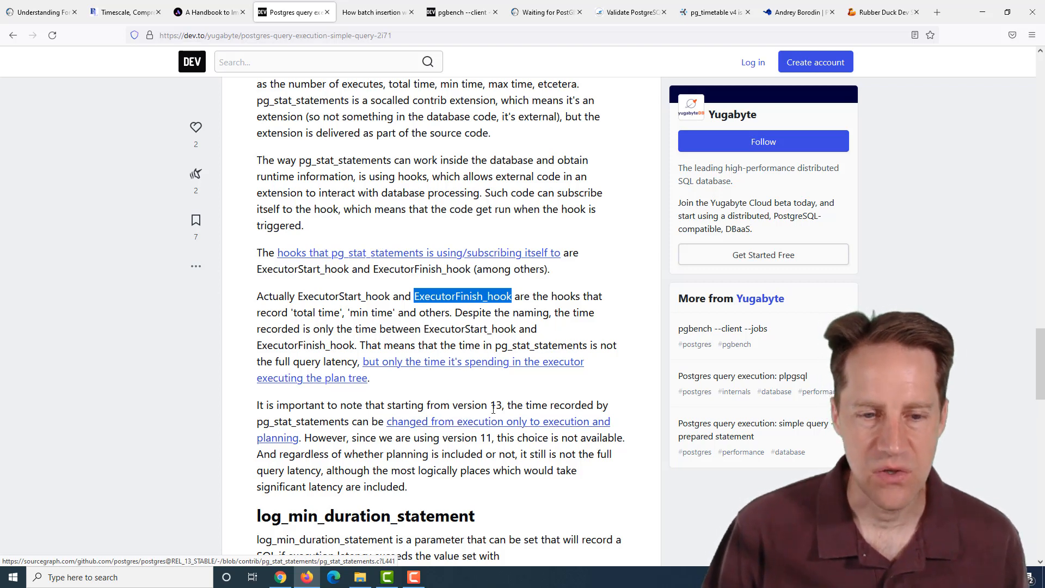
scroll("down", 3)
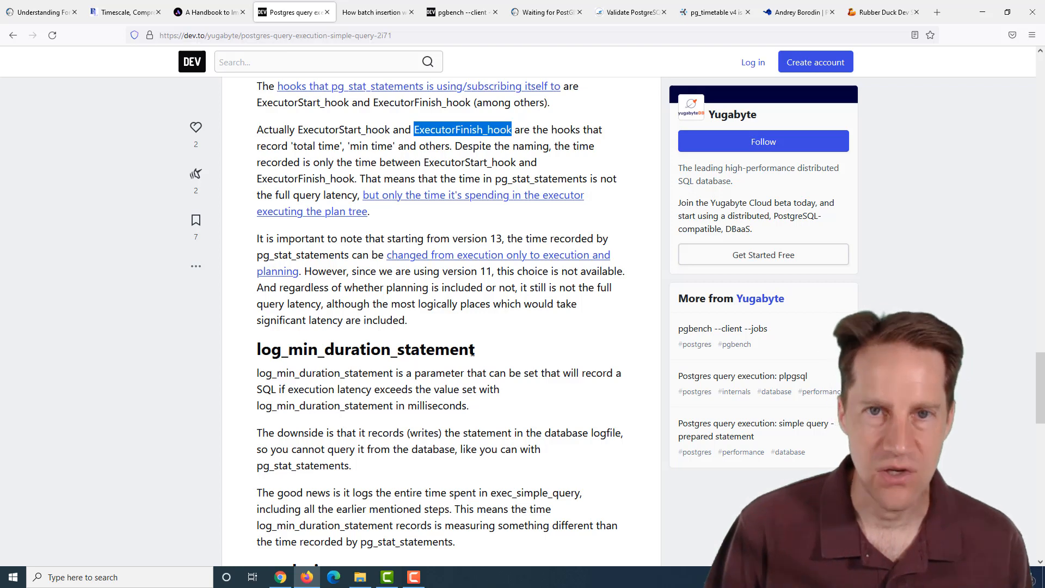
scroll("down", 3)
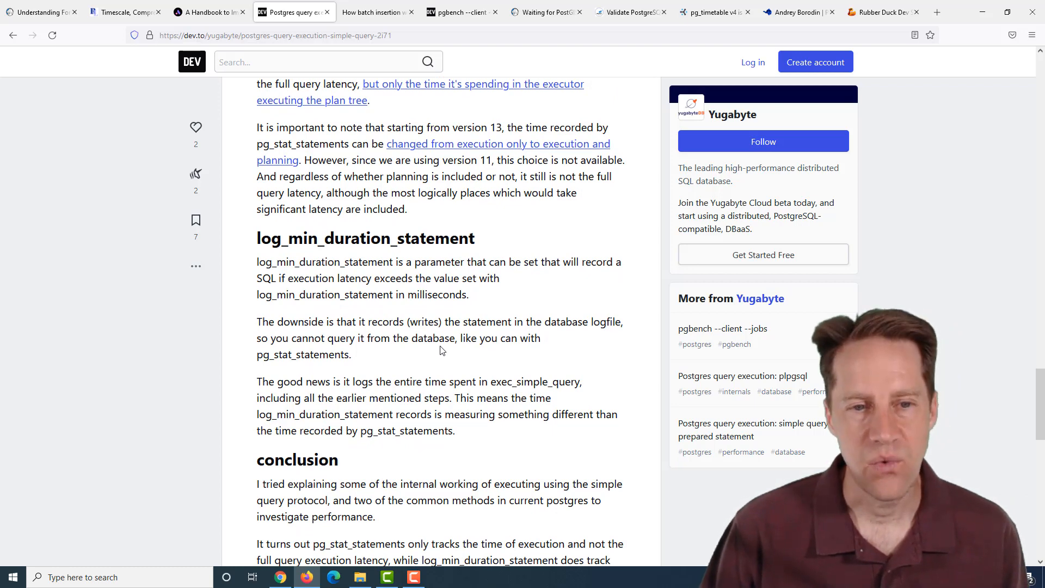
scroll("up", 3)
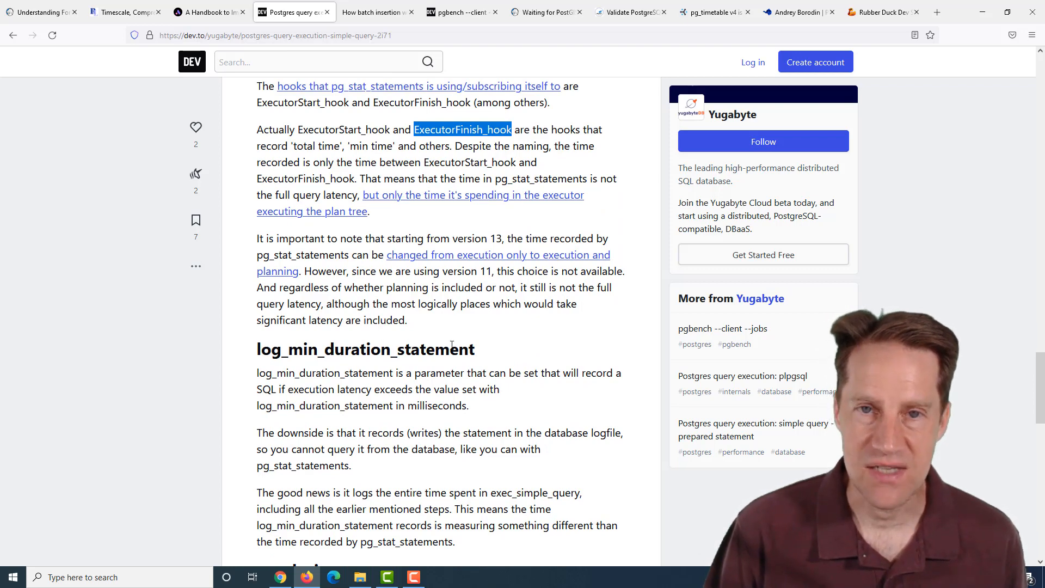
mouse_move(473, 358)
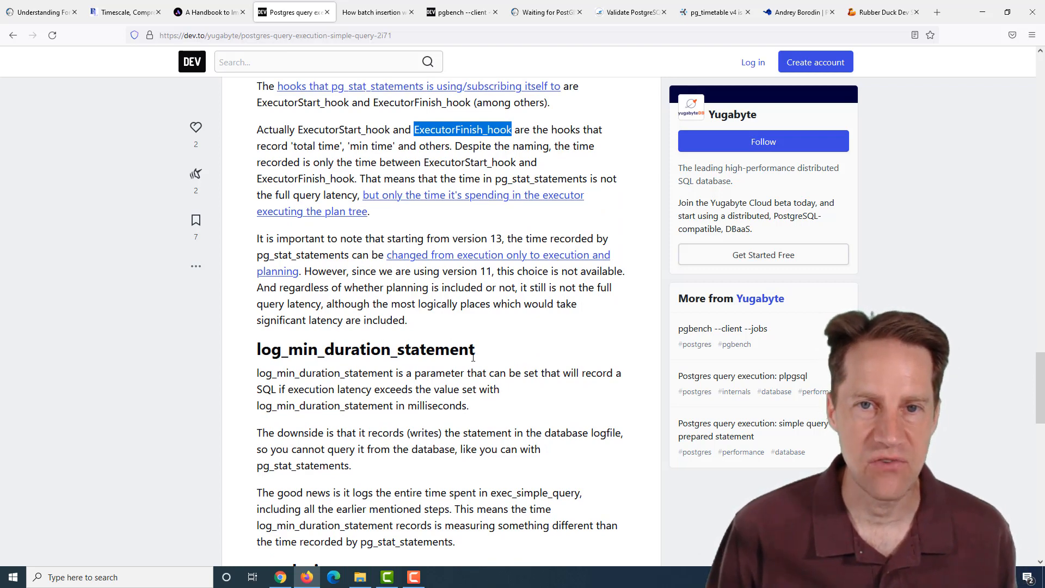
scroll("down", 3)
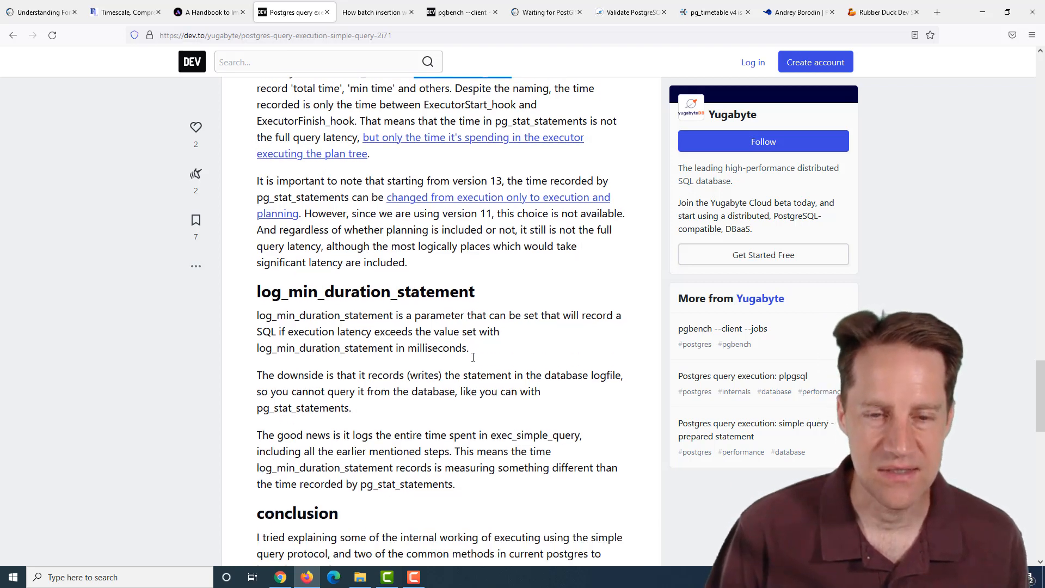
scroll("down", 3)
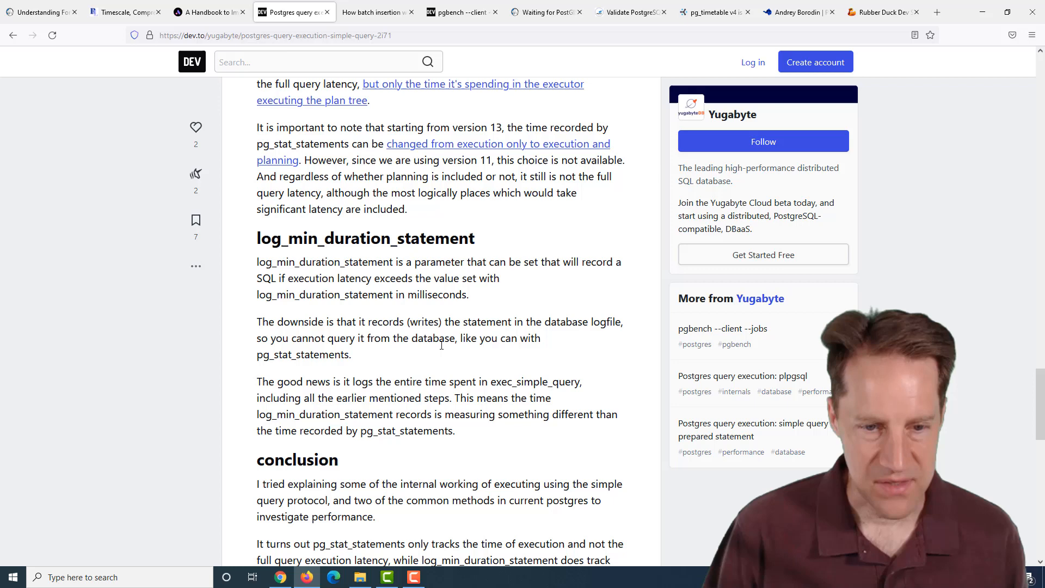
scroll("down", 3)
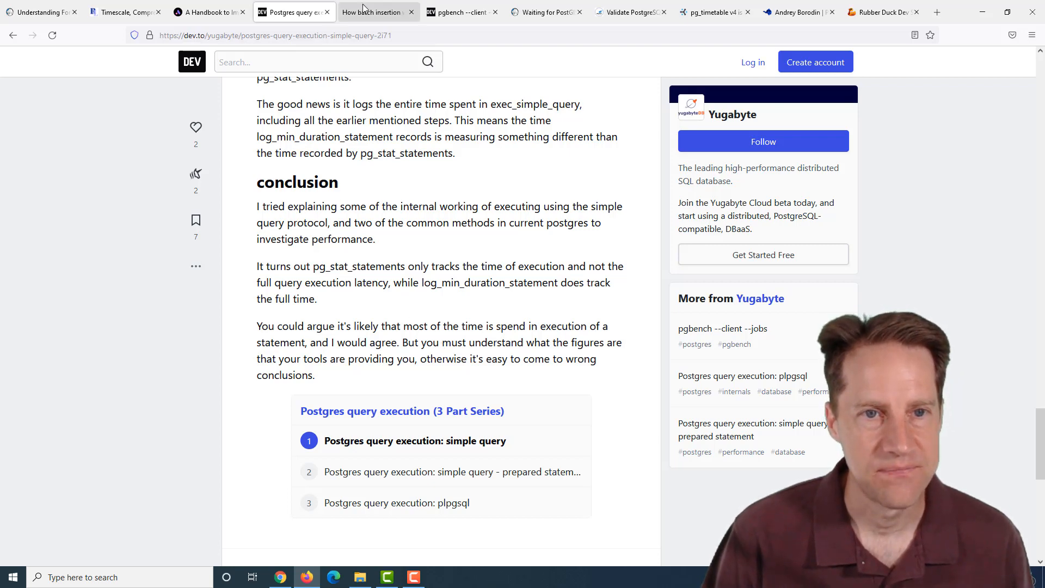
left_click(374, 12)
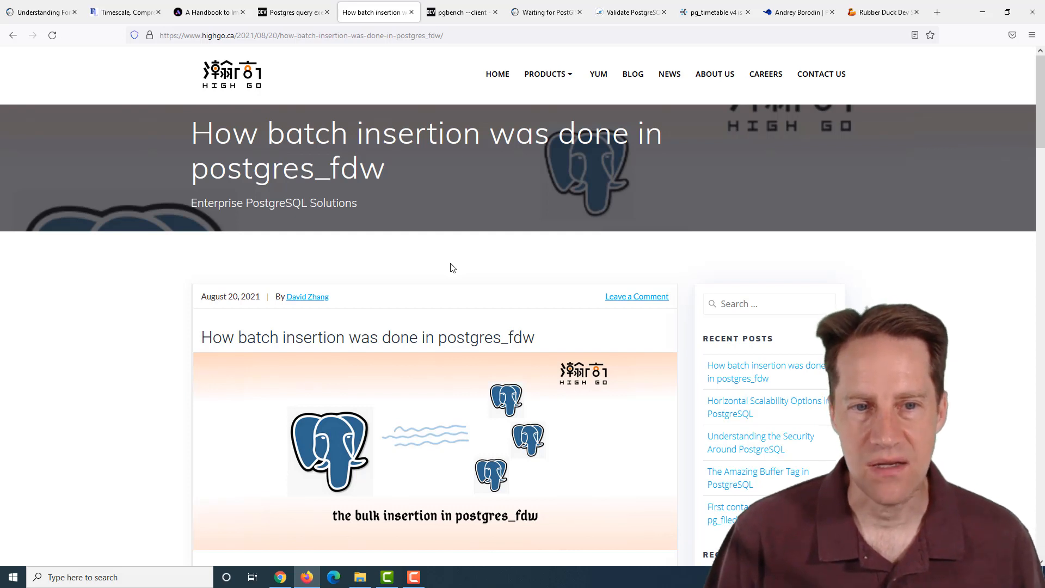
mouse_move(463, 268)
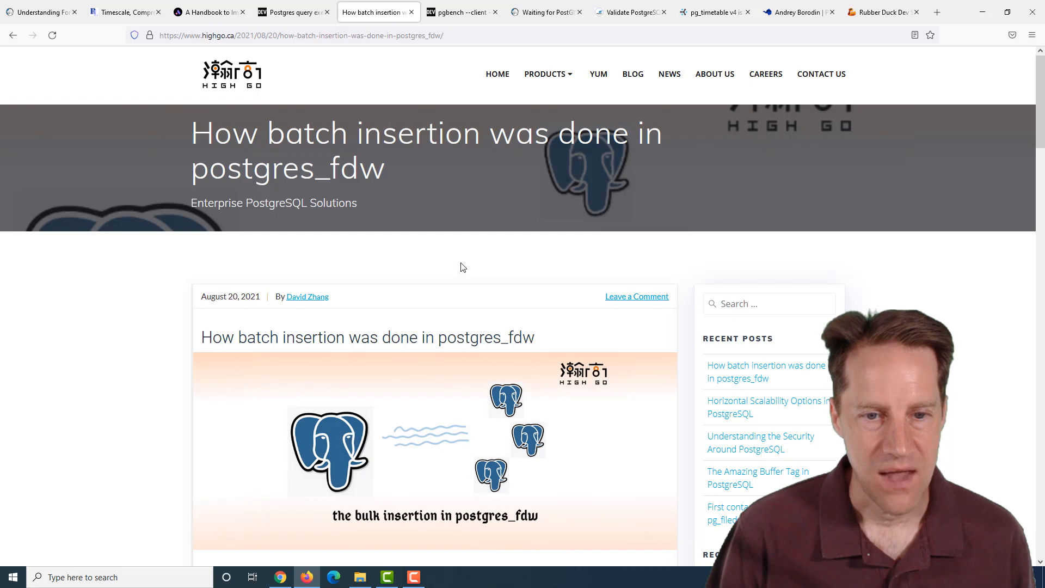
Step: Read the postgres_fdw batch insertion post through its limitation and summary, then open the pgbench tab
scroll("down", 3)
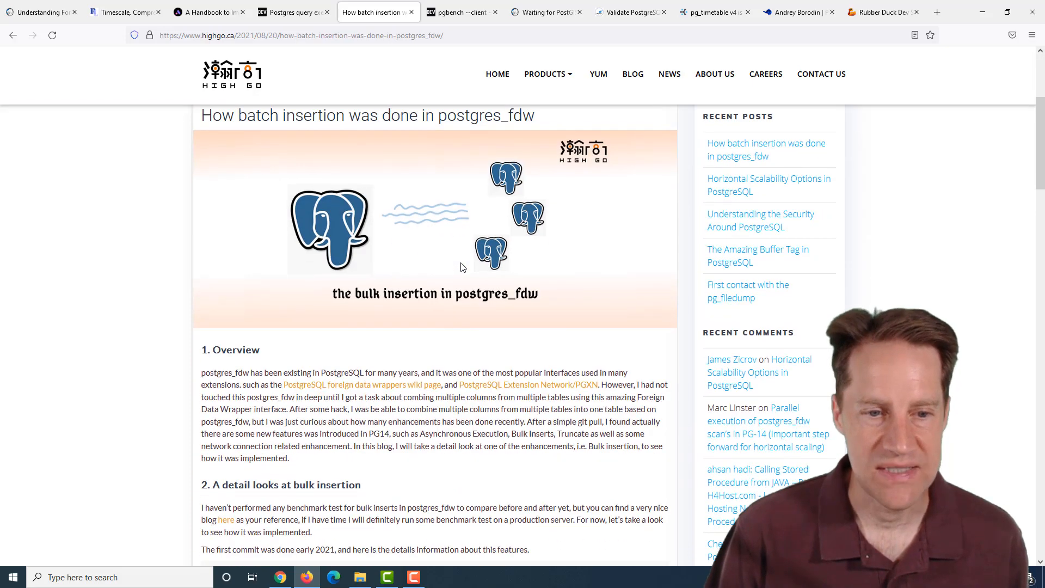
scroll("down", 3)
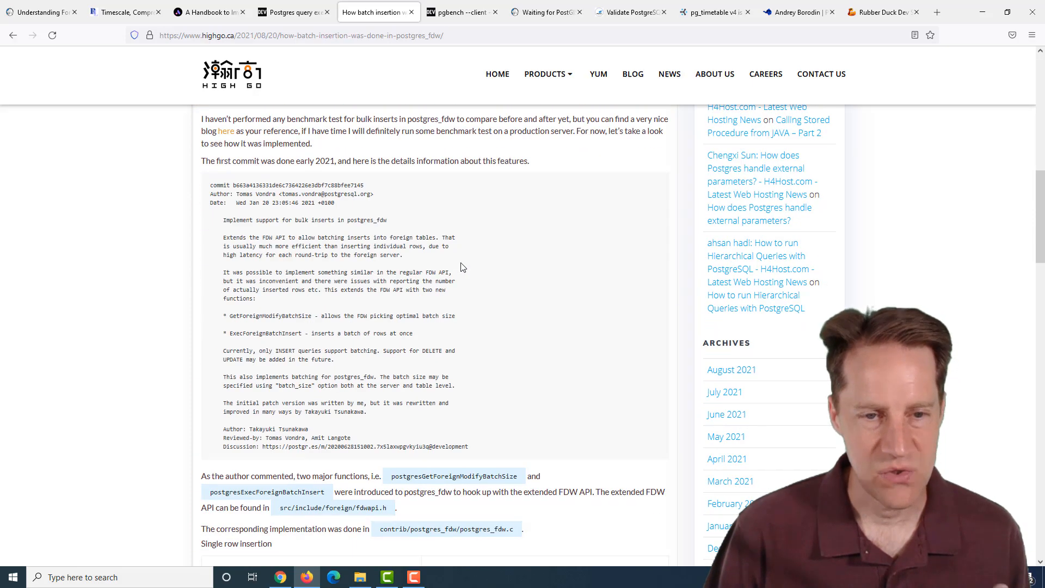
scroll("down", 3)
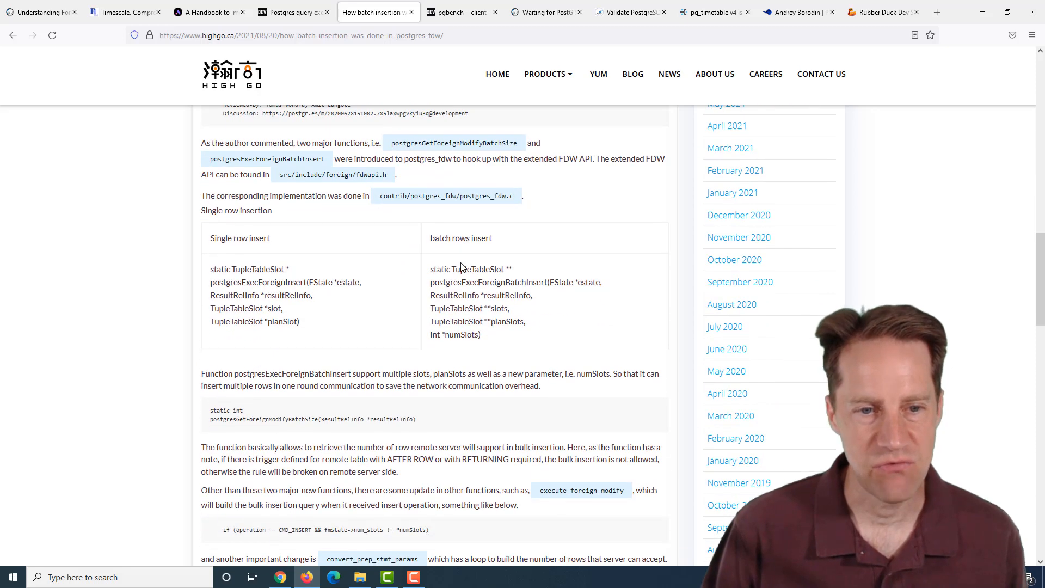
scroll("down", 3)
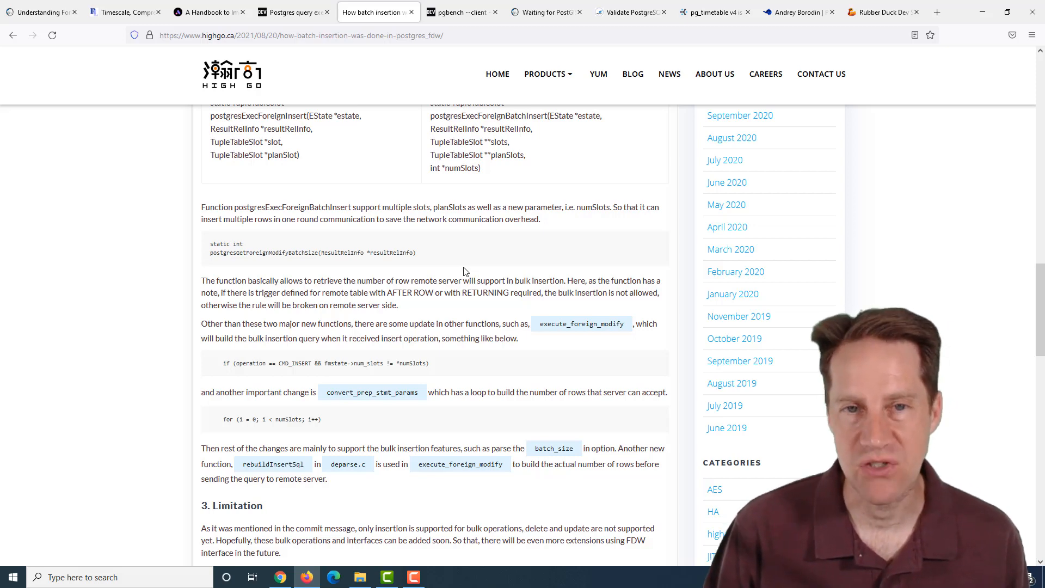
scroll("down", 3)
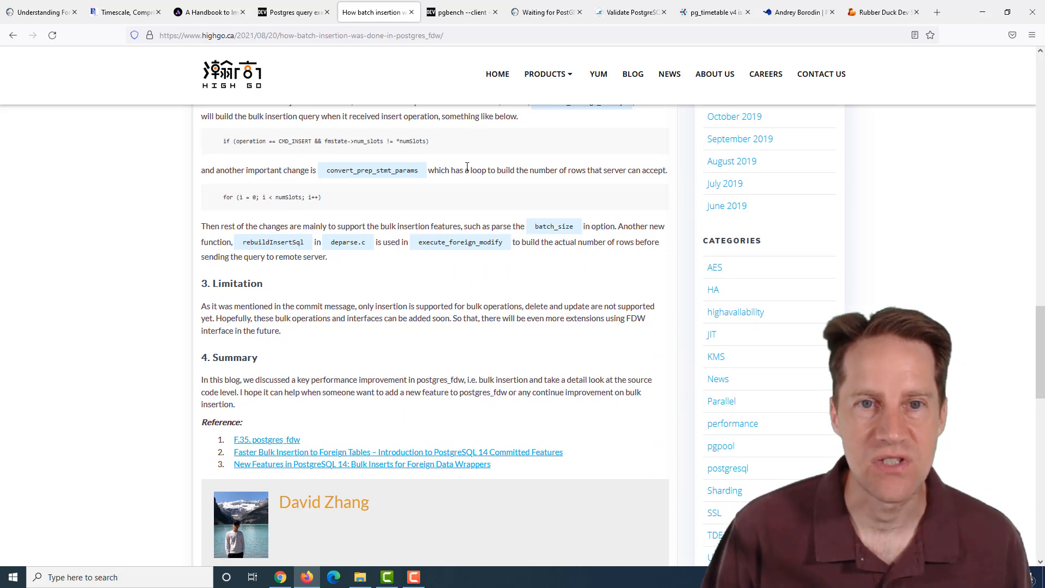
left_click(462, 12)
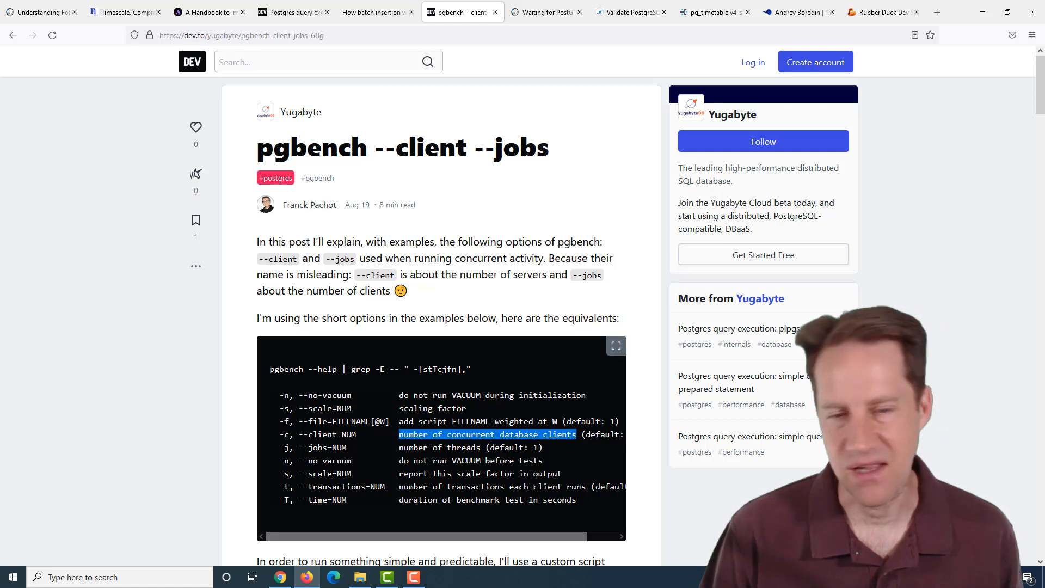
mouse_move(495, 267)
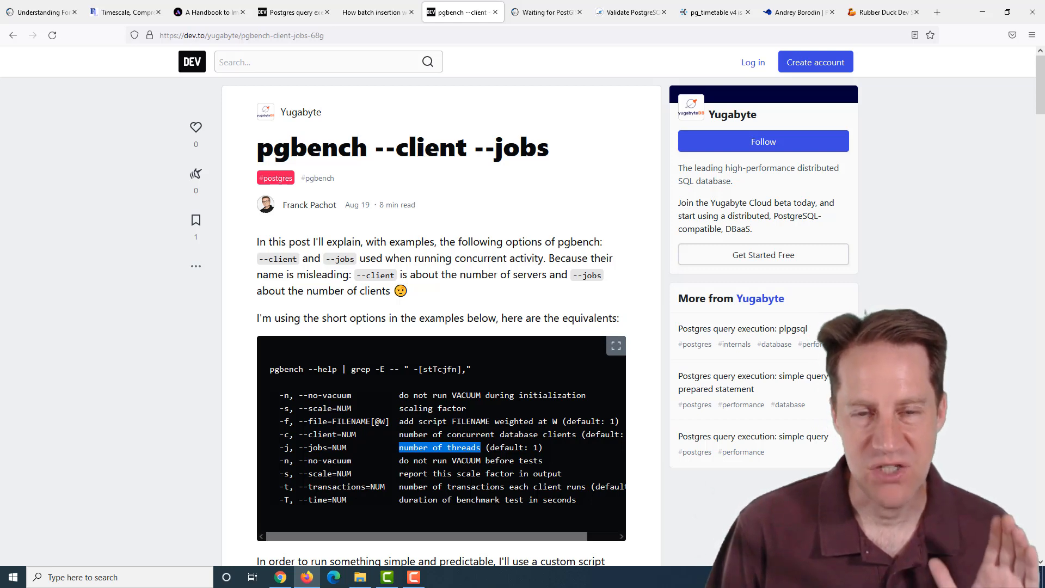
mouse_move(541, 446)
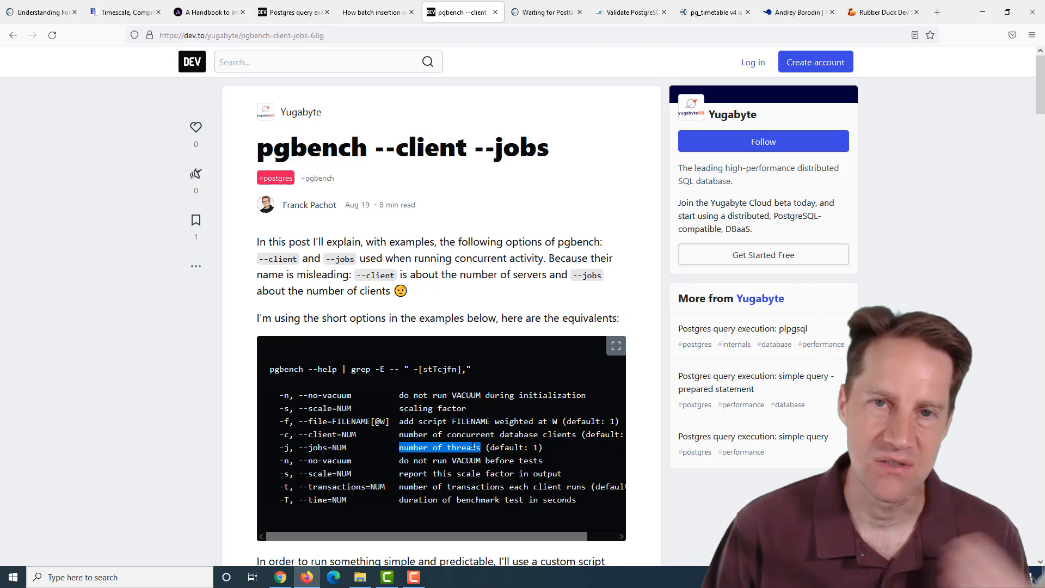
scroll("down", 3)
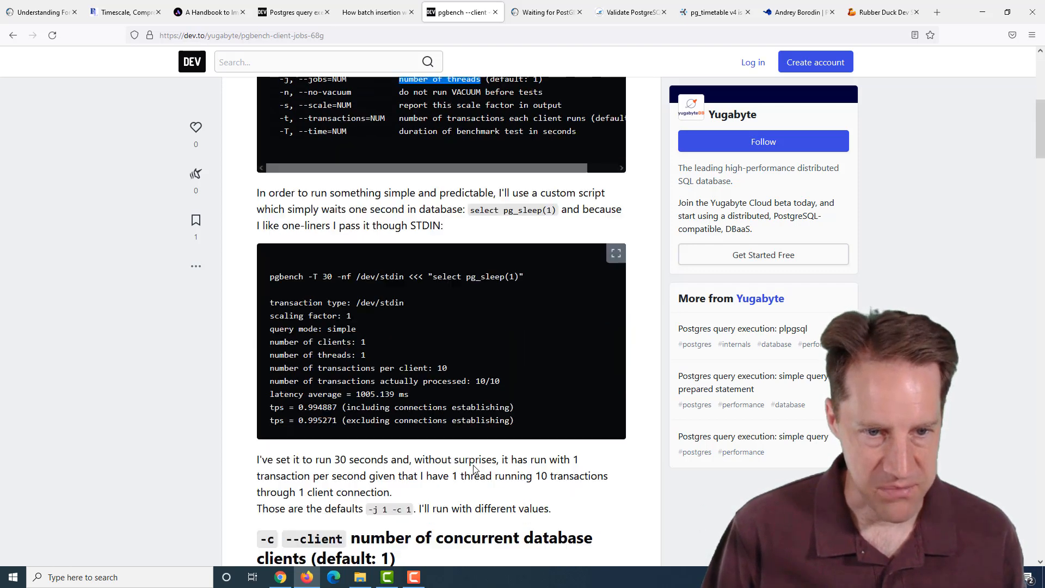
scroll("down", 3)
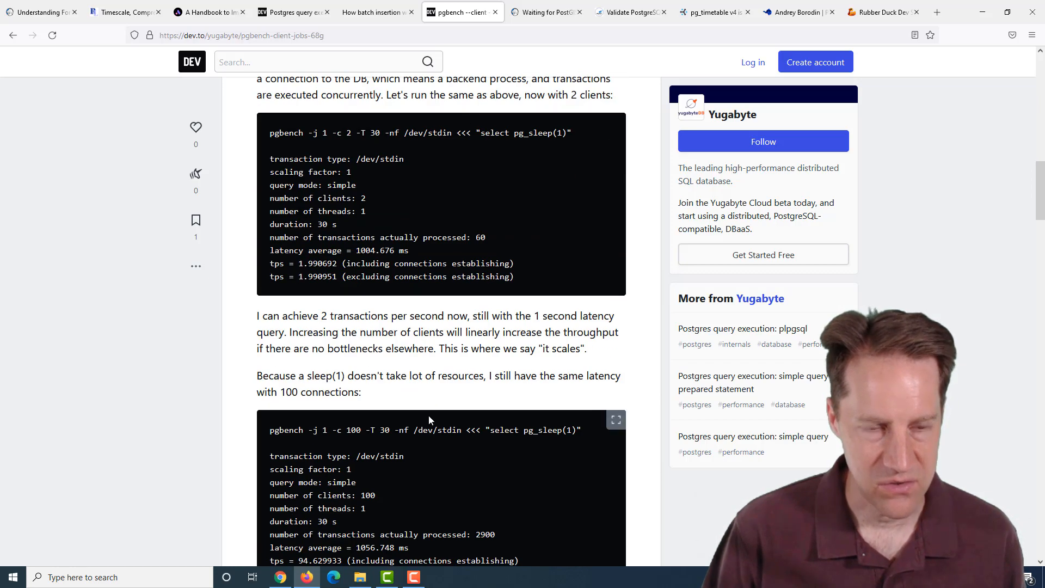
scroll("down", 3)
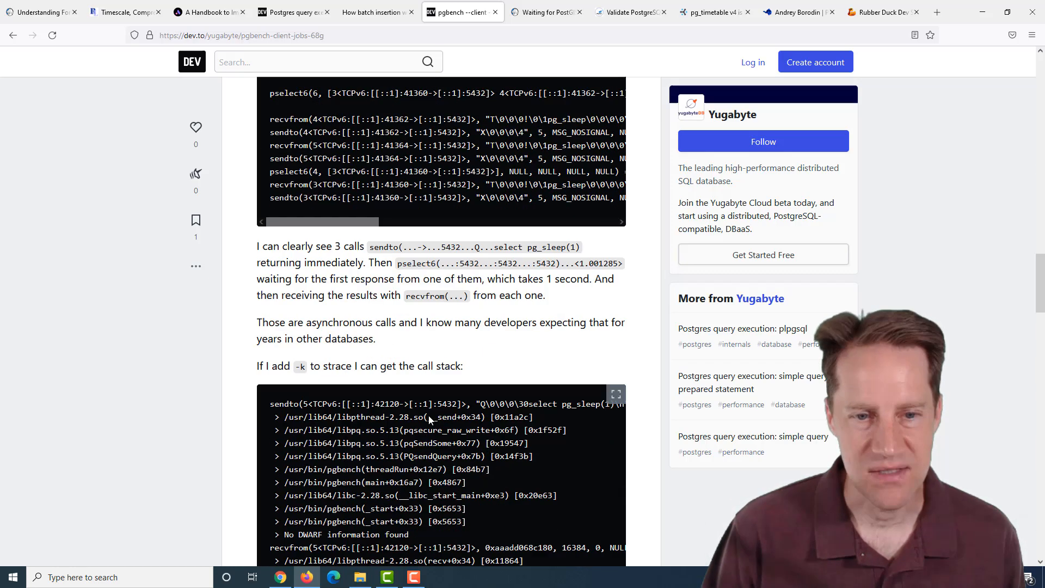
scroll("down", 3)
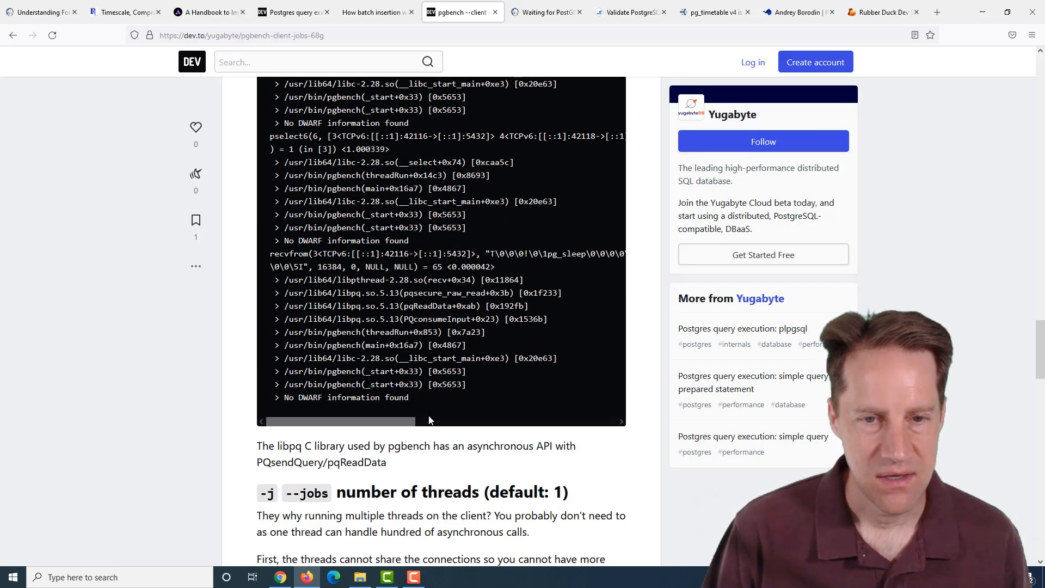
scroll("down", 3)
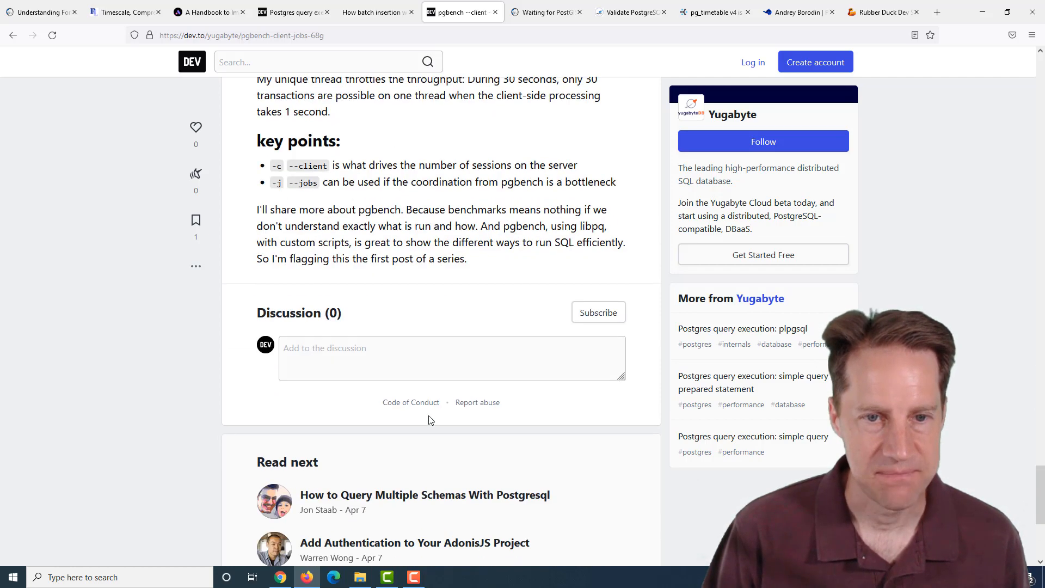
Step: Switch to the PostGIS 3.2 raster post and read past the gdal_vsi_options examples to Conclusions
left_click(543, 12)
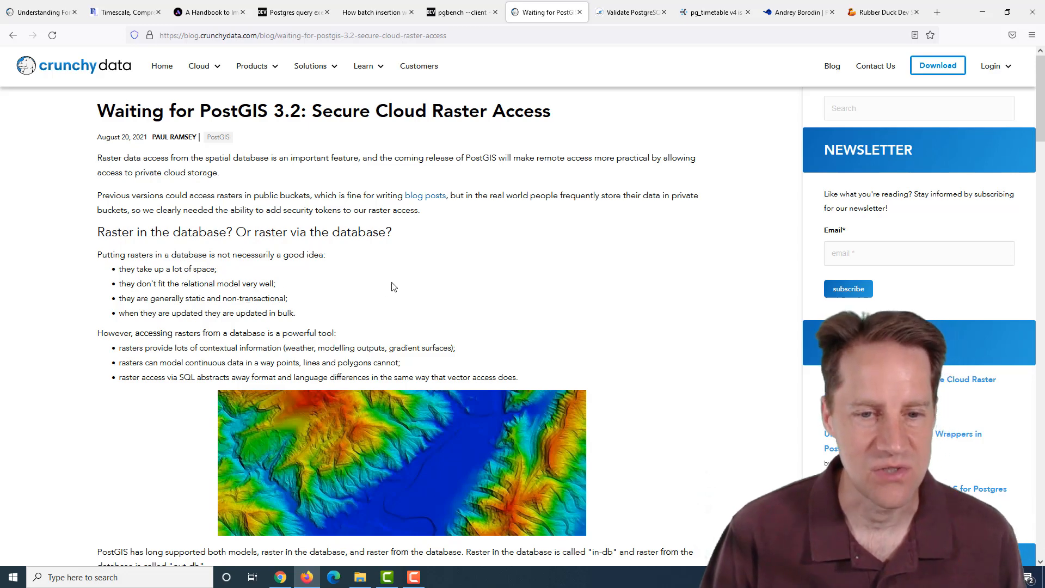
scroll("down", 3)
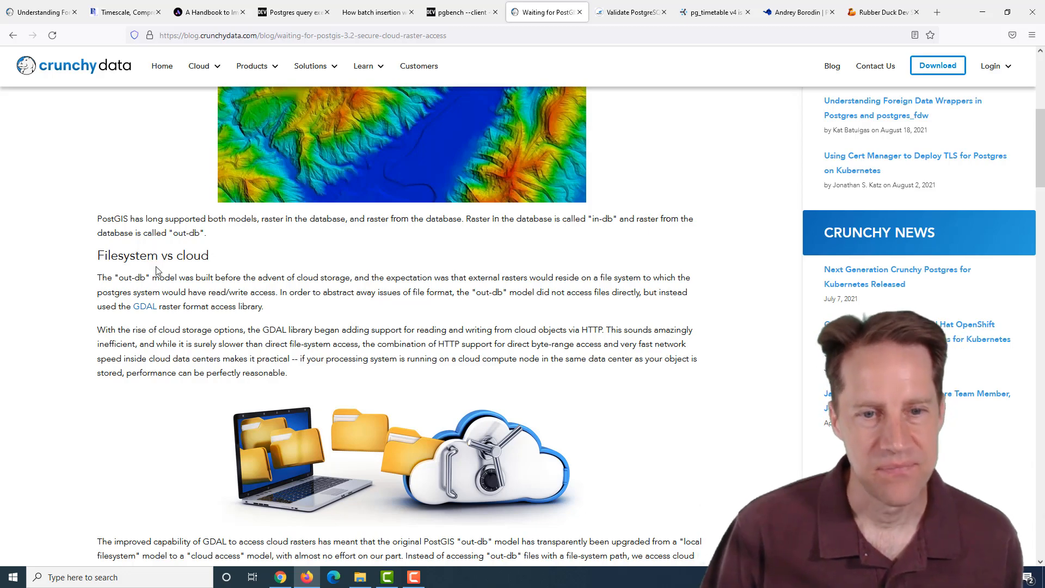
scroll("down", 3)
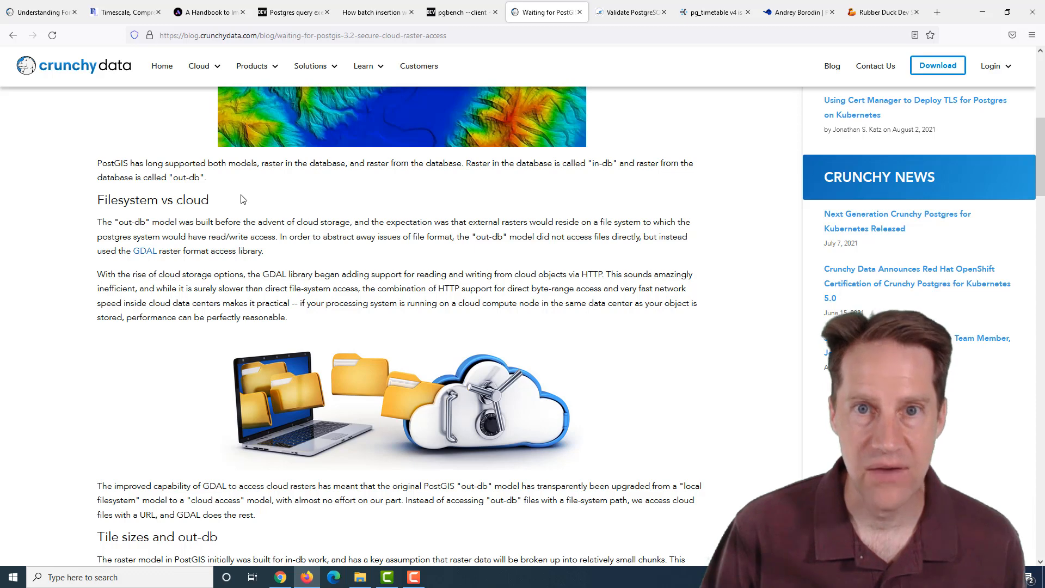
scroll("down", 3)
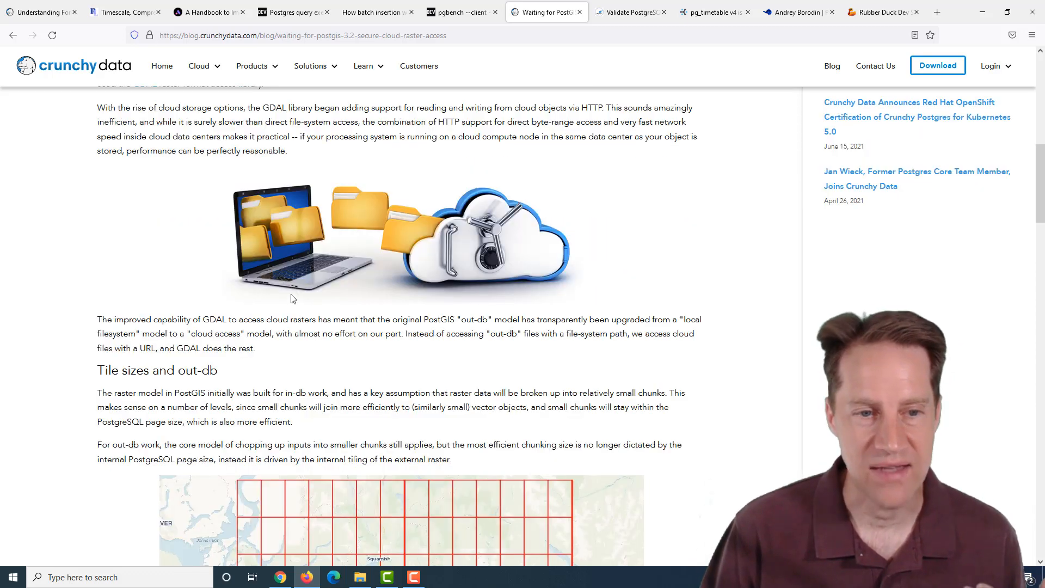
scroll("down", 3)
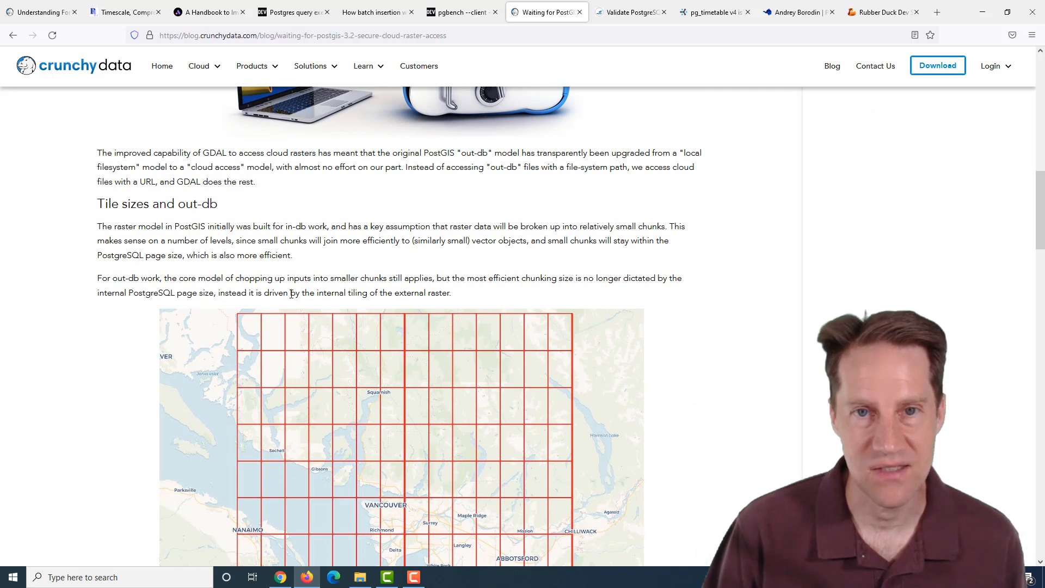
scroll("down", 3)
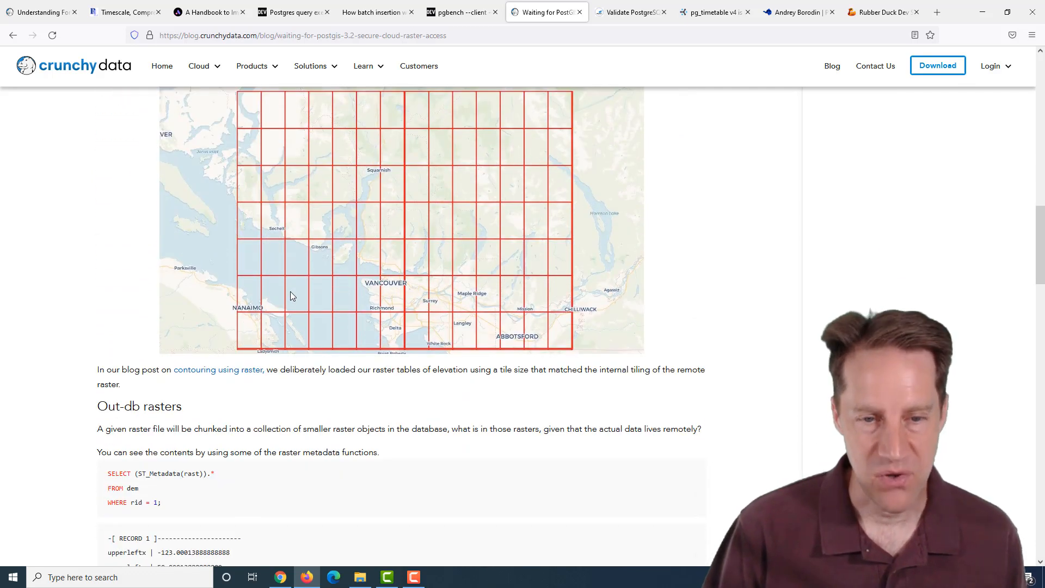
scroll("down", 3)
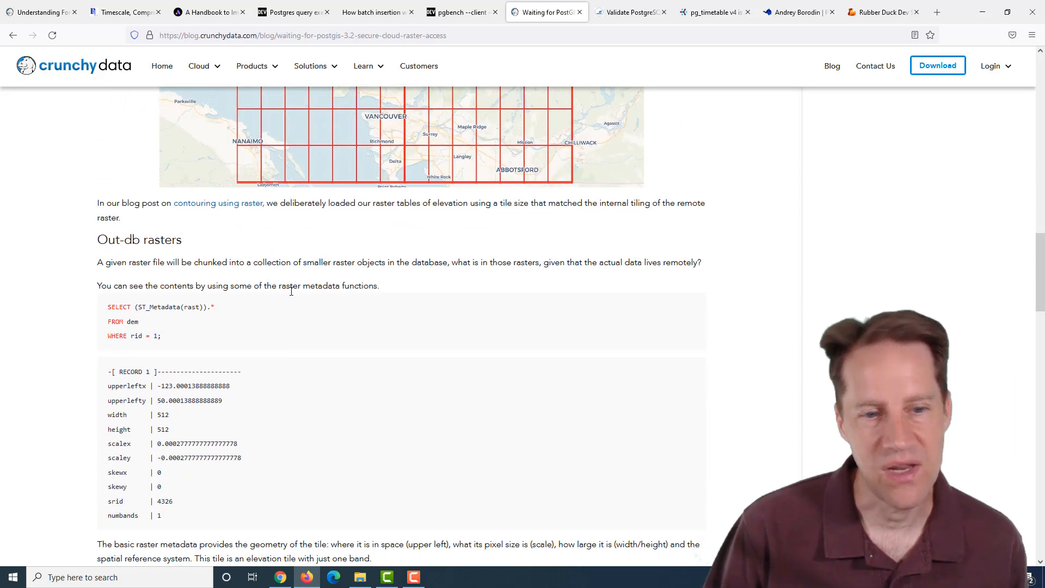
scroll("down", 3)
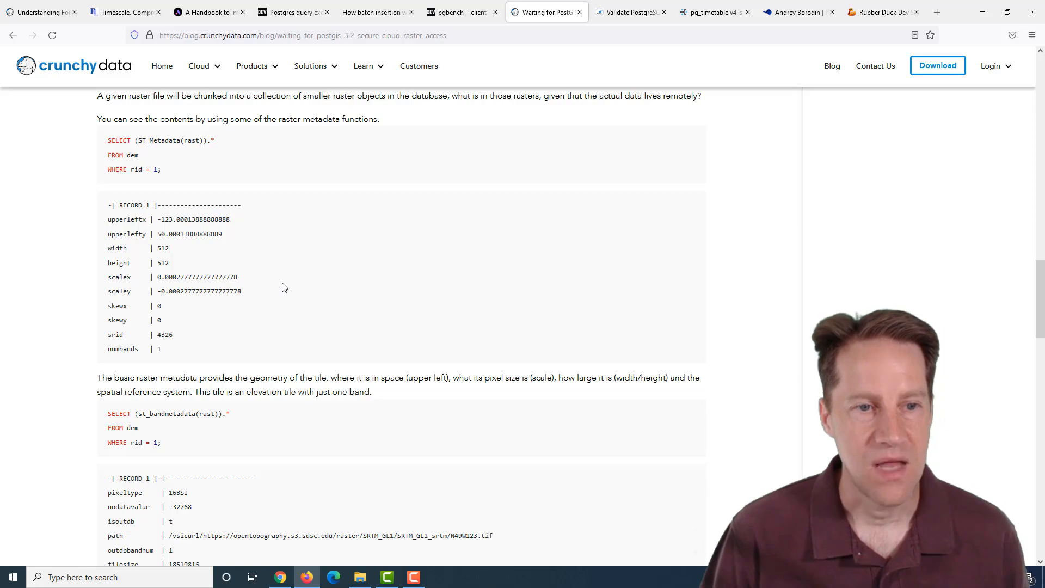
scroll("down", 3)
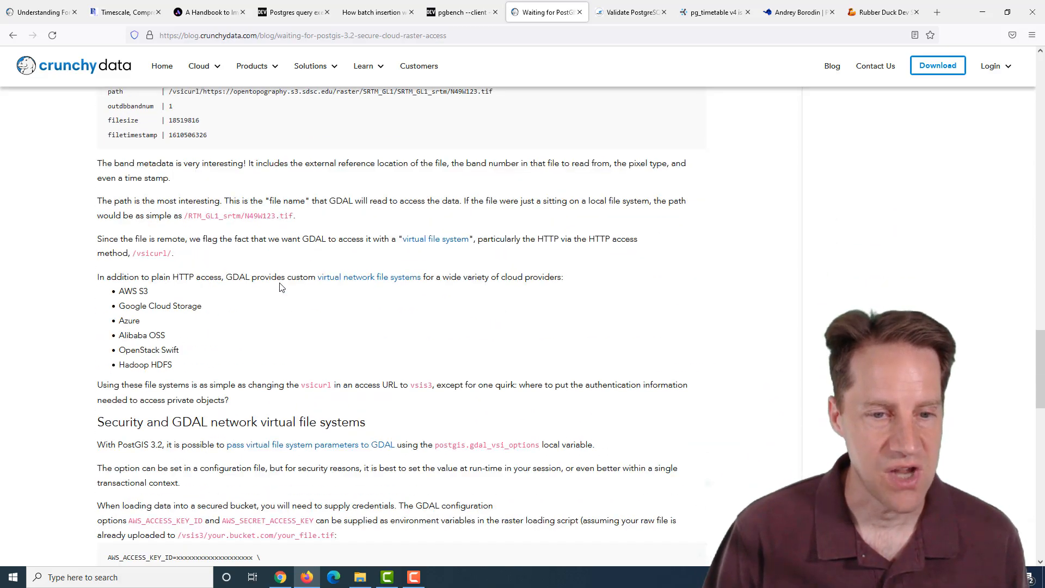
scroll("down", 3)
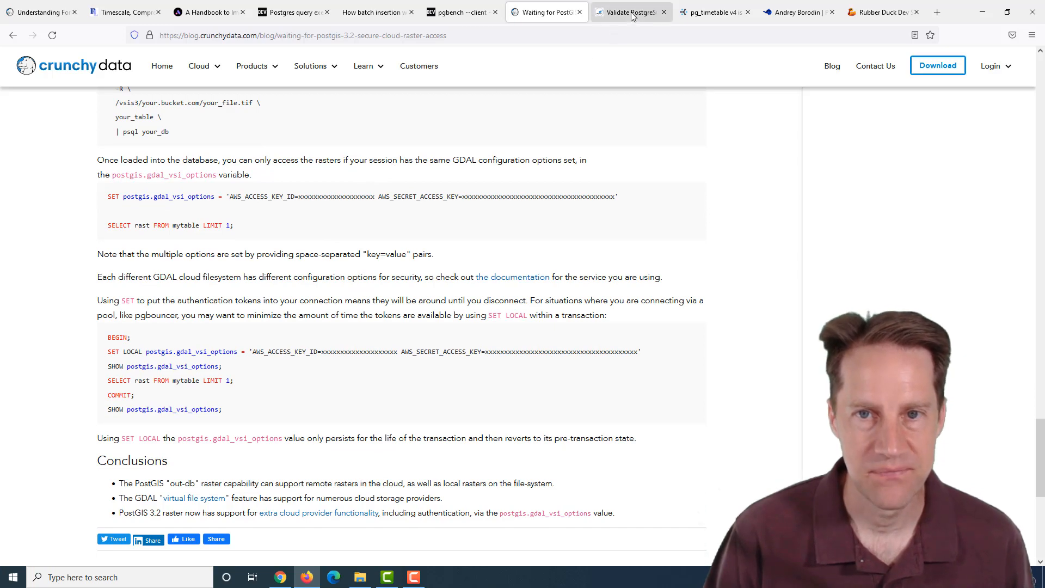
Step: Switch to the MigOps pg_validate_extupgrade post and read past installation to verification results
left_click(626, 12)
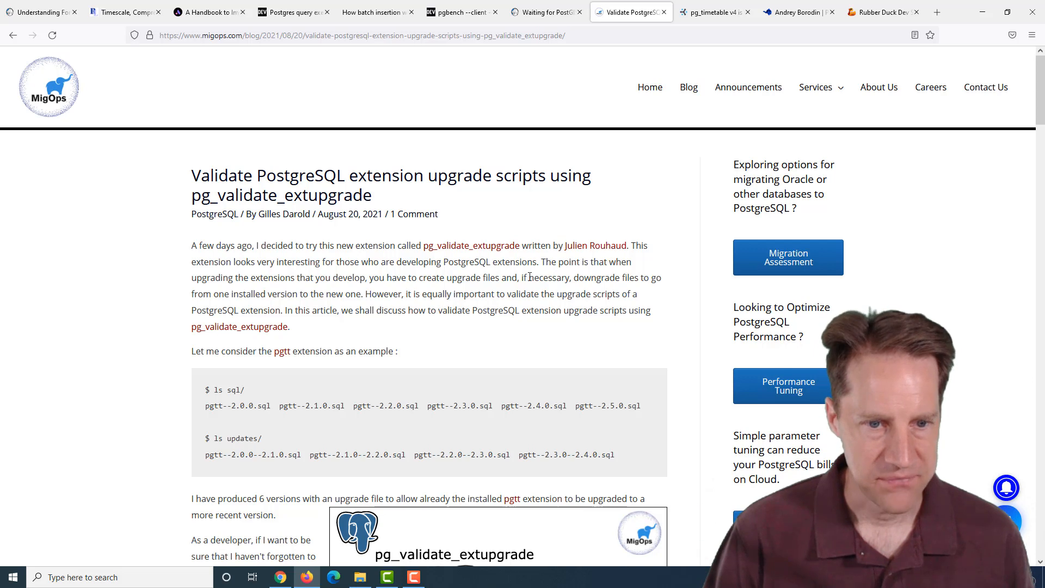
mouse_move(456, 246)
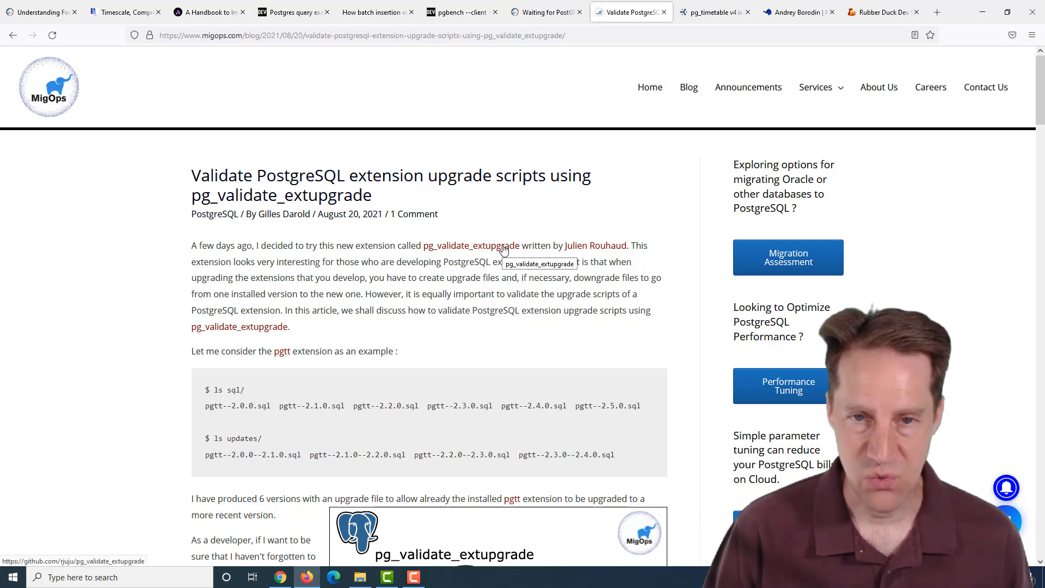
scroll("down", 3)
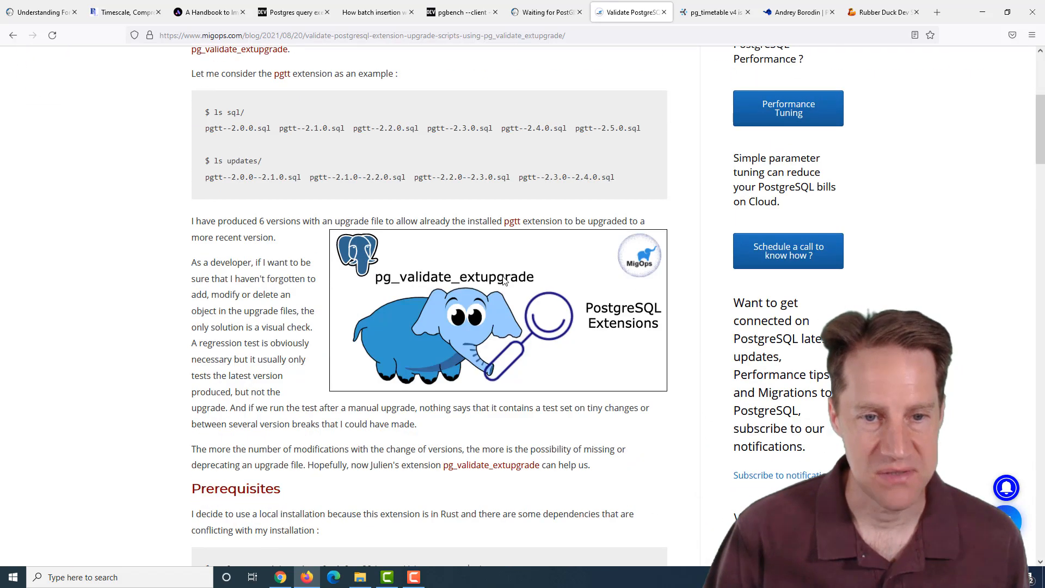
scroll("down", 3)
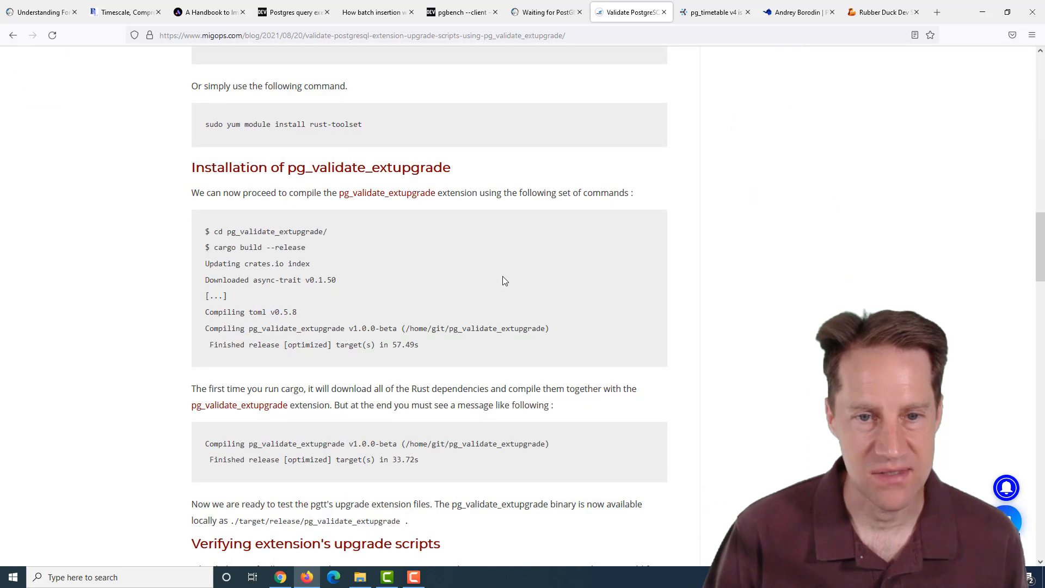
scroll("down", 3)
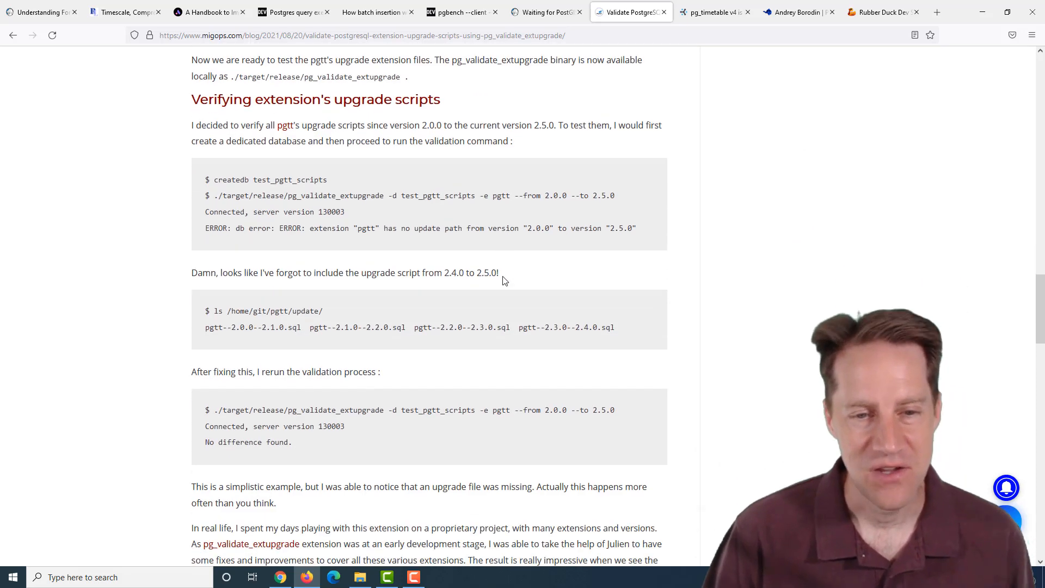
Step: Switch to Cybertec's pg_timetable v4 post and read down to the CopyFromFile task
left_click(713, 12)
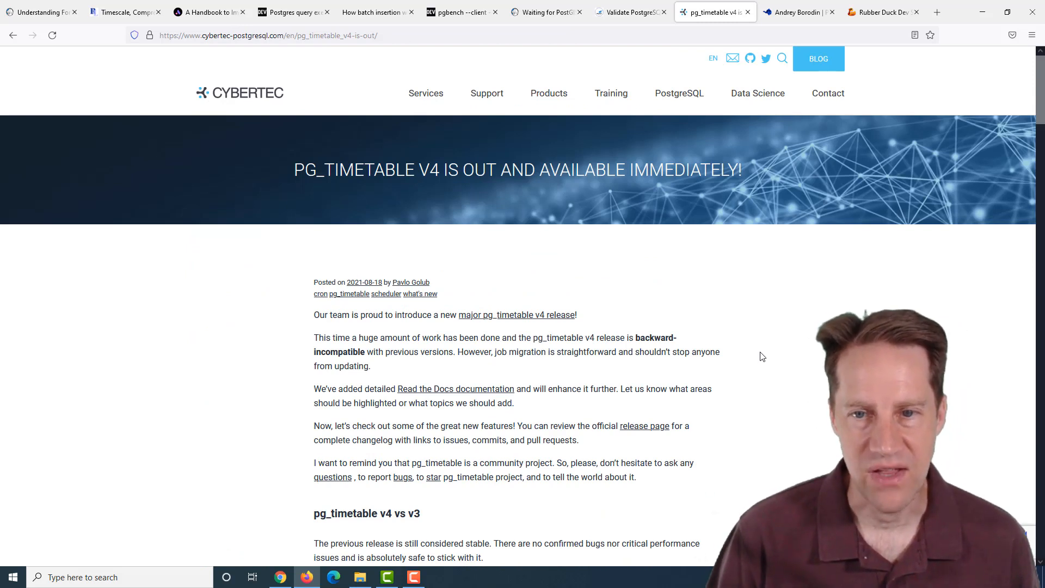
mouse_move(638, 253)
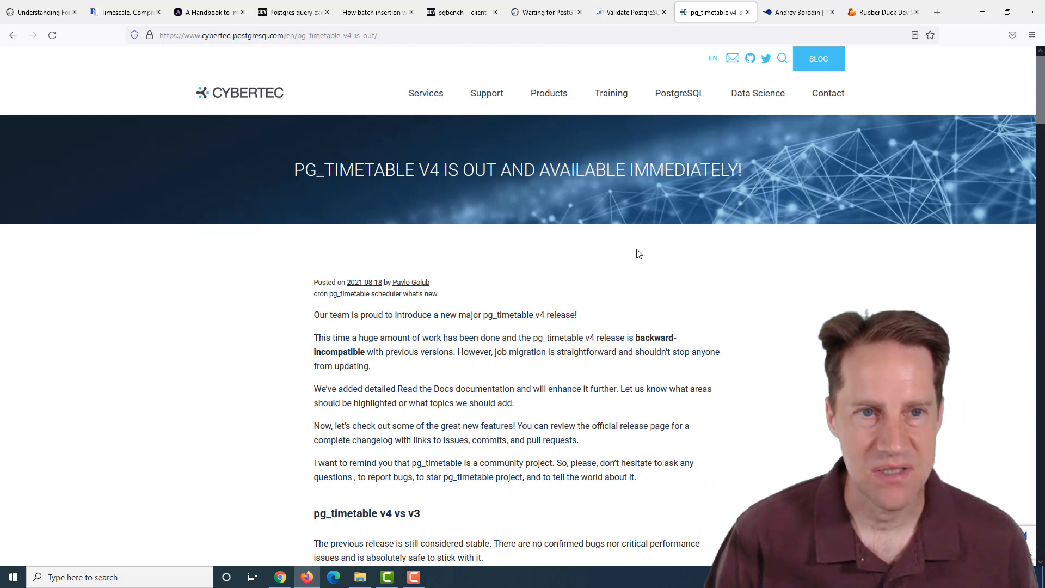
mouse_move(742, 288)
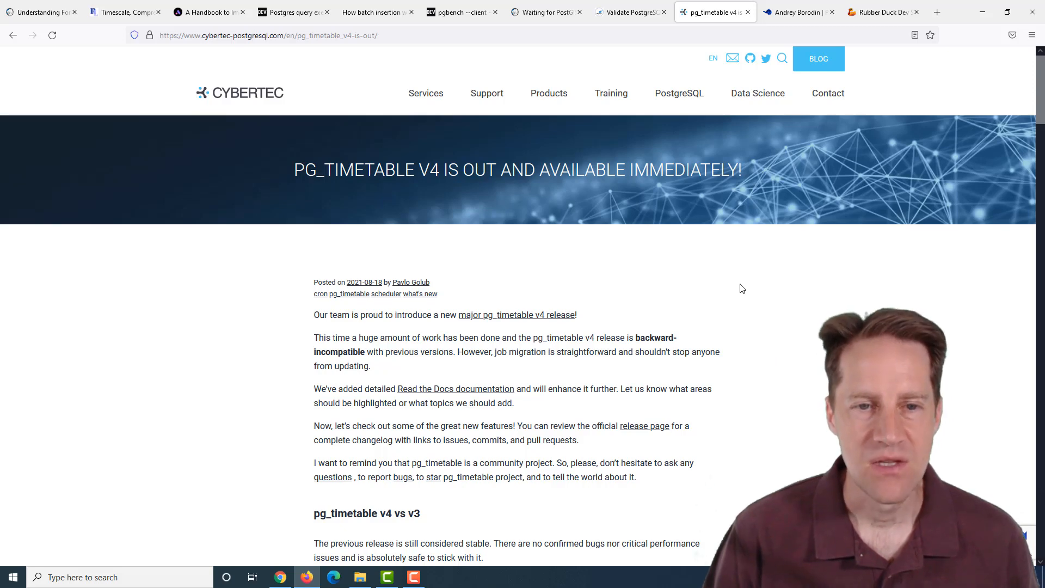
scroll("down", 3)
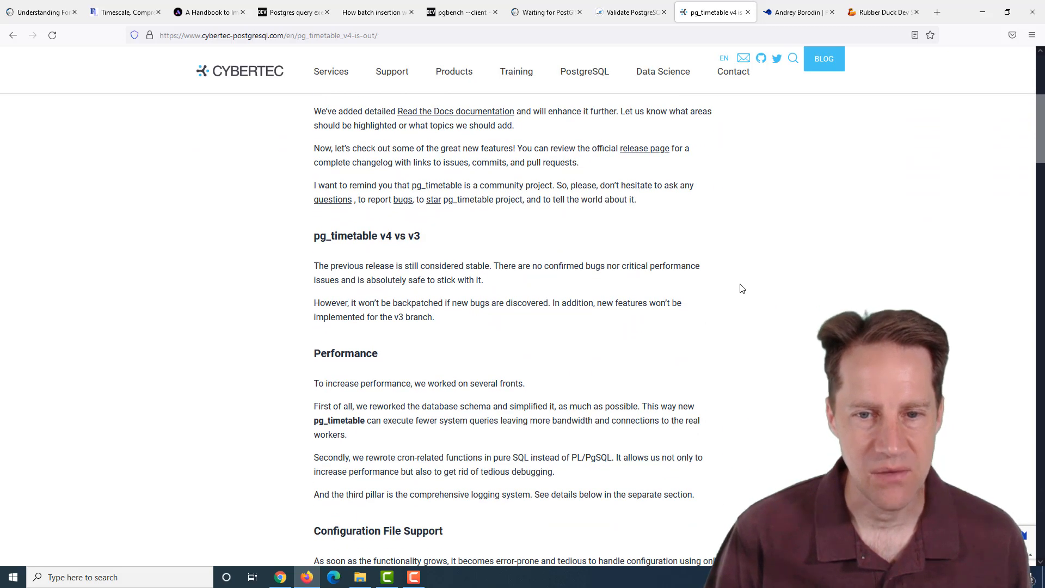
scroll("down", 3)
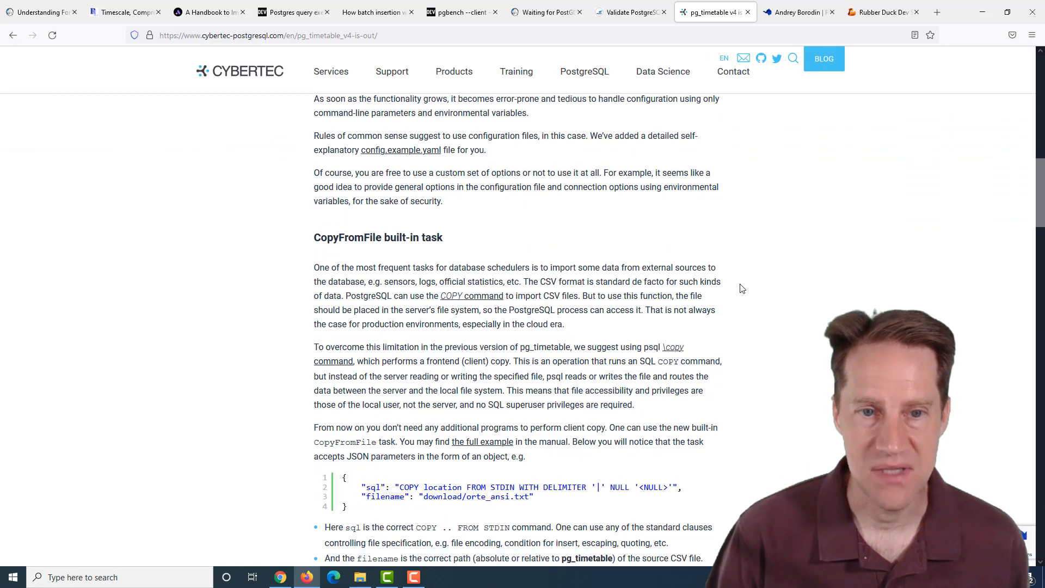
Step: Read the Andrey Borodin interview down to the entry barrier and future-outlook answers
scroll("down", 3)
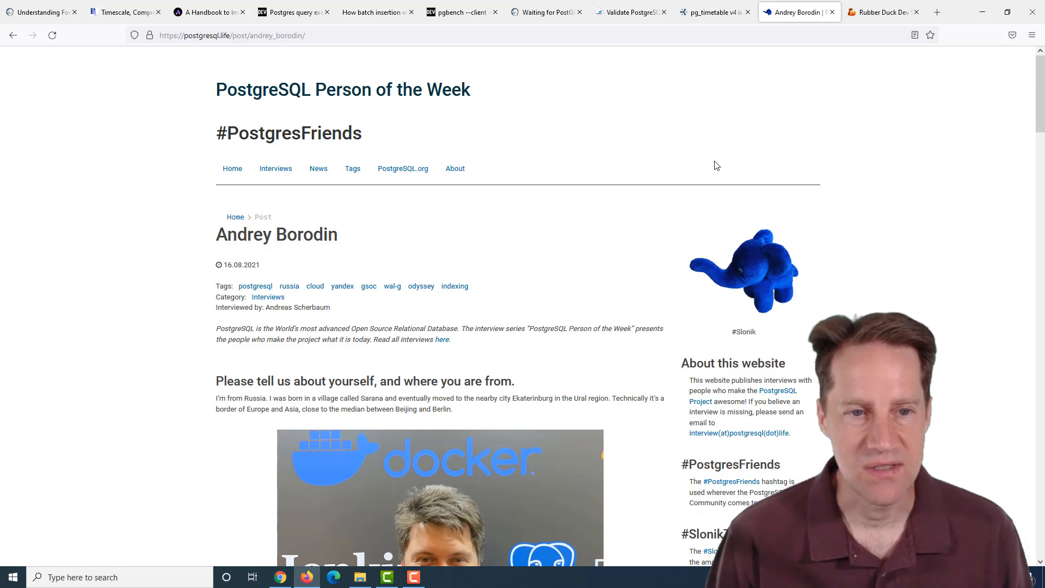
scroll("down", 3)
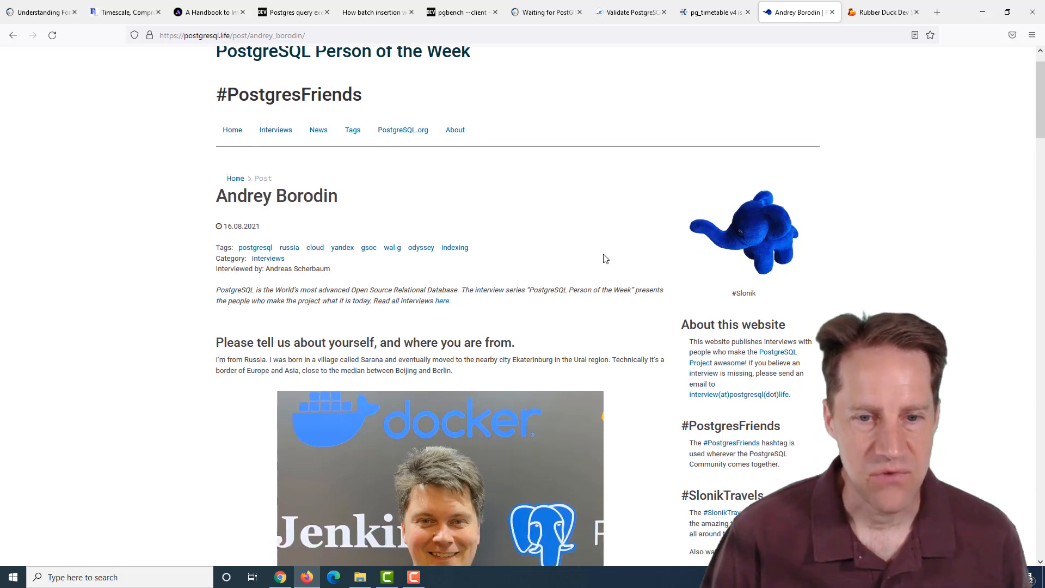
scroll("down", 3)
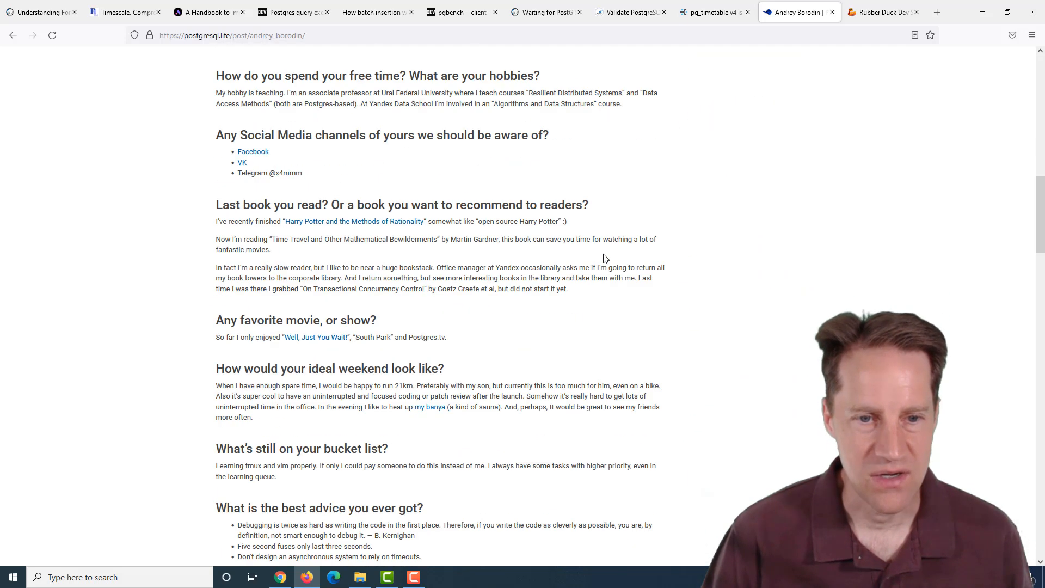
scroll("down", 3)
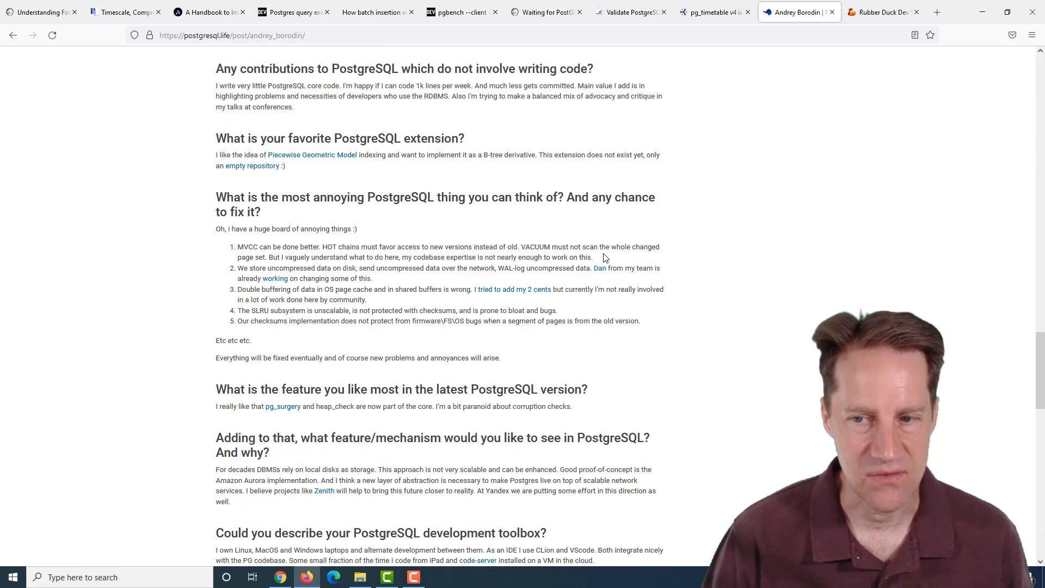
scroll("down", 3)
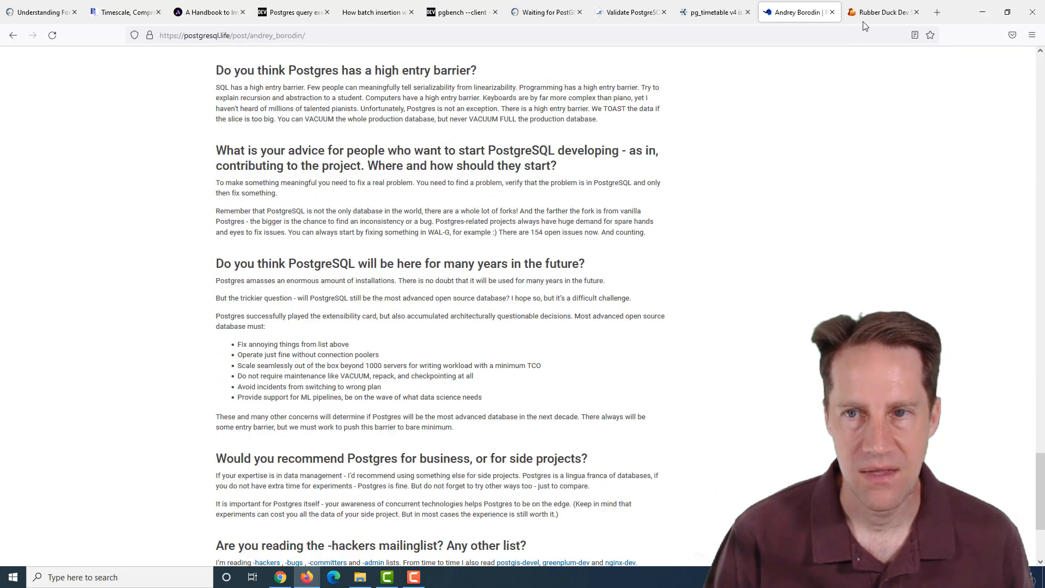
Step: Switch to the Rubber Duck Dev Show Episode 9 page and scroll to its video
left_click(880, 12)
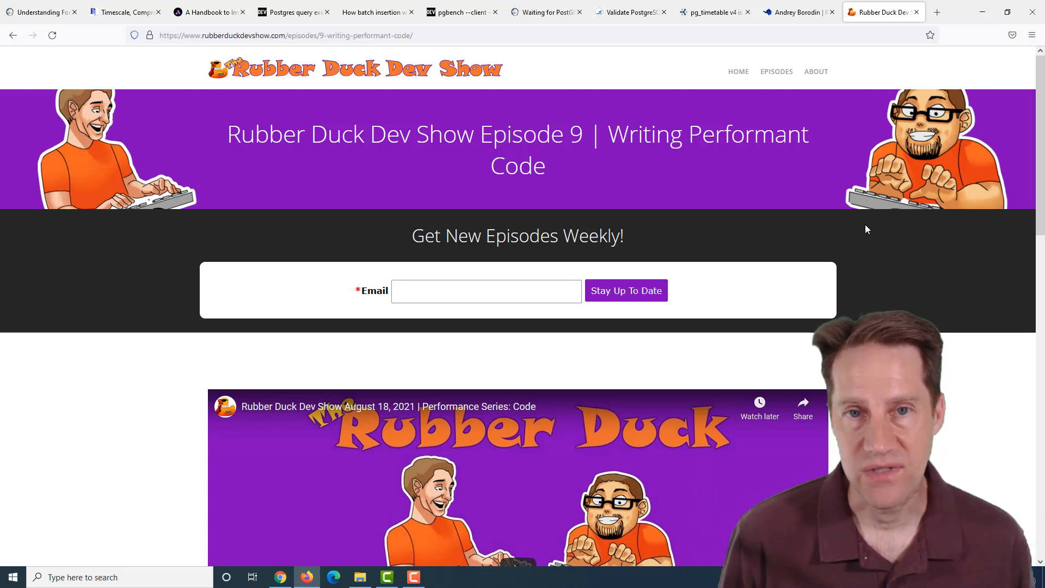
mouse_move(860, 185)
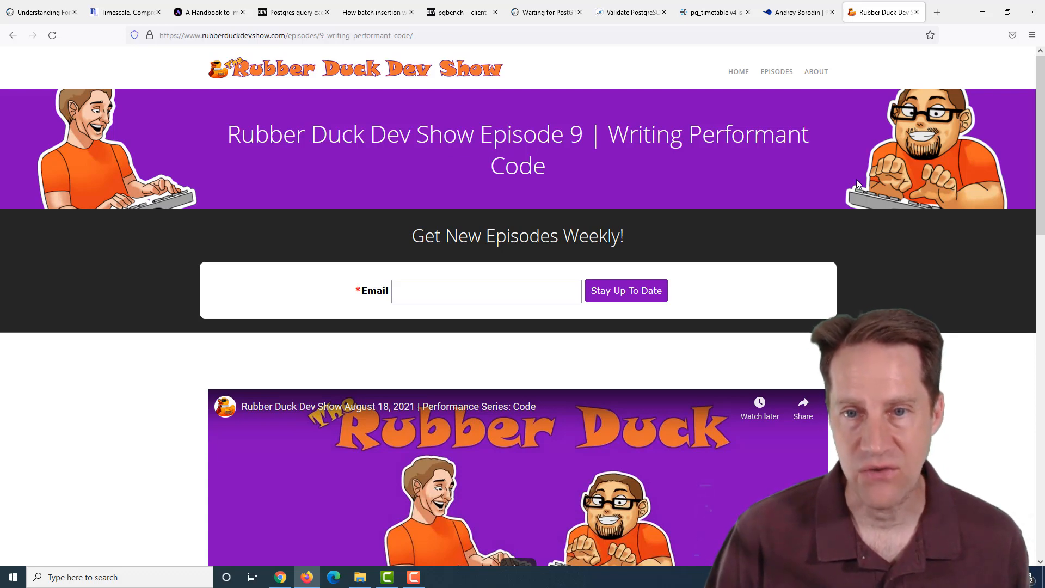
scroll("down", 3)
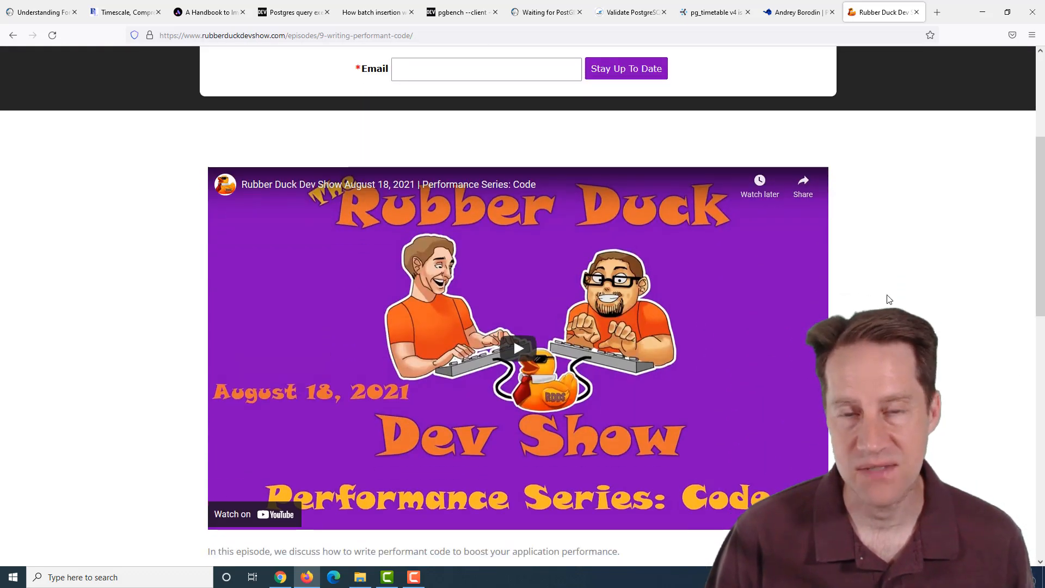